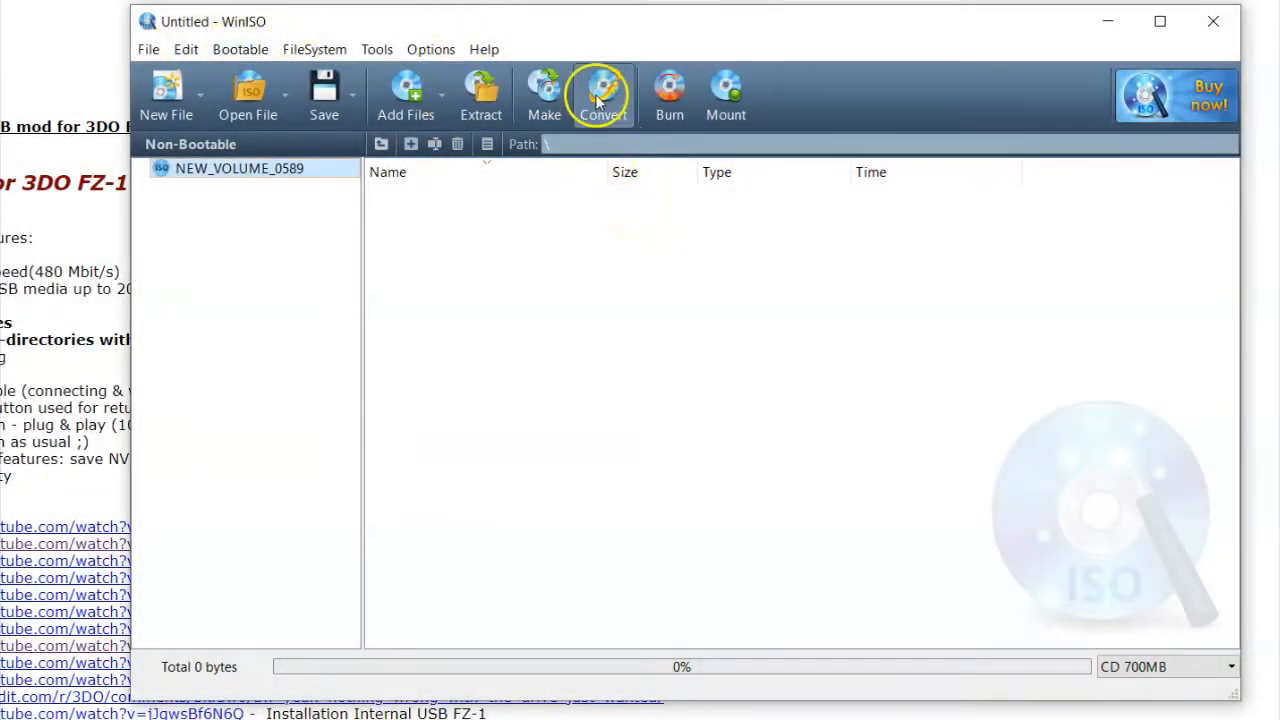
Load Snow Job Starring Tracy Scoggins (USA) (Disc 2).cue as the conversion source, filling the ISO destination
left_click(603, 95)
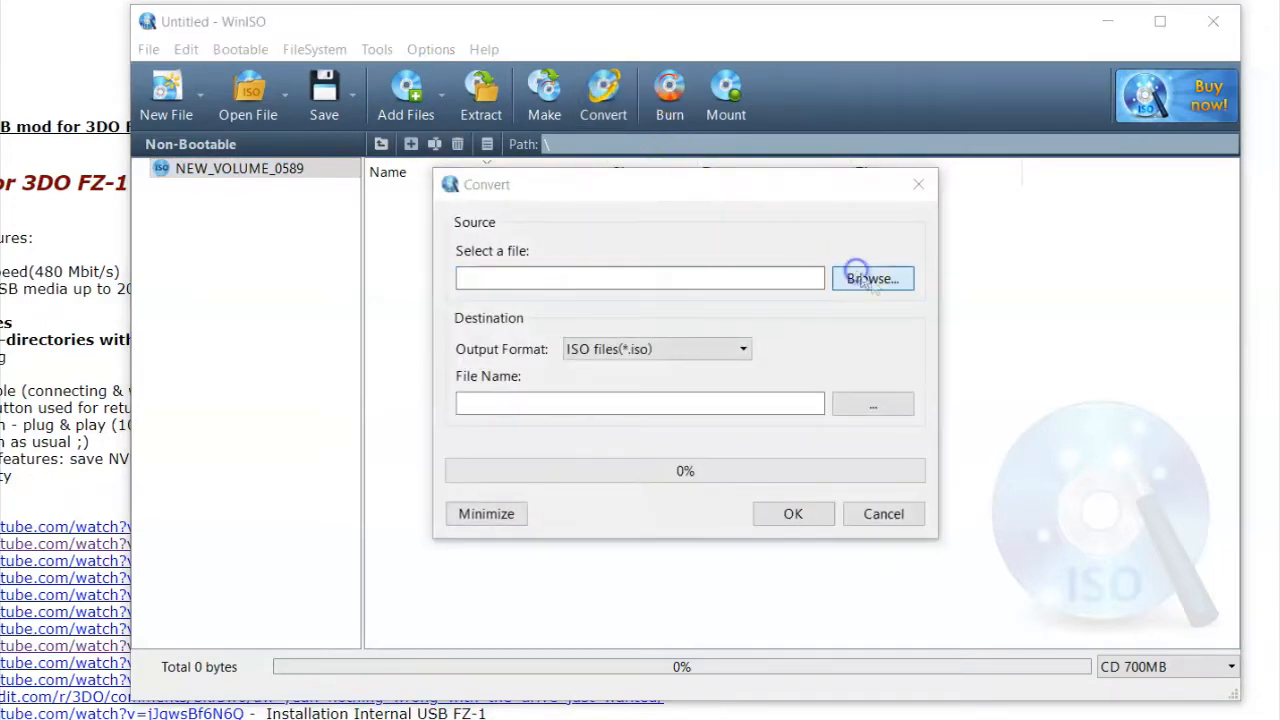
left_click(872, 278)
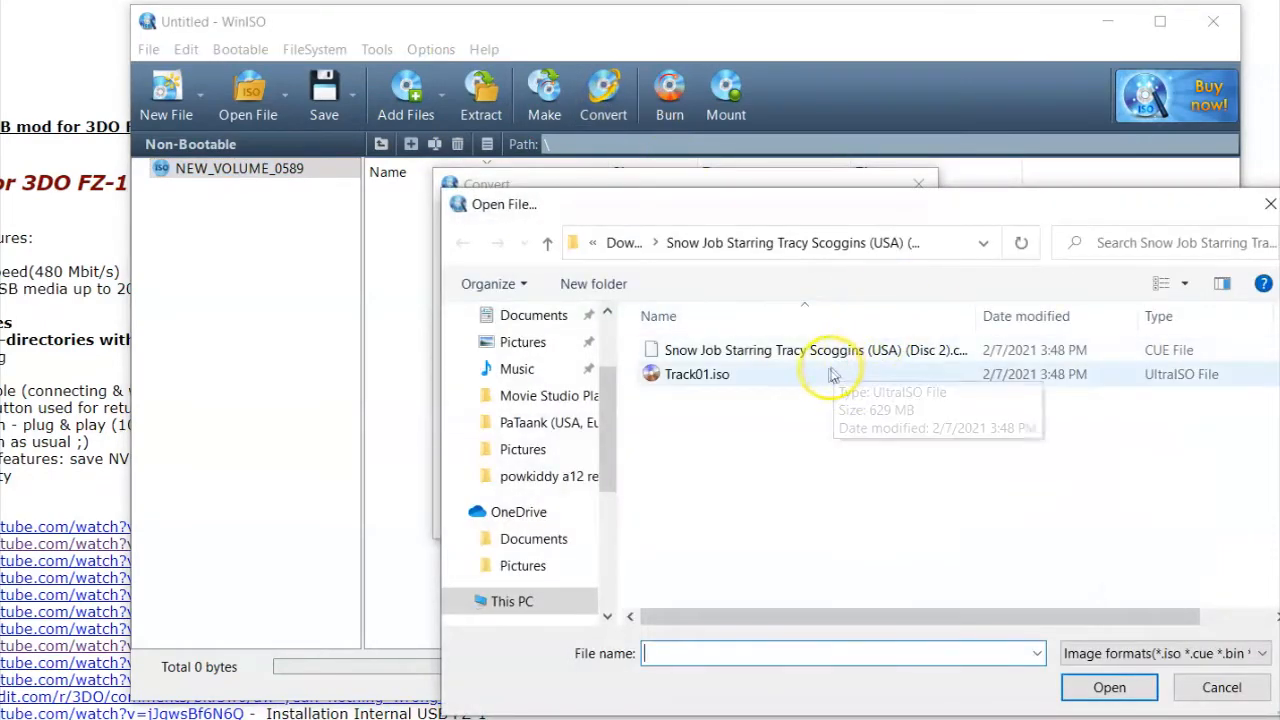
mouse_move(755, 380)
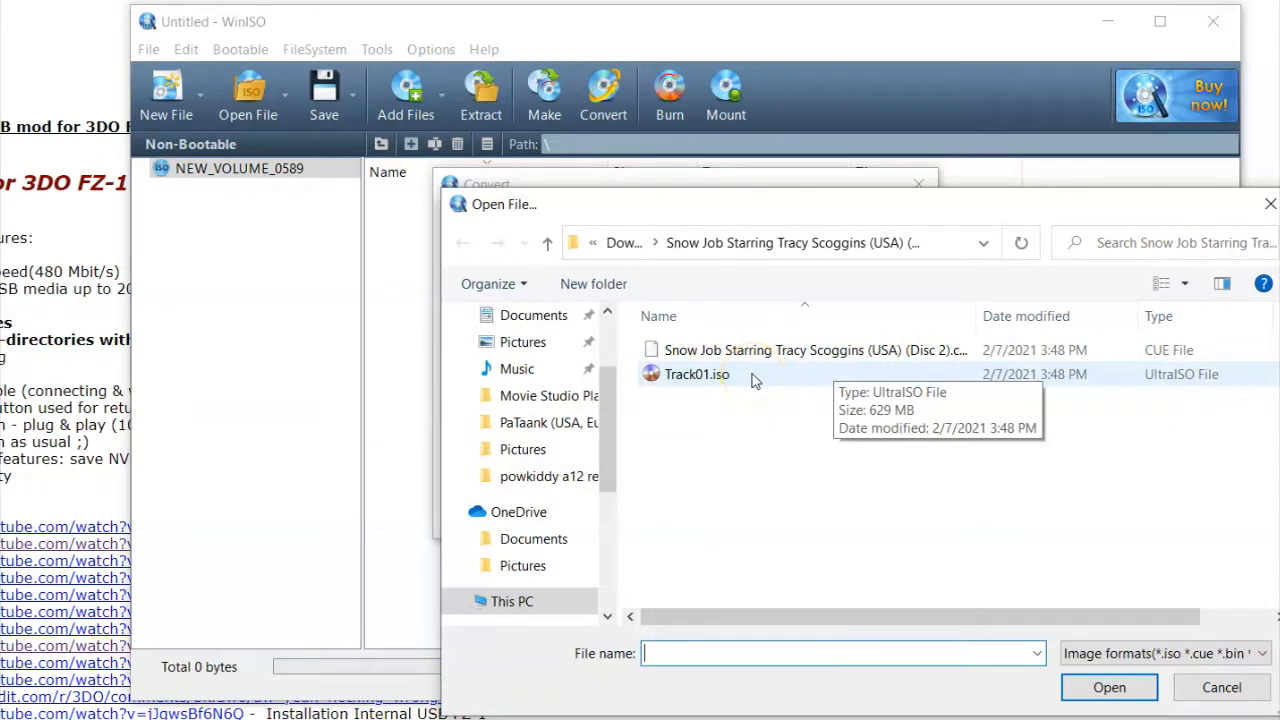
left_click(696, 374)
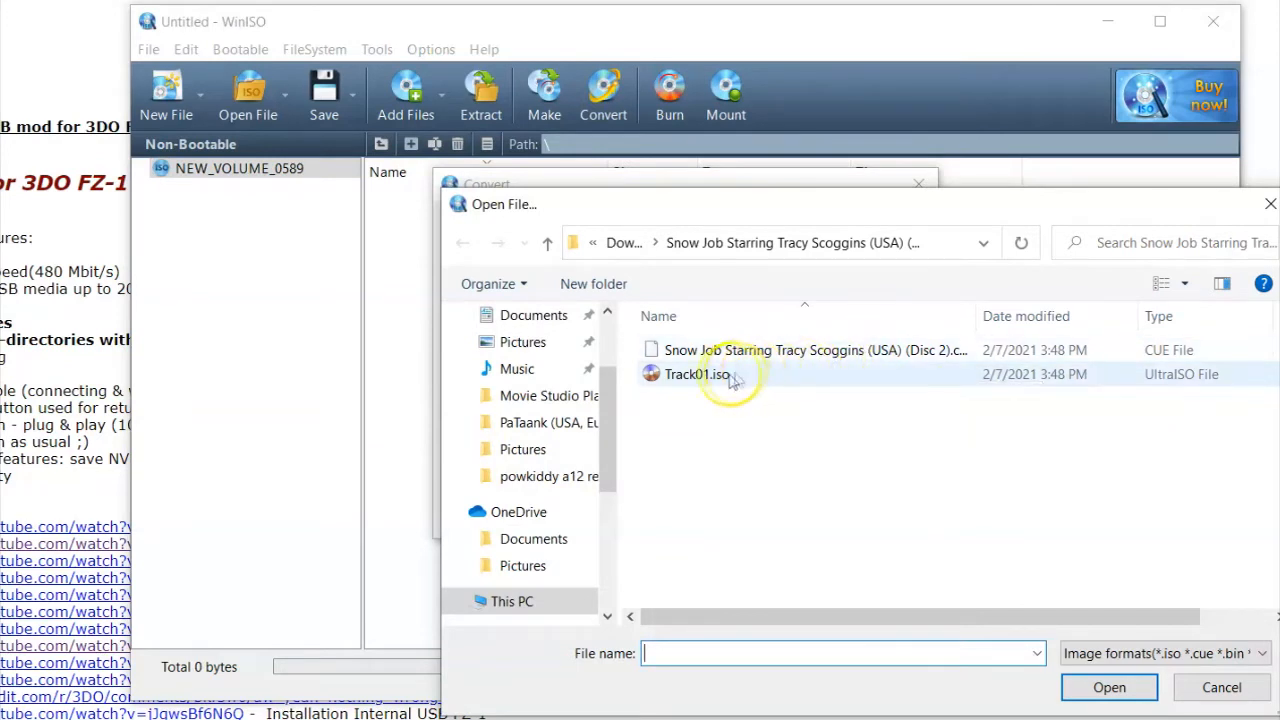
mouse_move(750, 315)
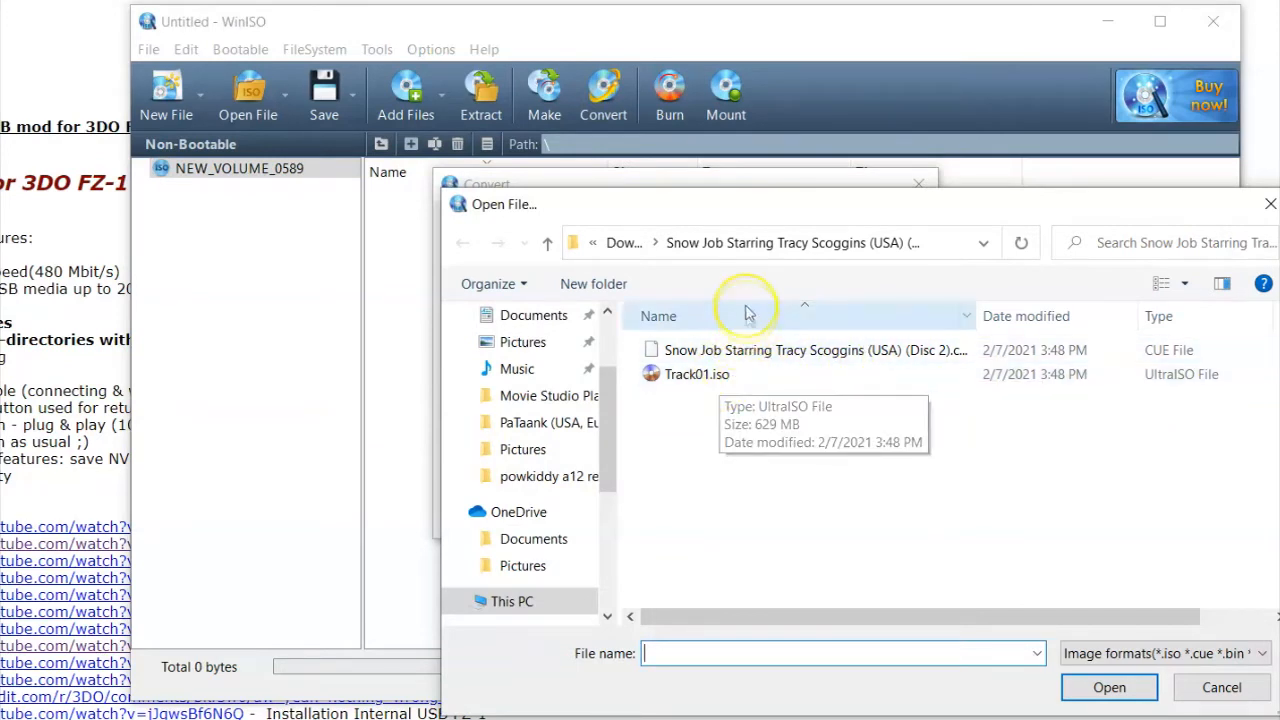
mouse_move(883, 368)
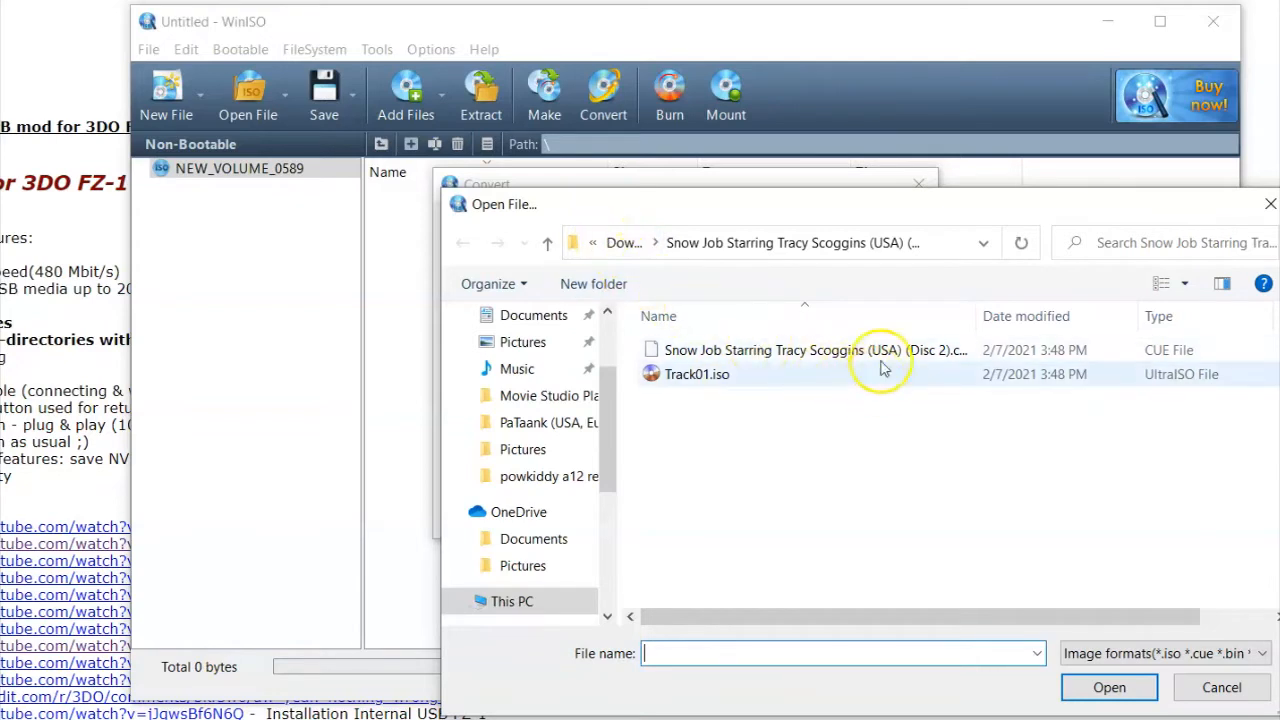
left_click(696, 374)
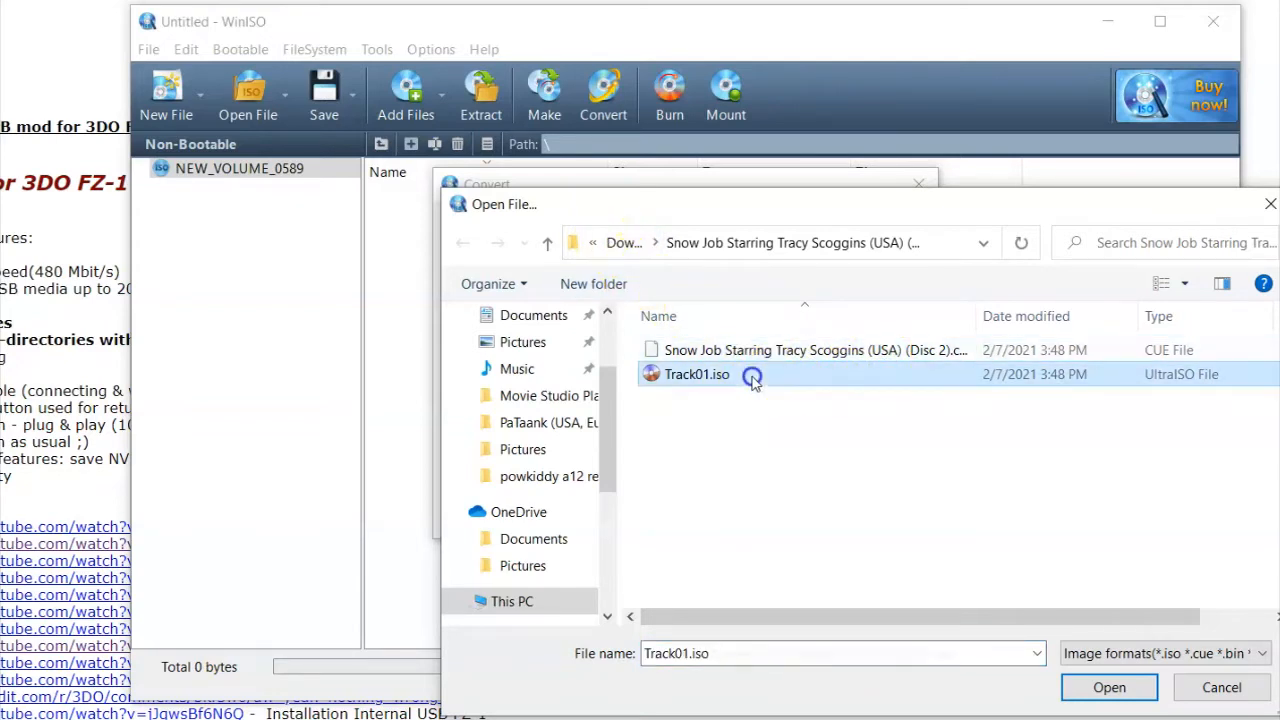
mouse_move(760, 350)
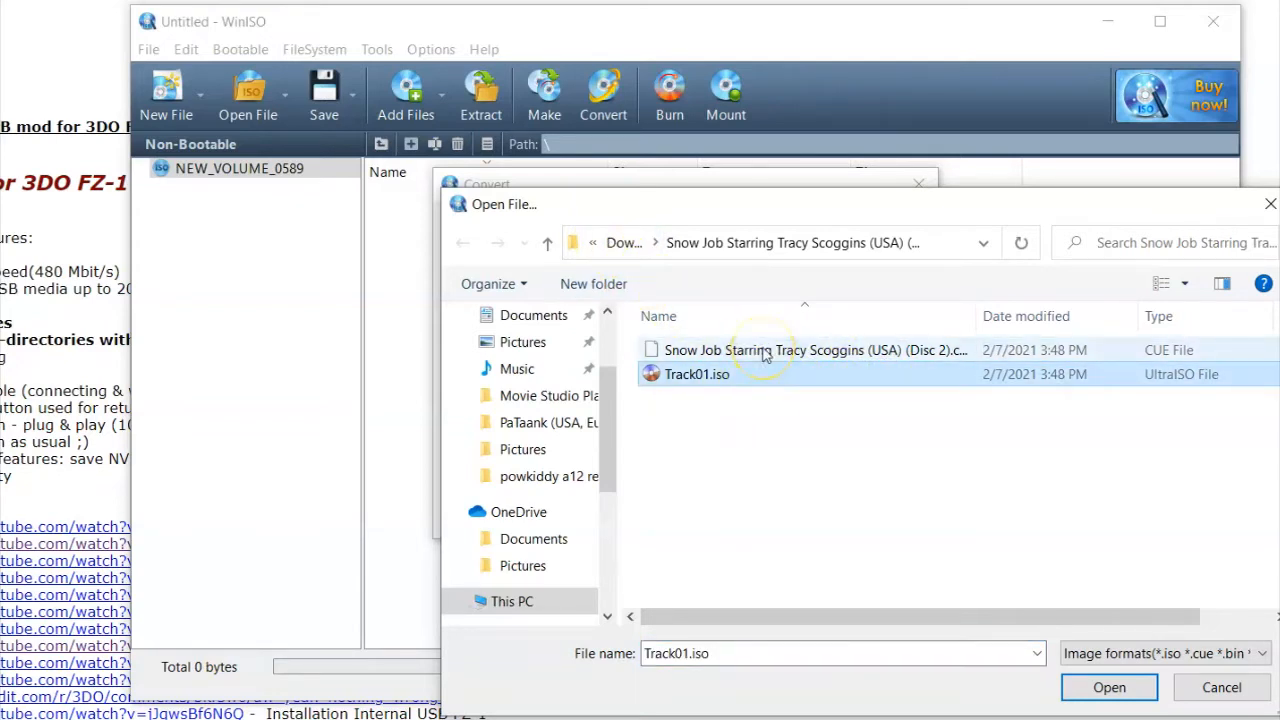
left_click(805, 350)
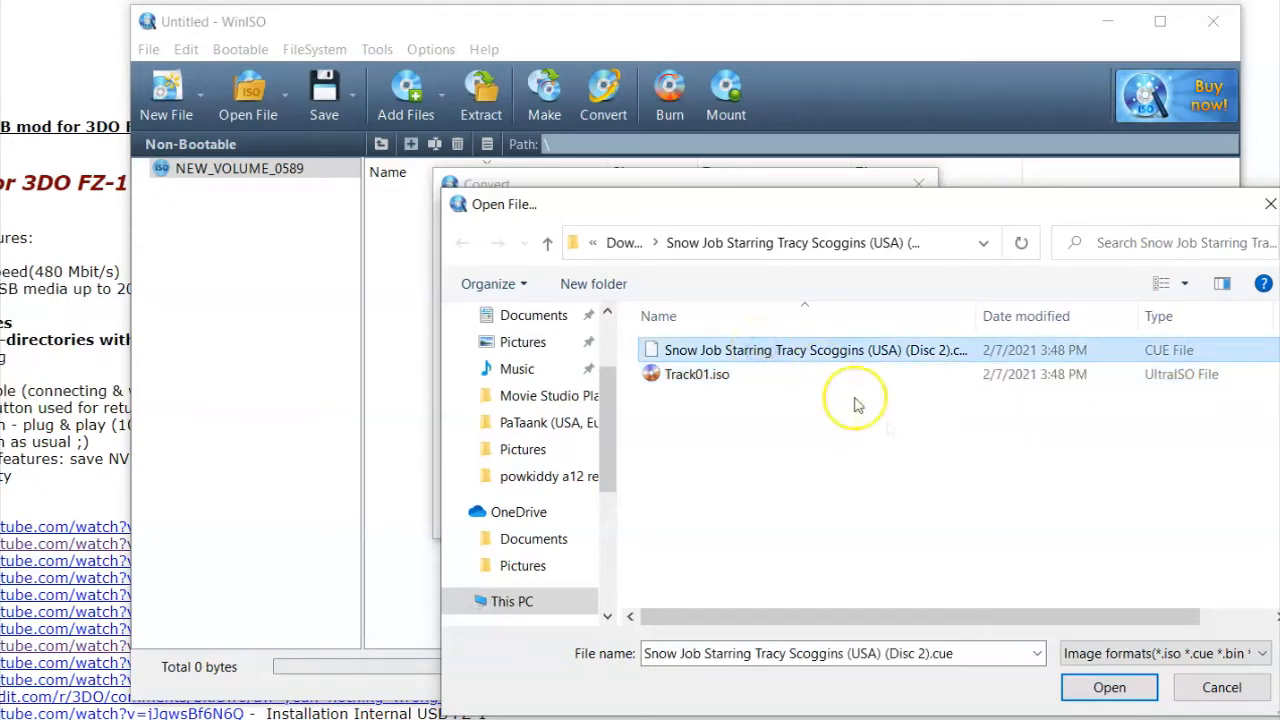
left_click(1108, 687)
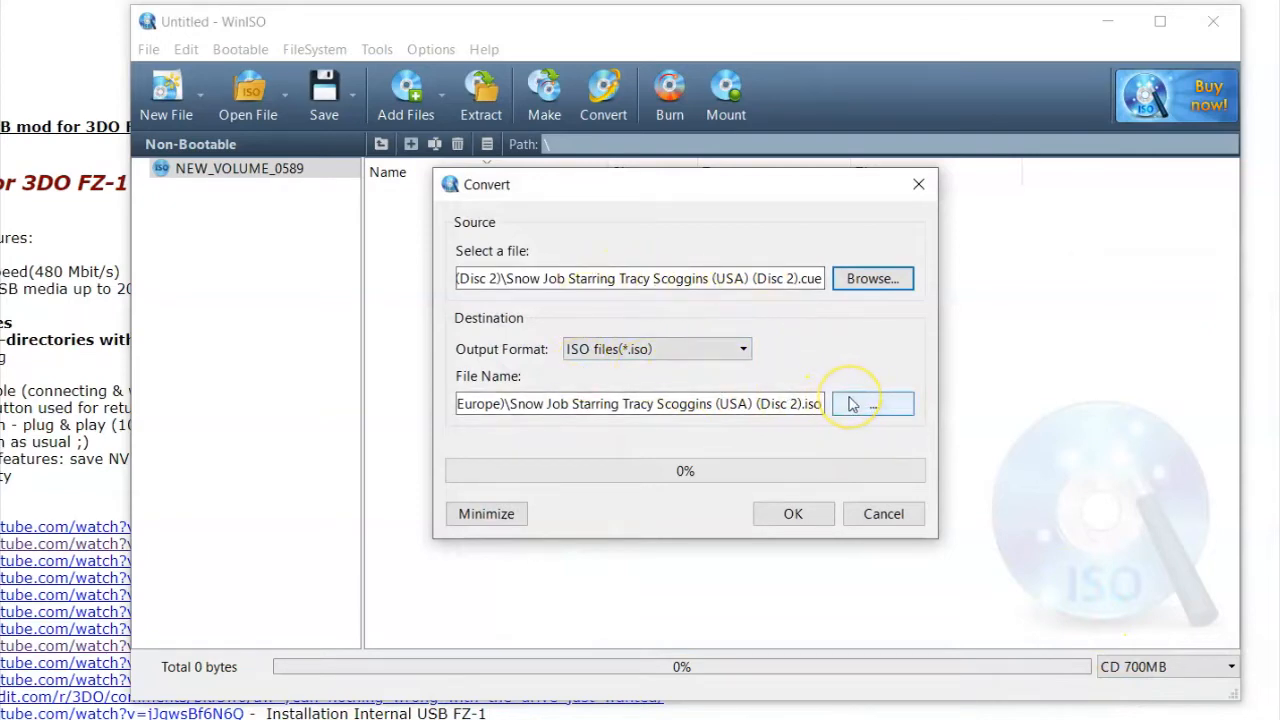
left_click(868, 403)
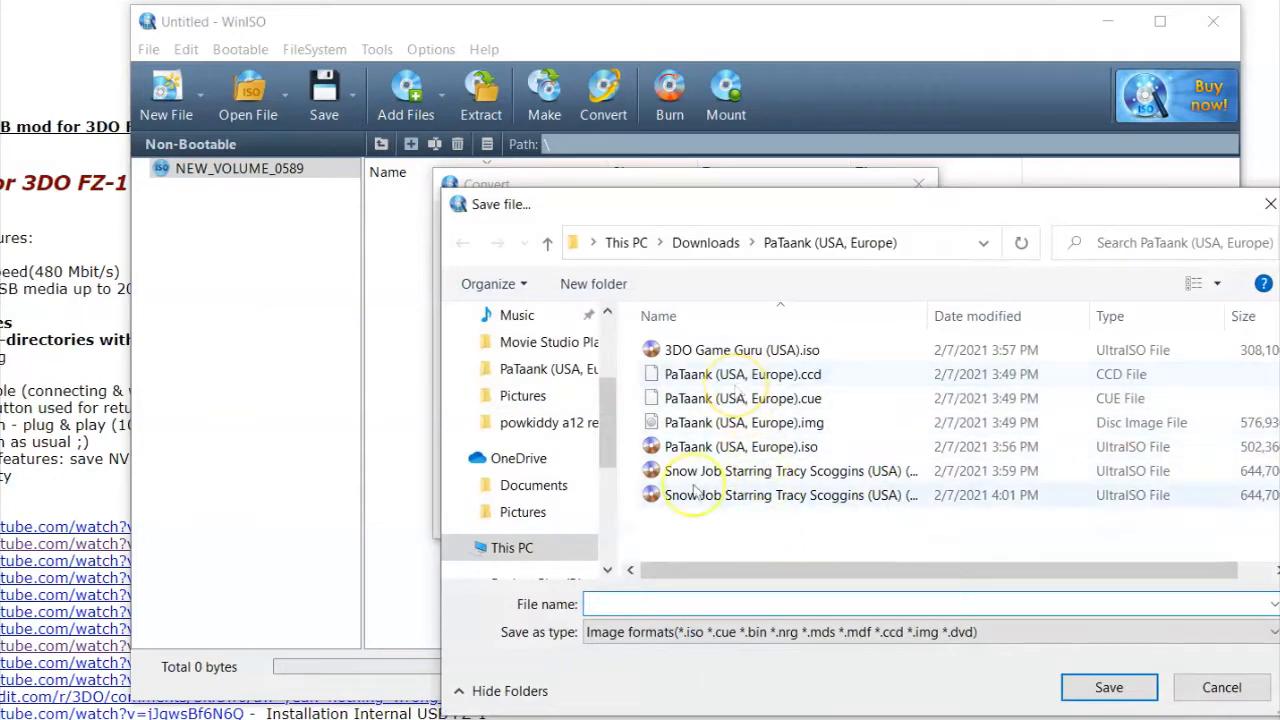
mouse_move(835, 500)
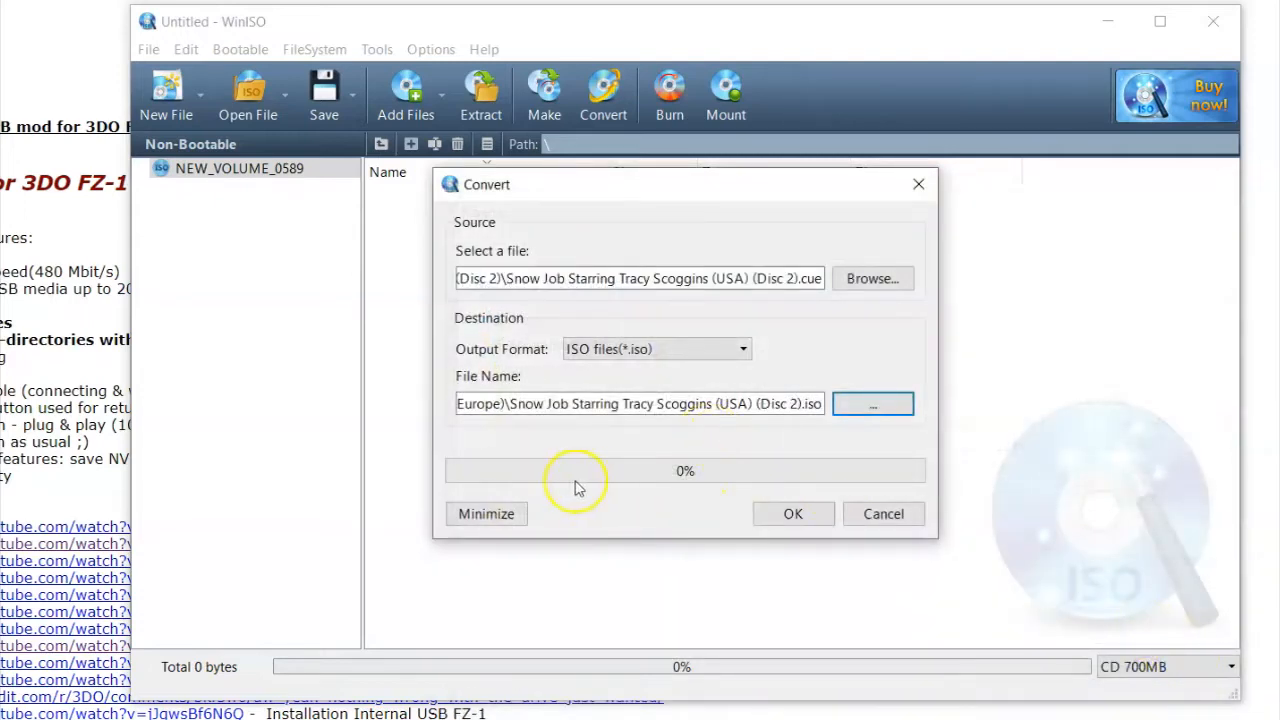
mouse_move(598, 515)
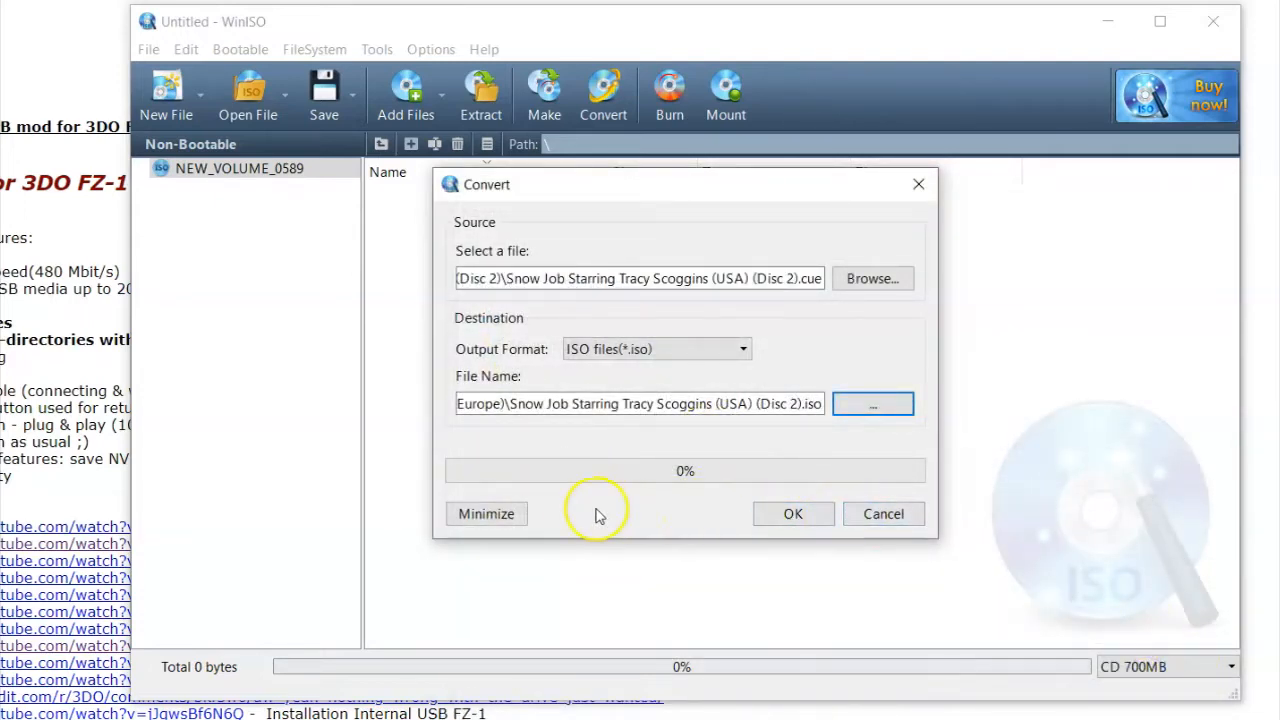
mouse_move(883, 513)
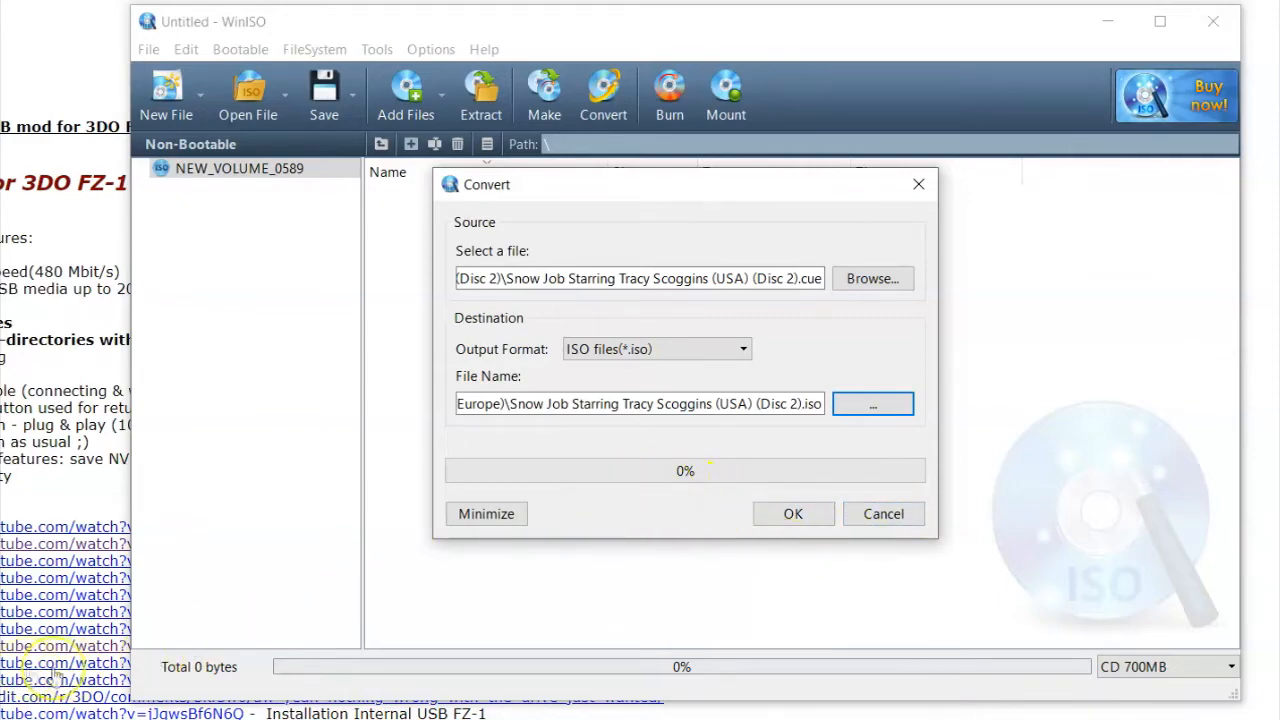
left_click(871, 403)
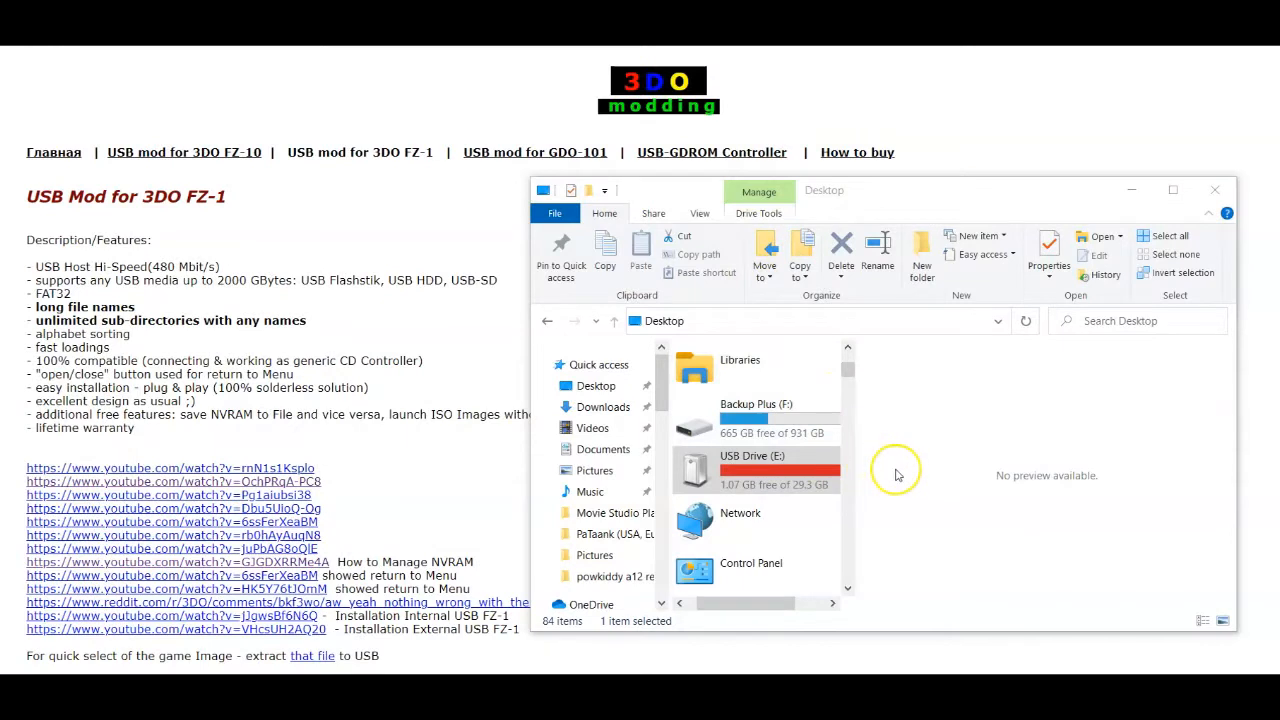
mouse_move(897, 475)
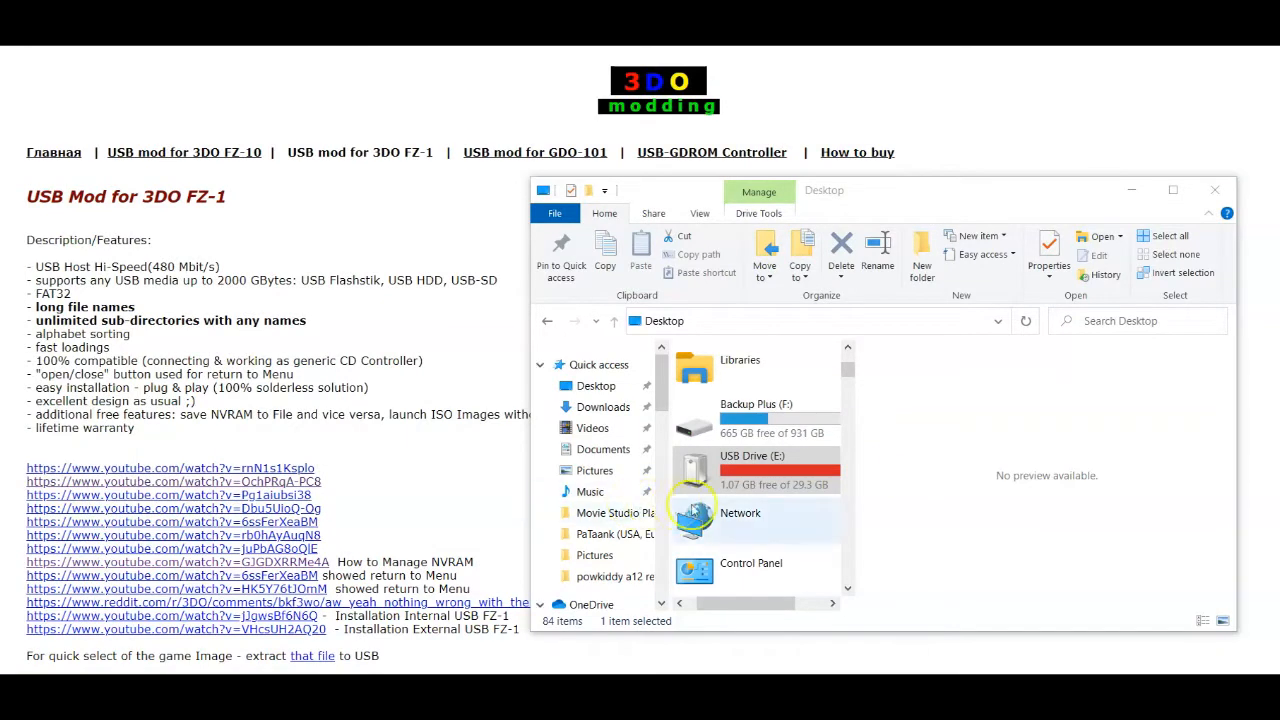
mouse_move(694, 470)
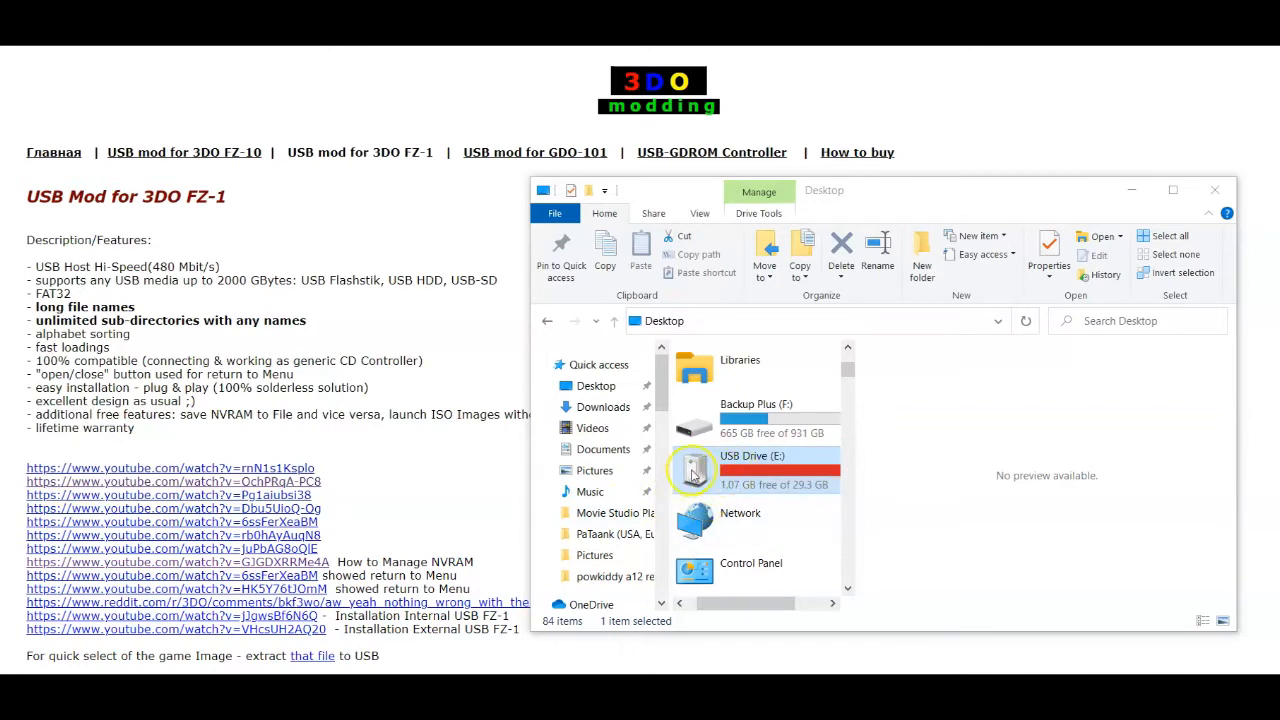
mouse_move(740, 470)
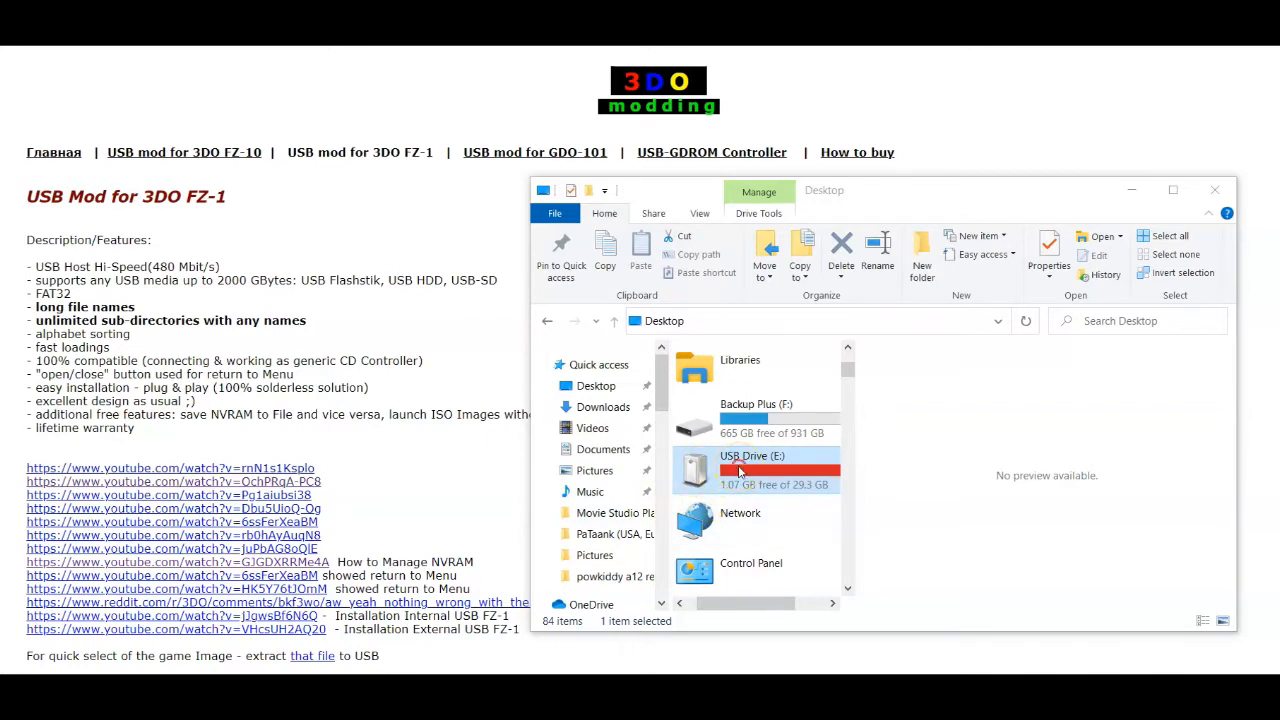
Bring up the context menu for USB Drive (E:)
right_click(740, 470)
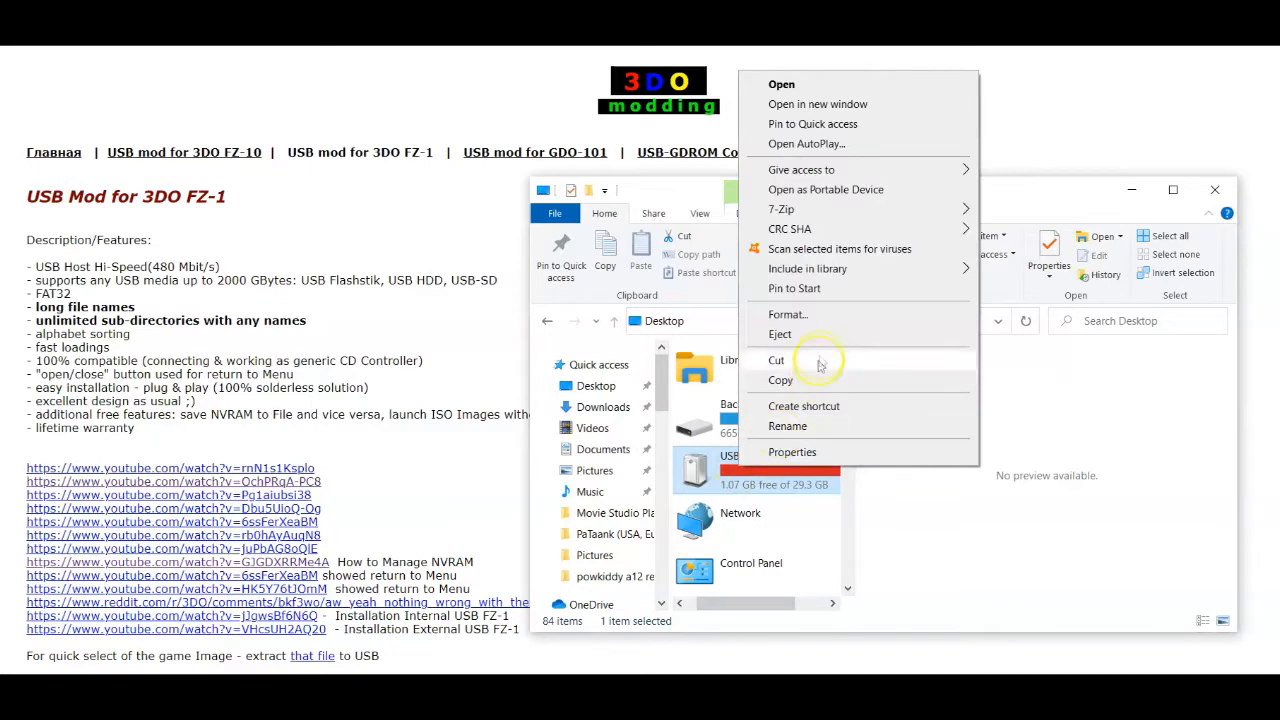
Start a FAT32 quick format of drive E: with volume label 3DO
left_click(788, 314)
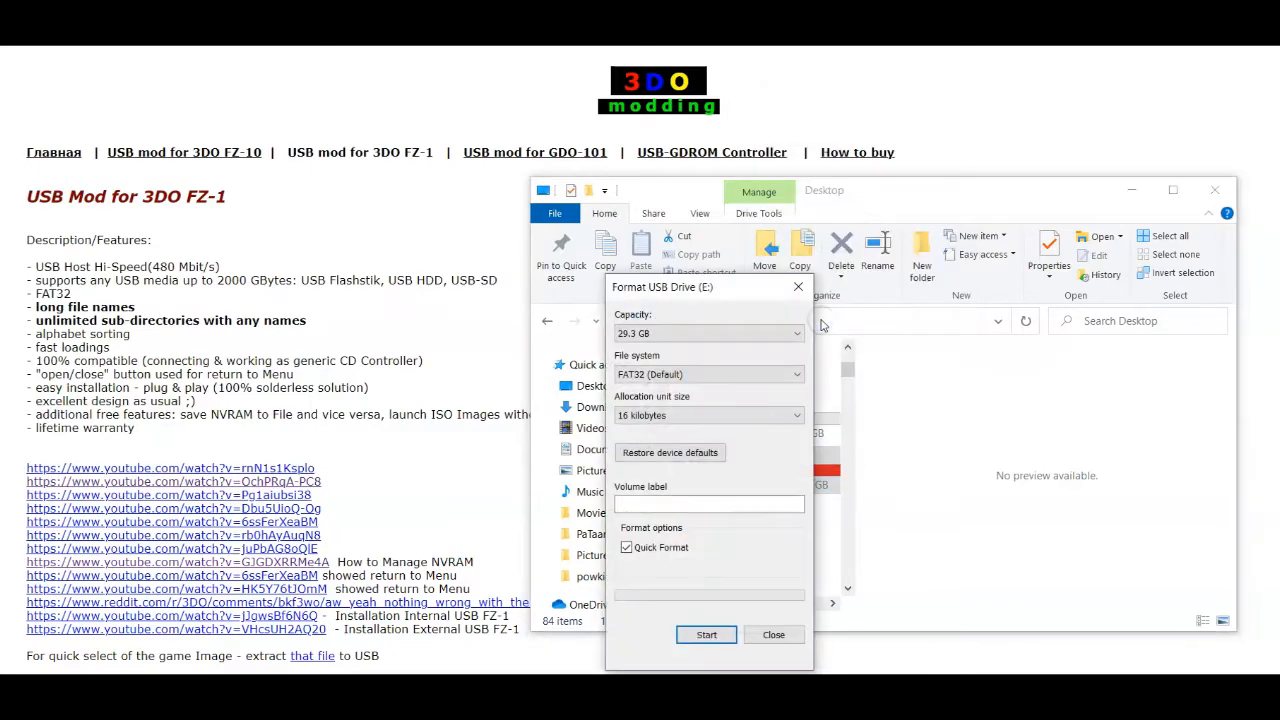
left_click(795, 374)
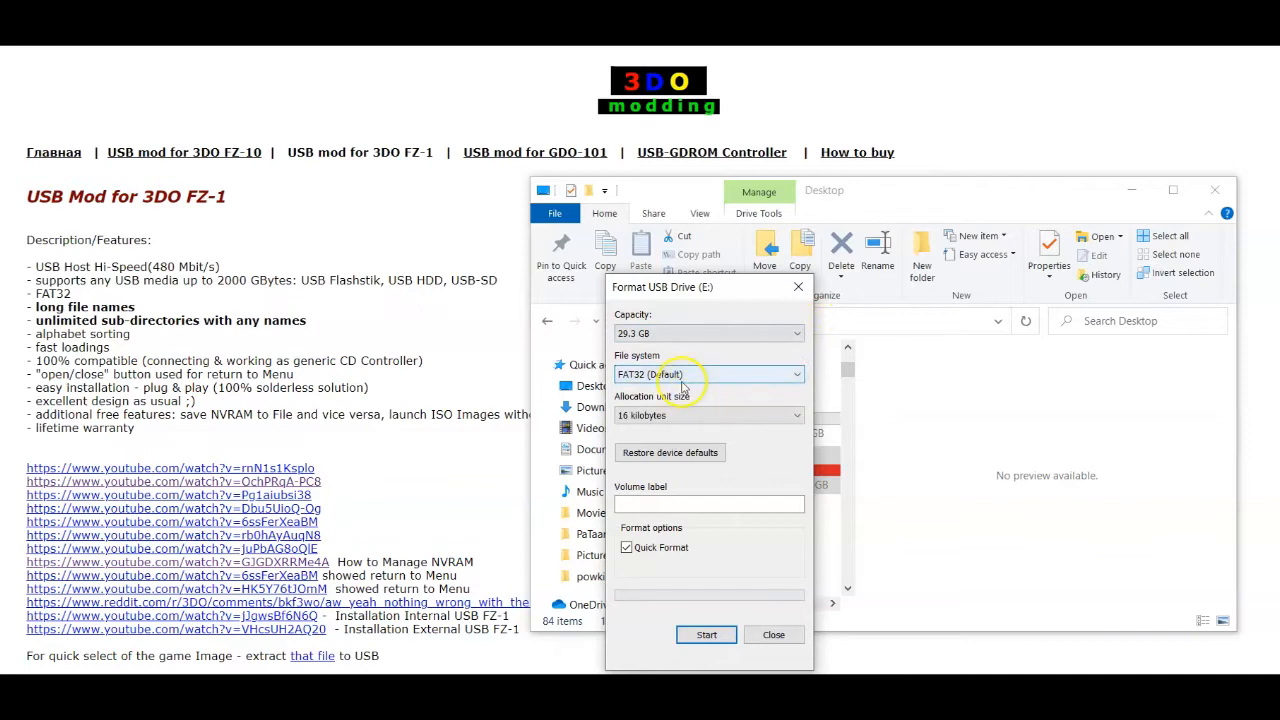
left_click(709, 504)
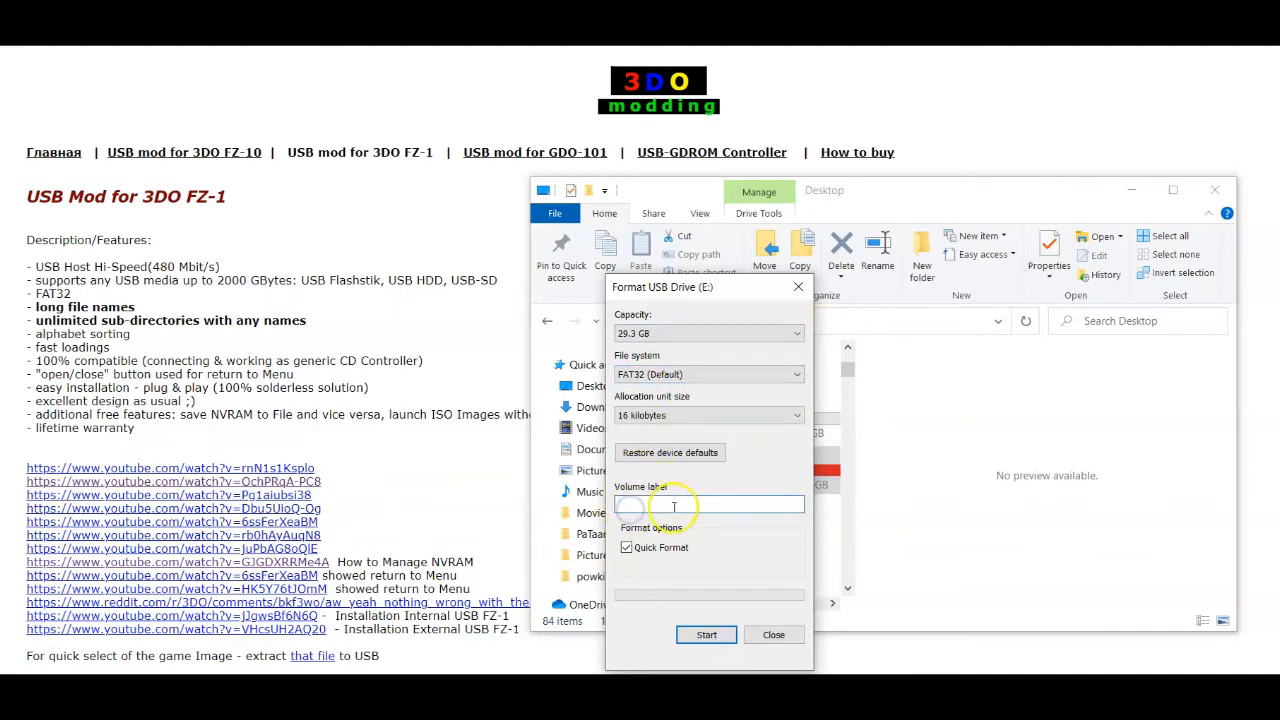
type("3DO")
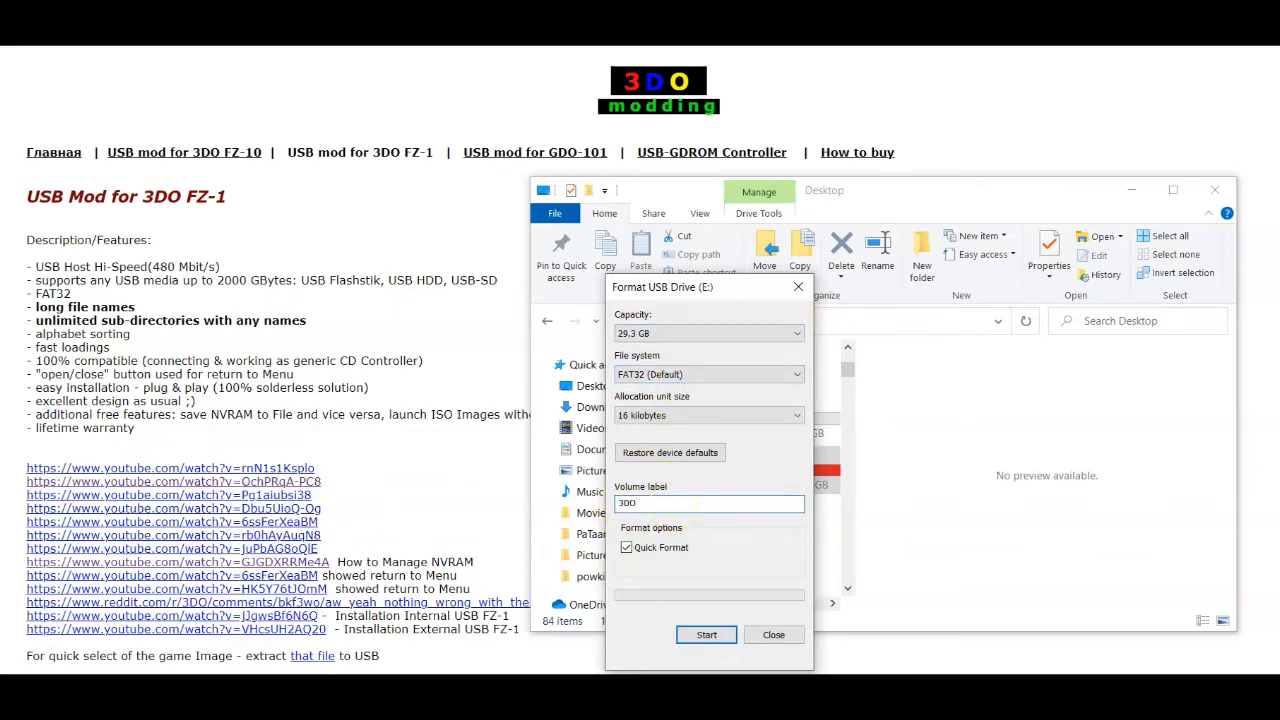
left_click(706, 634)
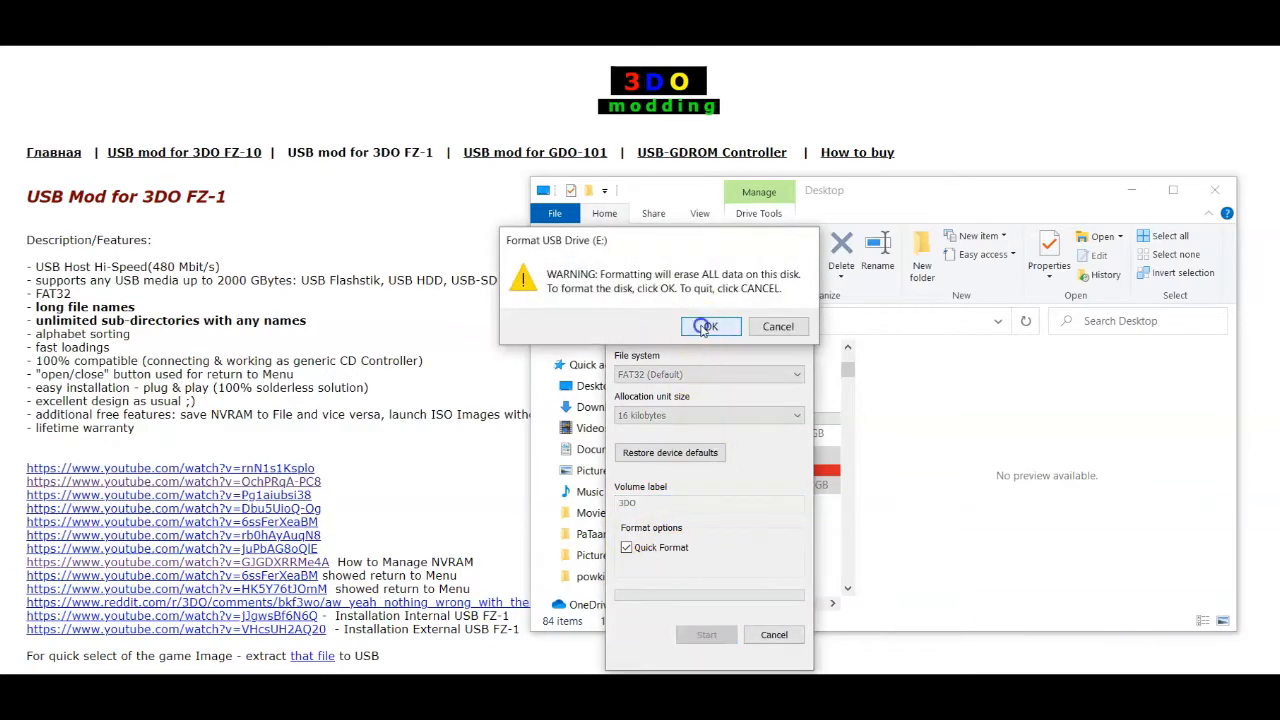
Accept the erase and drive-in-use warnings, then close the finished Format dialog
left_click(708, 326)
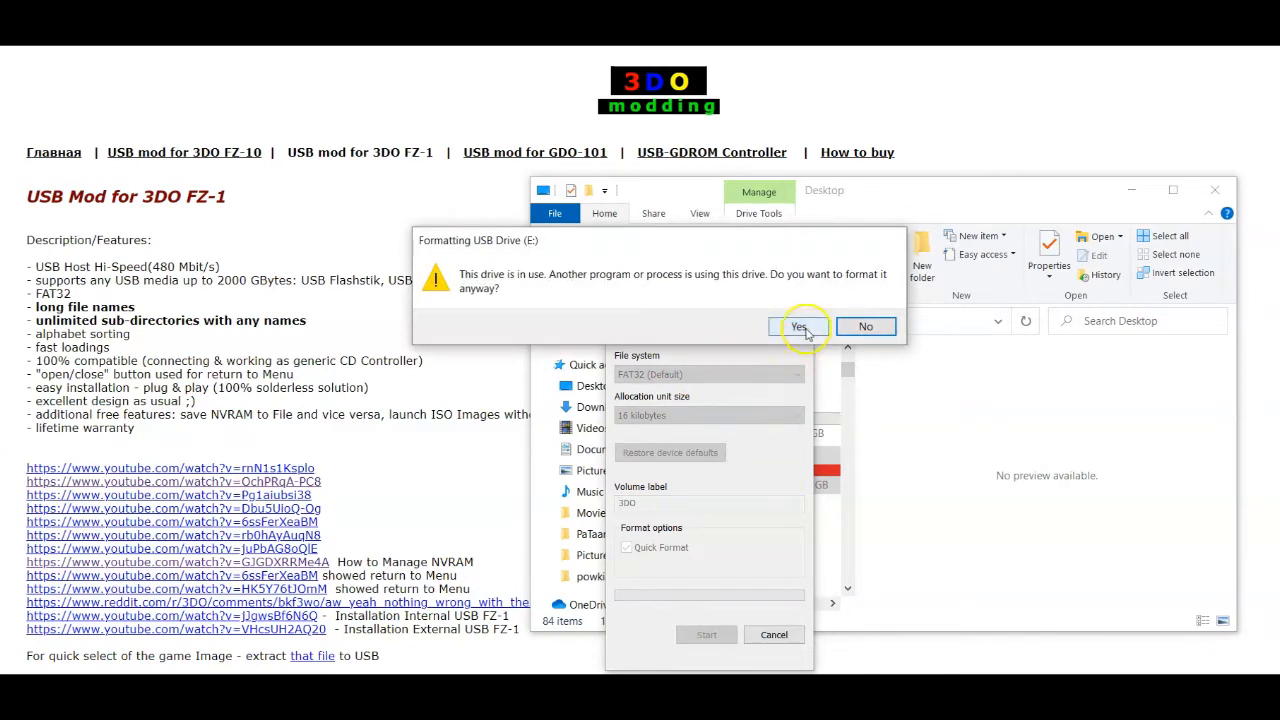
left_click(800, 326)
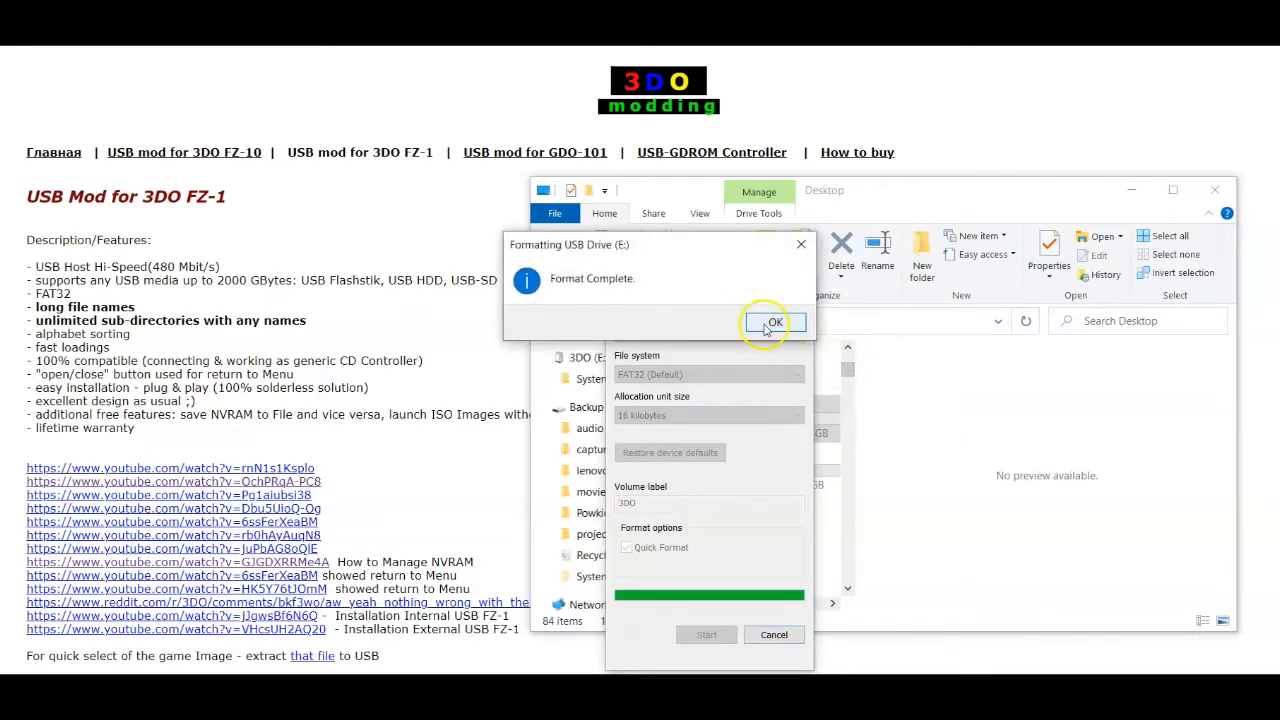
left_click(773, 322)
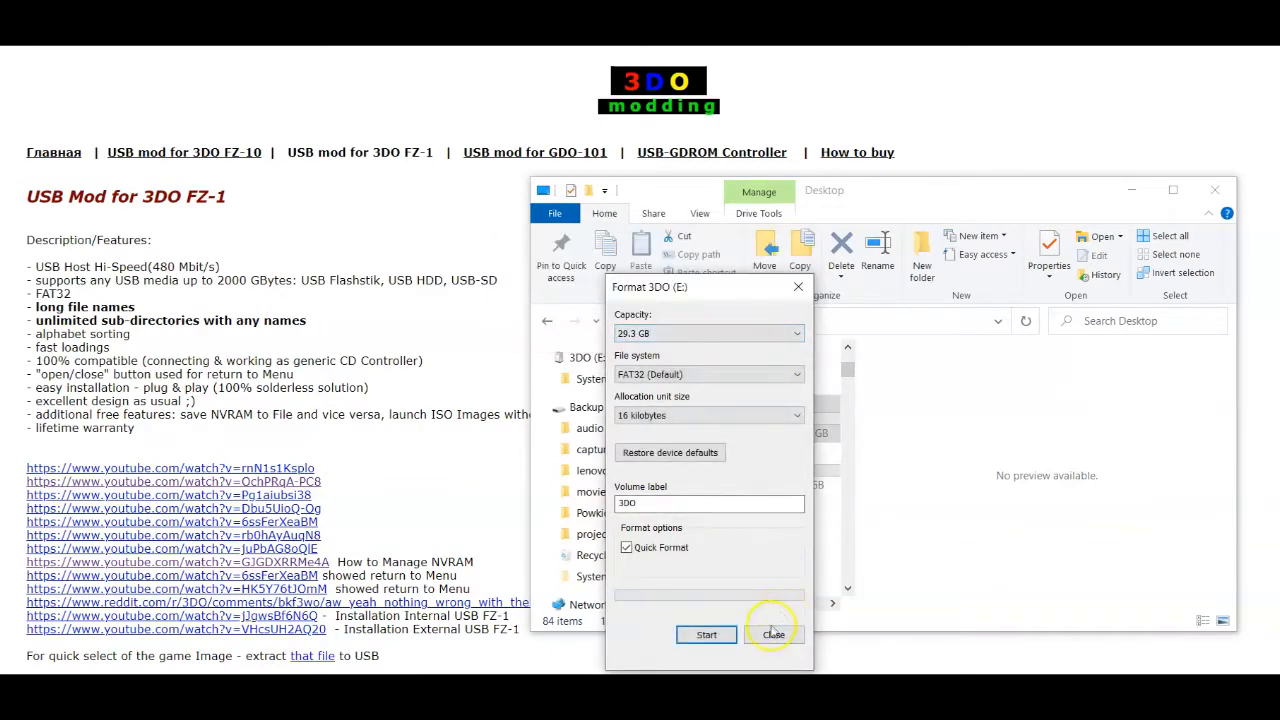
left_click(773, 634)
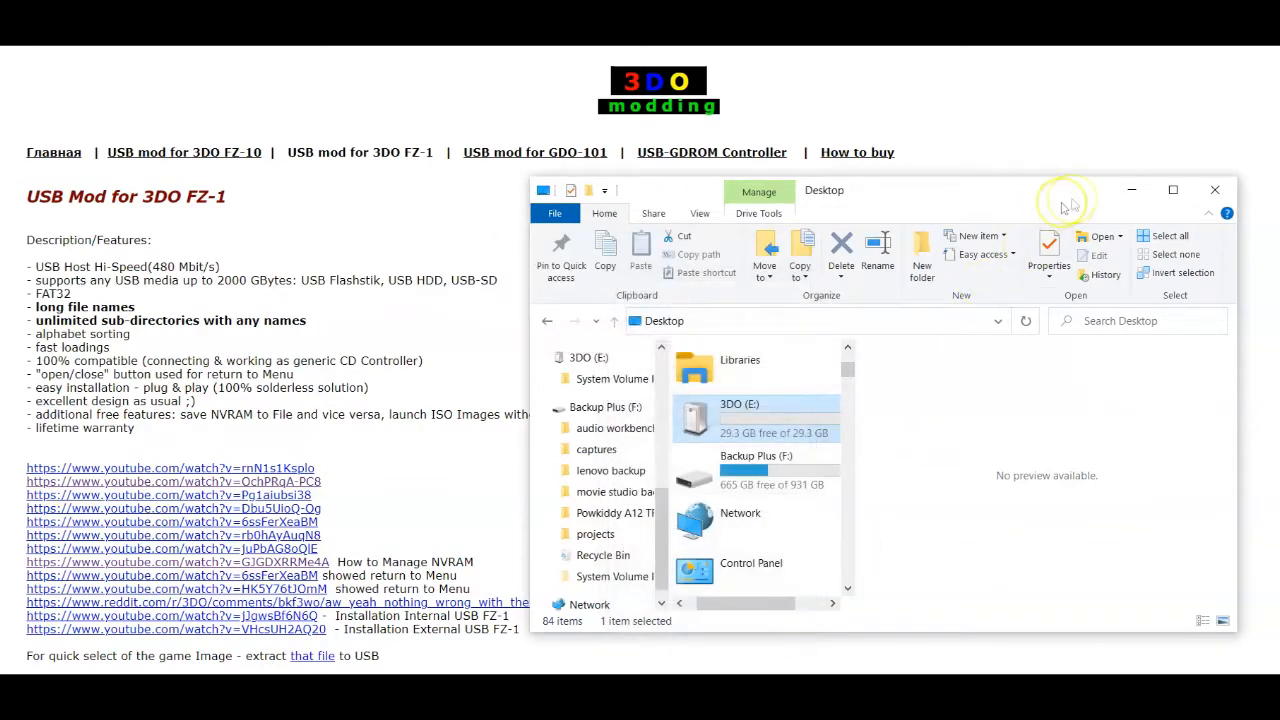
mouse_move(1062, 198)
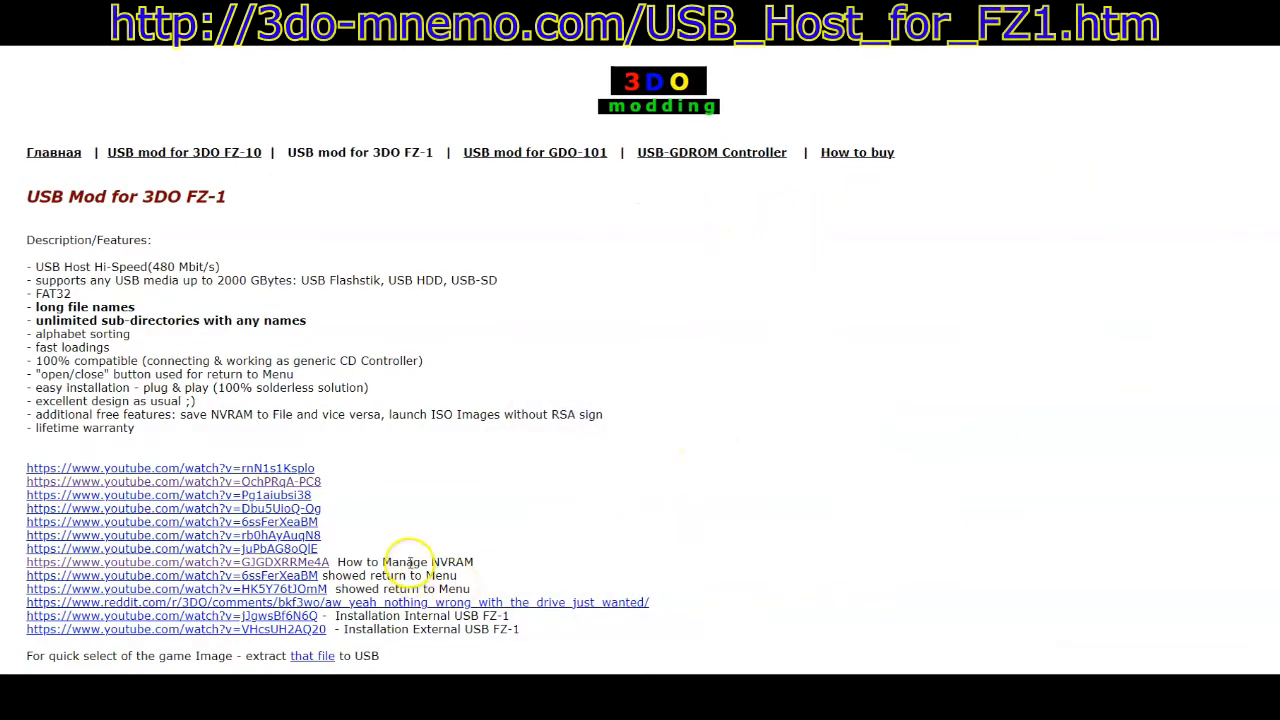
scroll("down", 3)
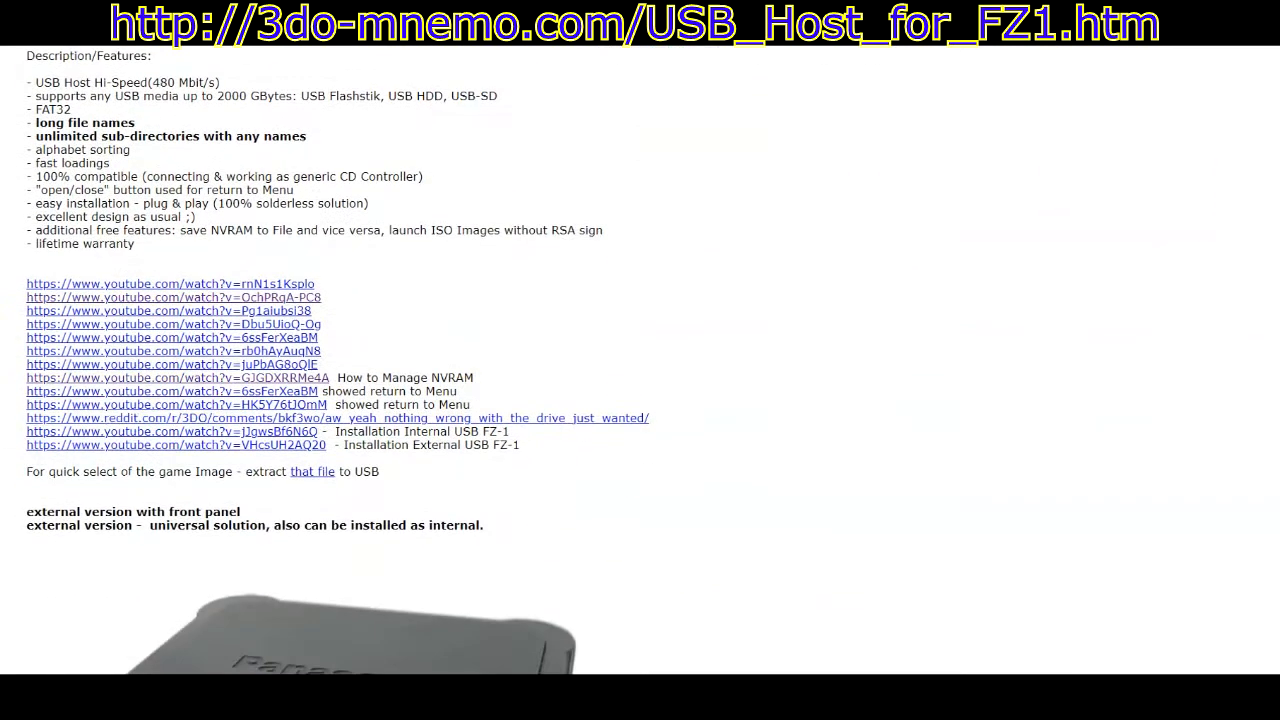
mouse_move(312, 471)
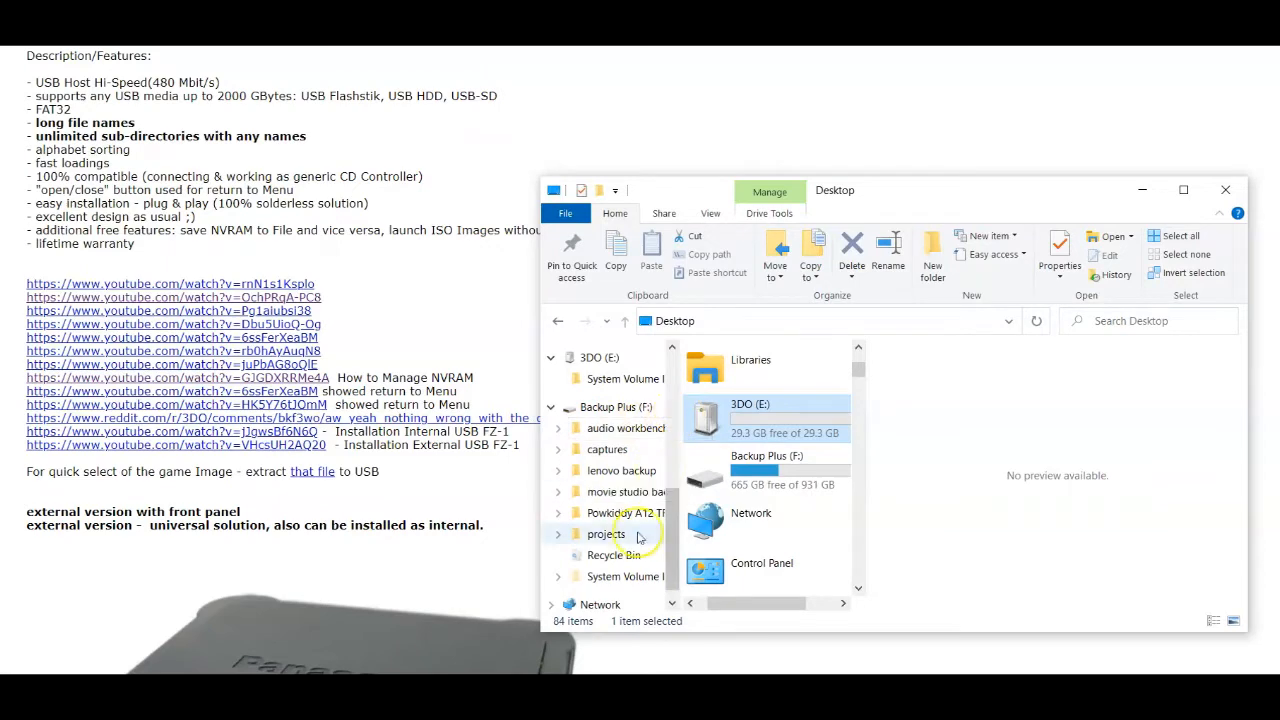
Extract init_root_3DO_USB.rar in Downloads using 7-Zip
scroll("up", 3)
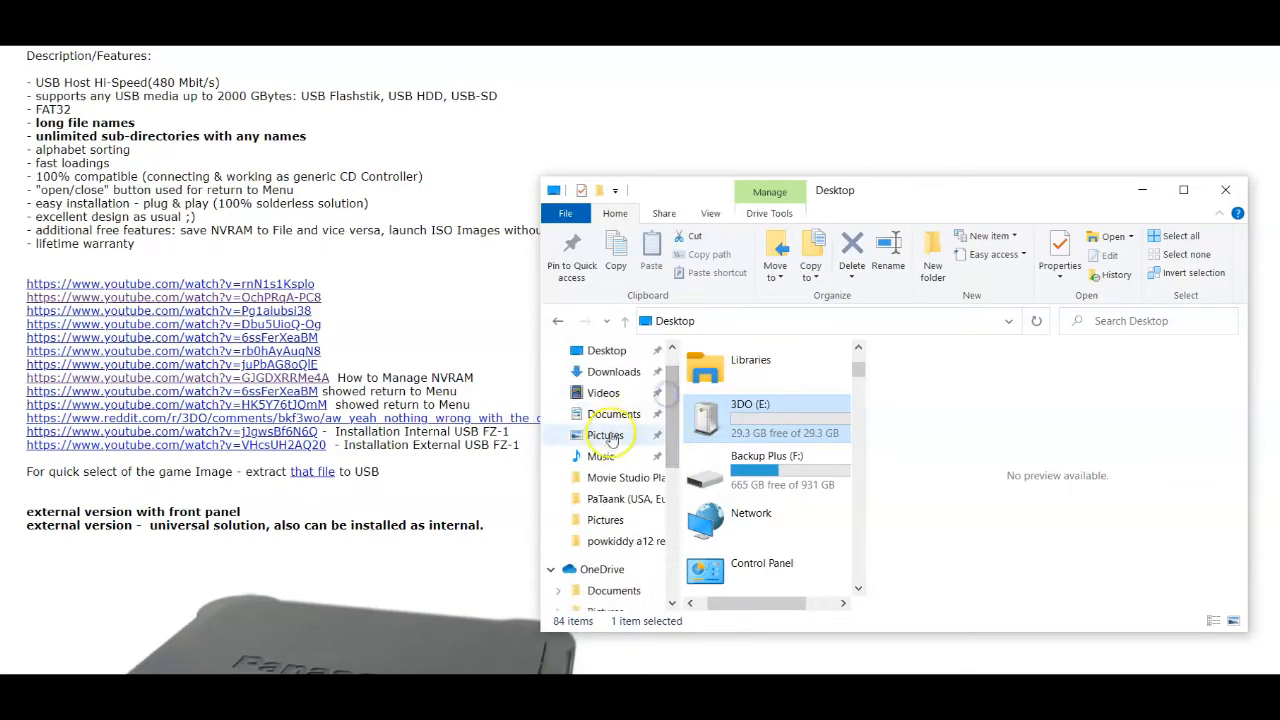
left_click(614, 371)
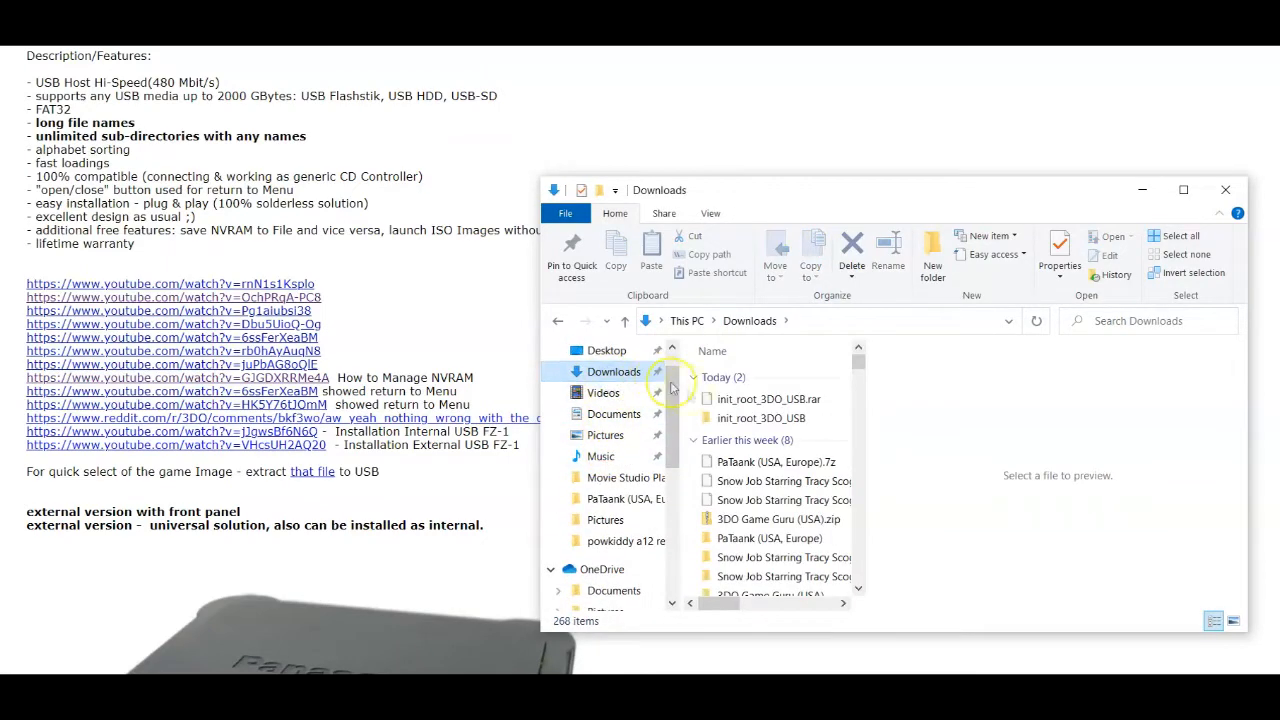
mouse_move(760, 399)
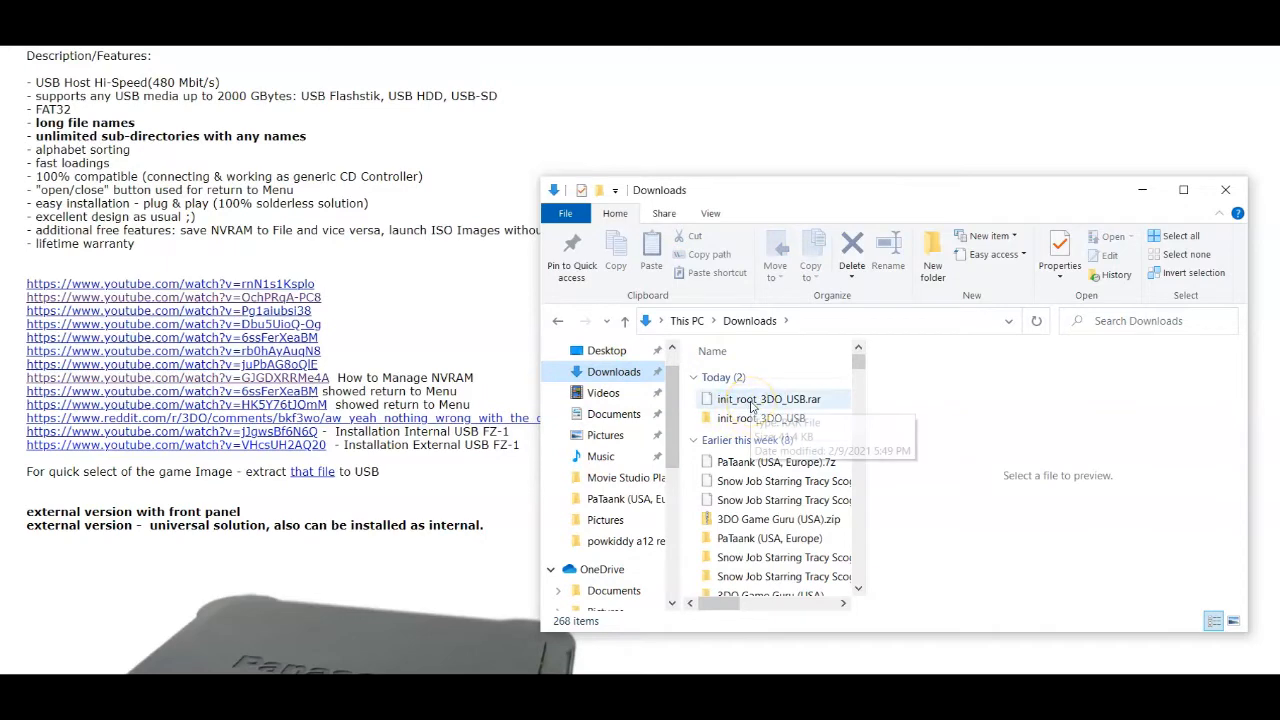
right_click(768, 399)
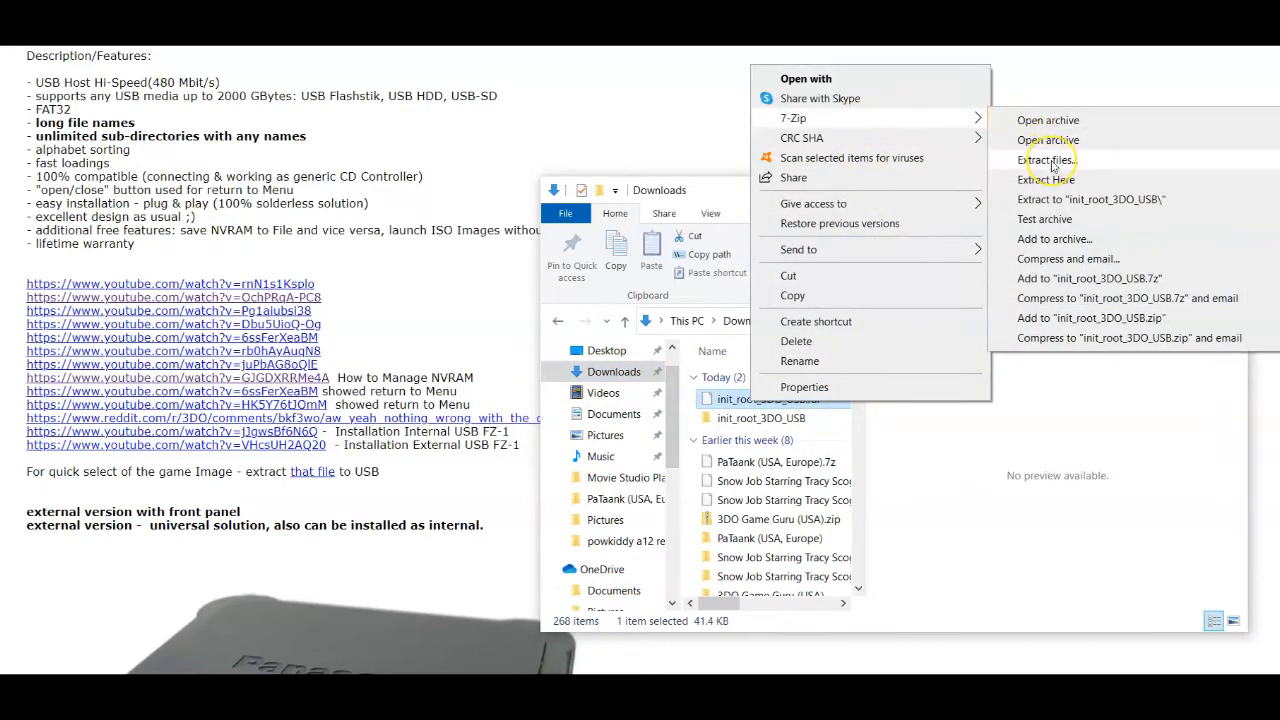
mouse_move(770, 425)
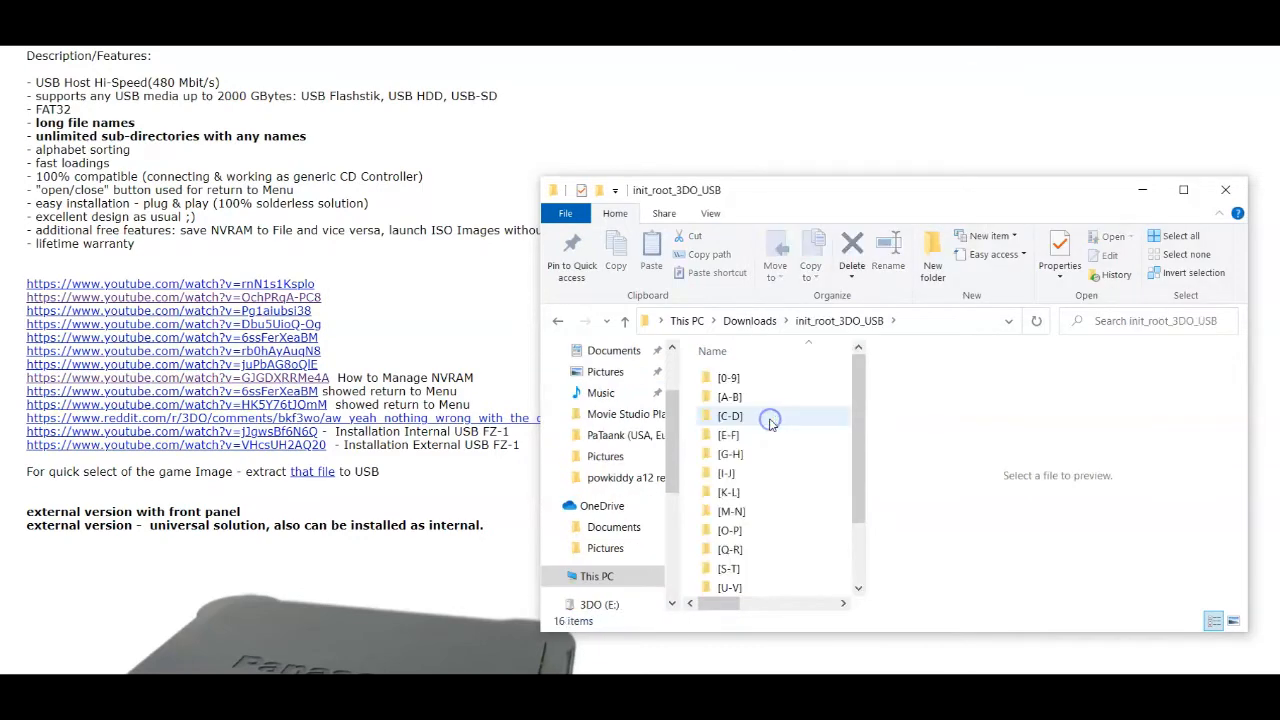
scroll("down", 3)
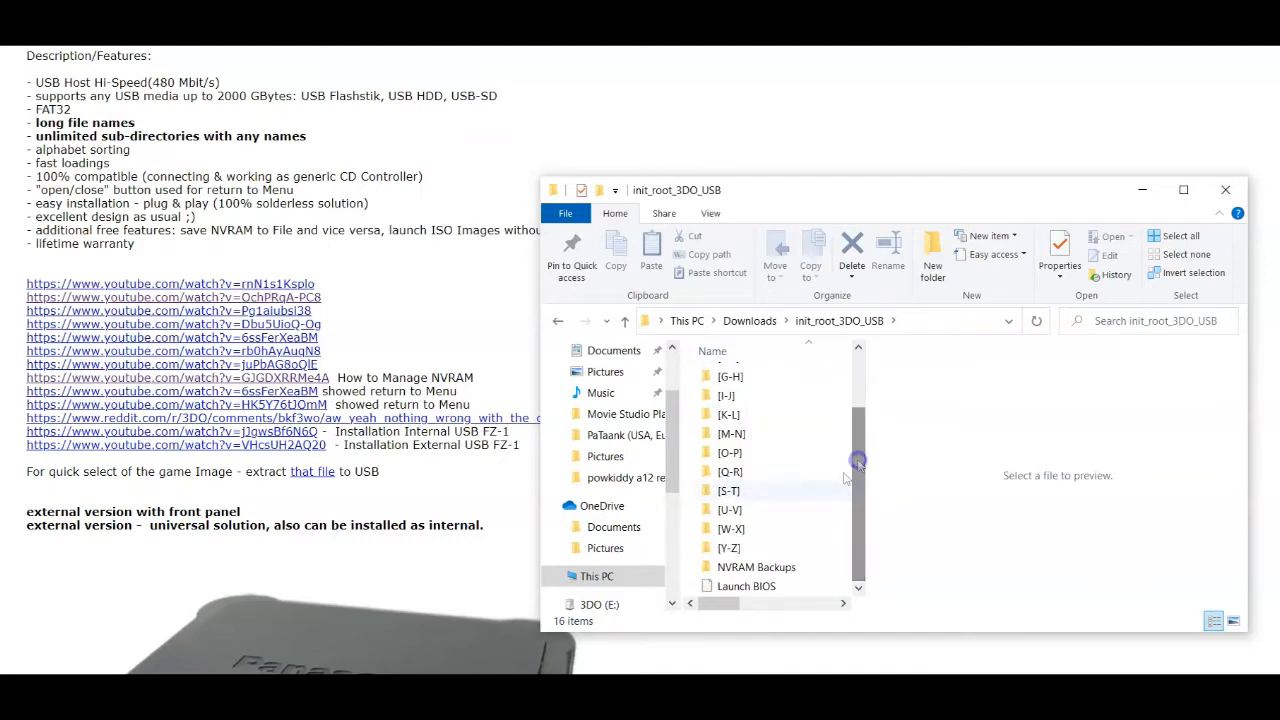
mouse_move(795, 586)
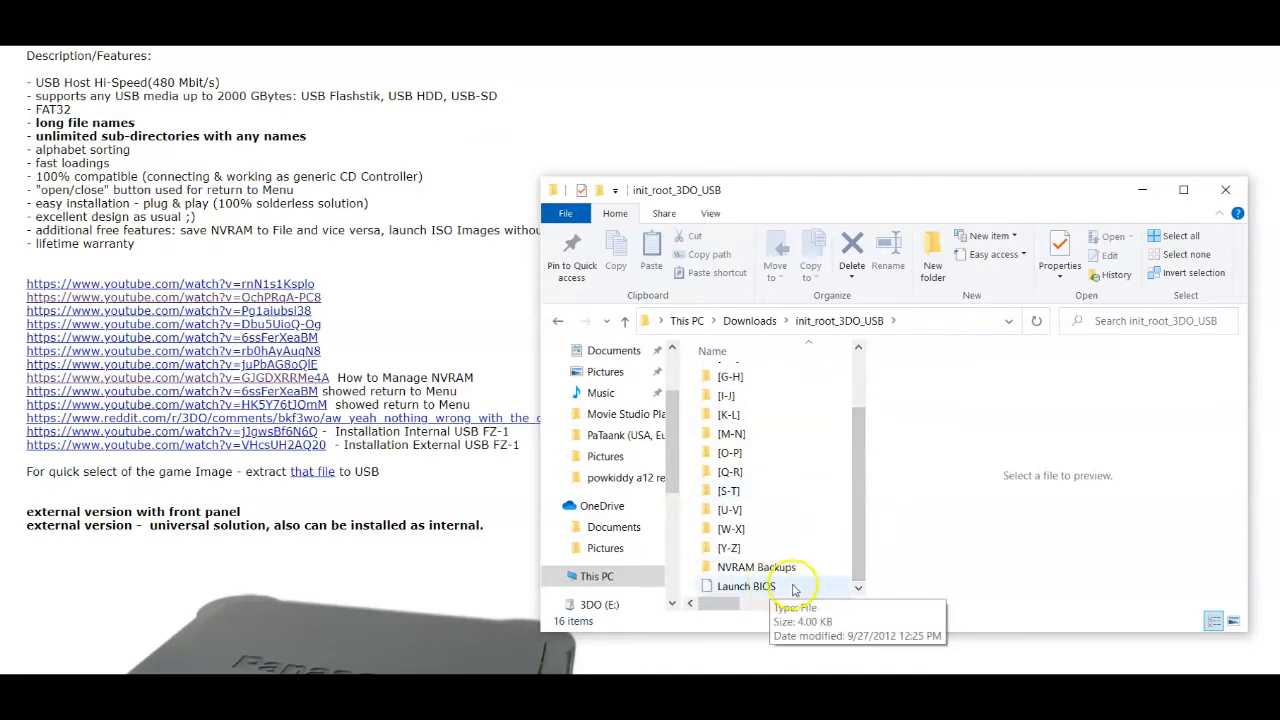
mouse_move(757, 567)
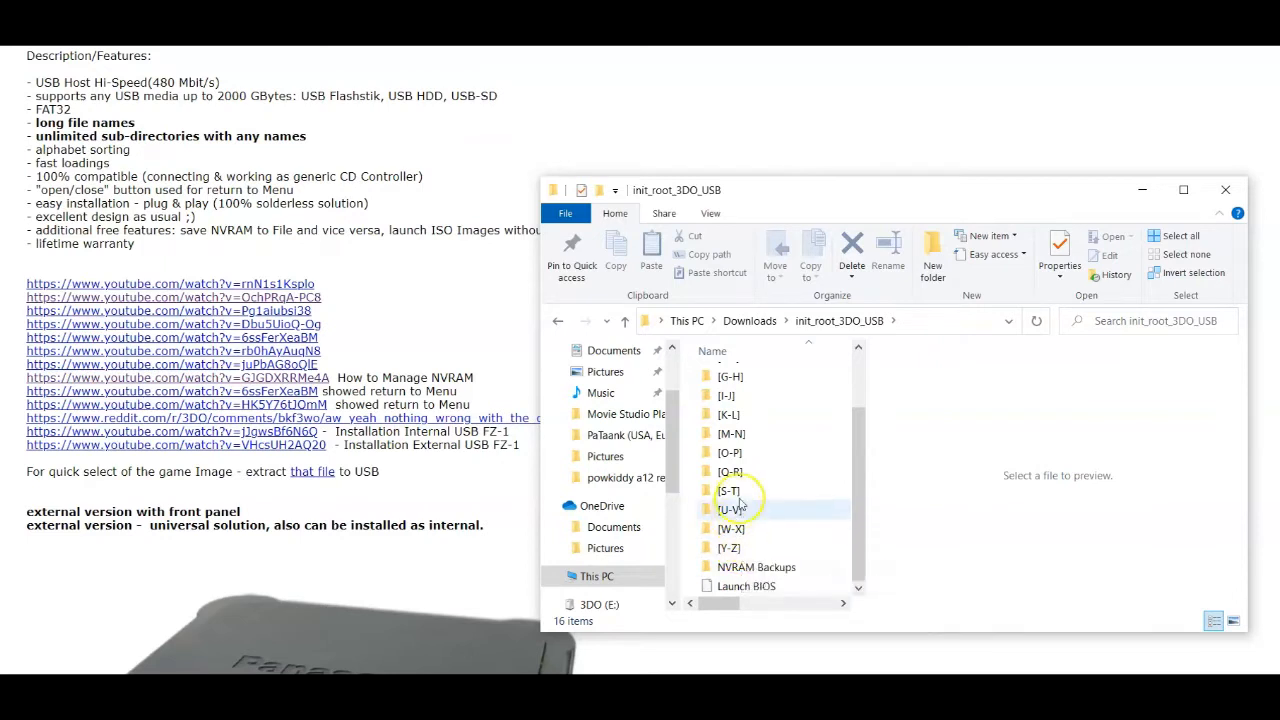
Open the extracted init_root_3DO_USB folder and select all 16 items
scroll("up", 3)
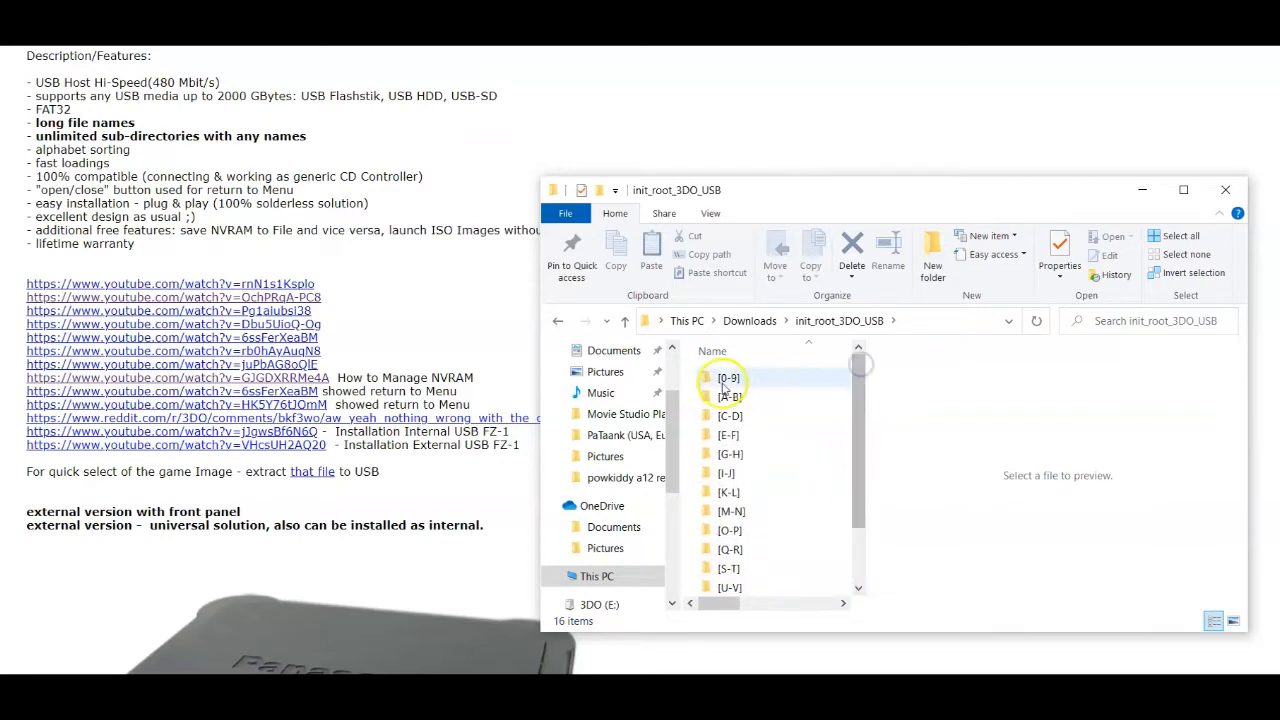
double_click(726, 378)
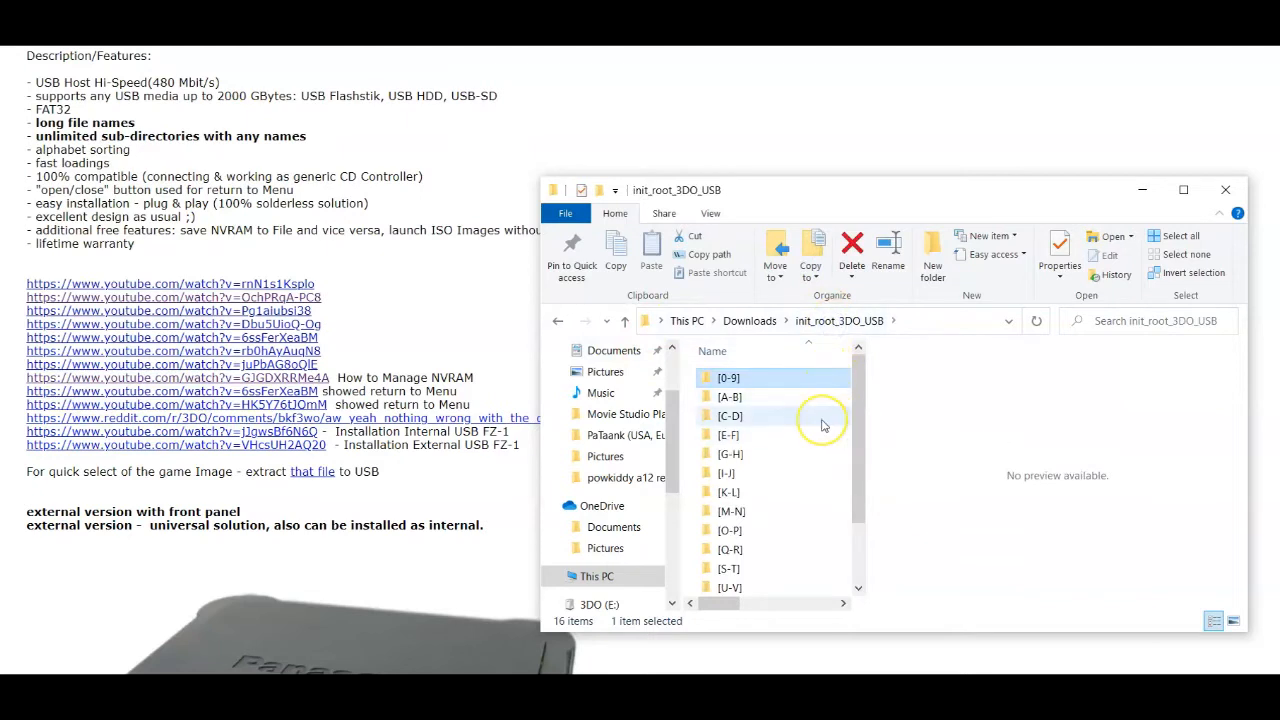
left_click(1178, 235)
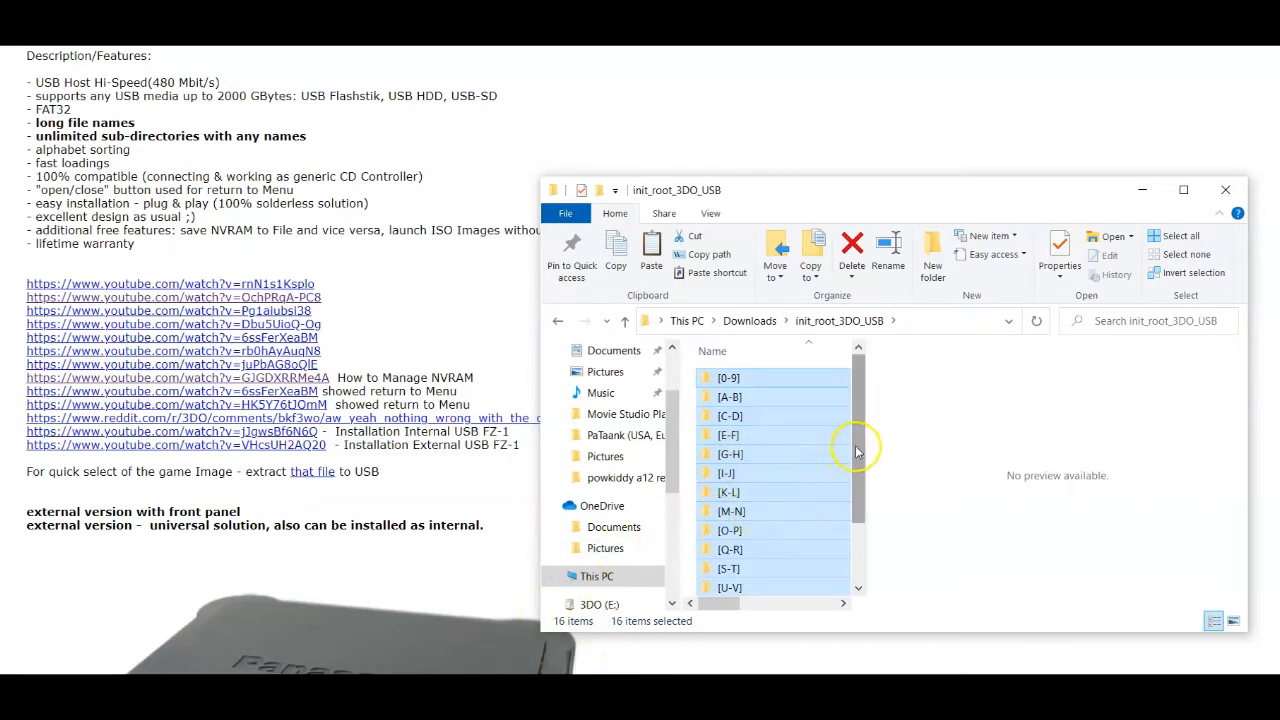
Open the 3DO (E:) drive and scroll through its copied contents
left_click(600, 583)
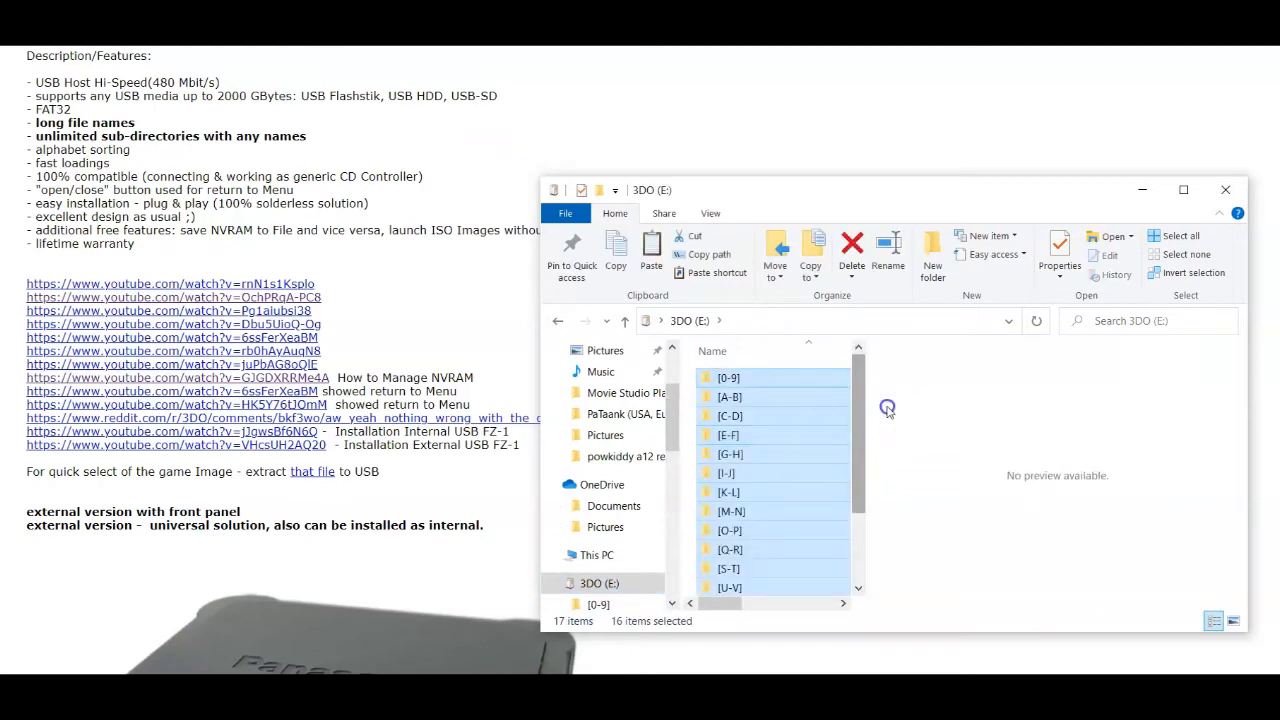
scroll("down", 3)
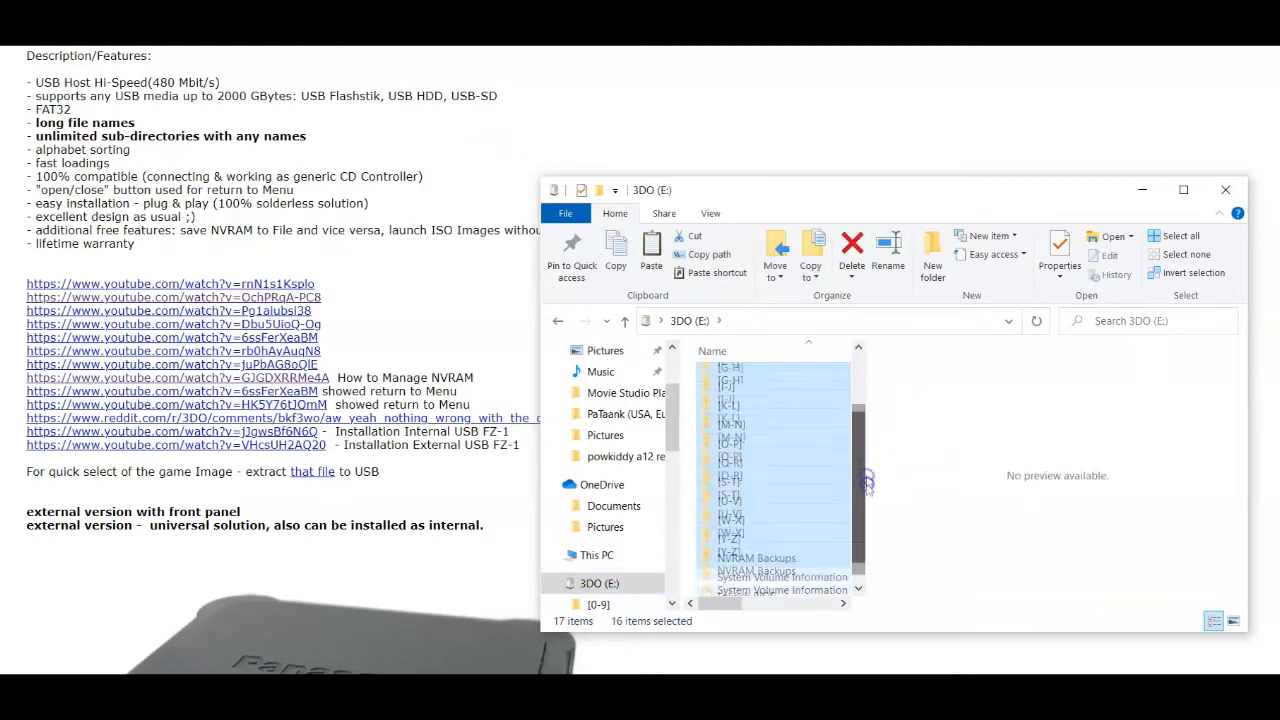
scroll("down", 3)
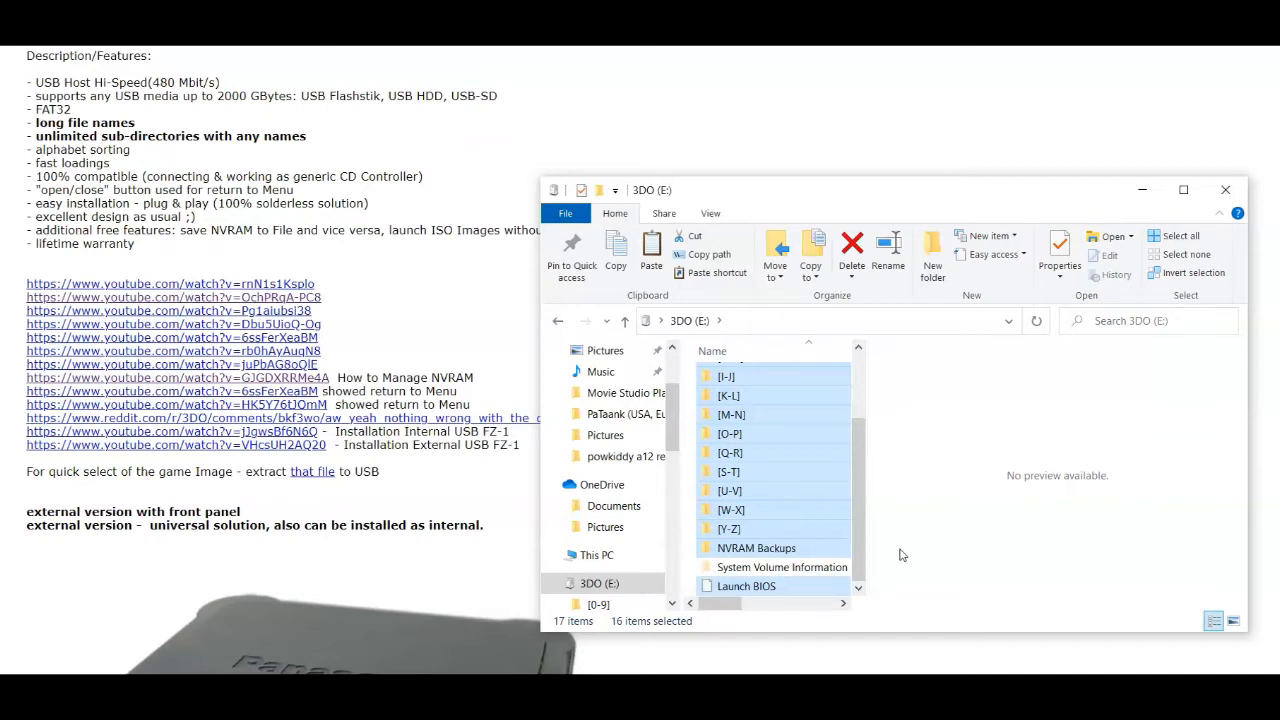
mouse_move(985, 463)
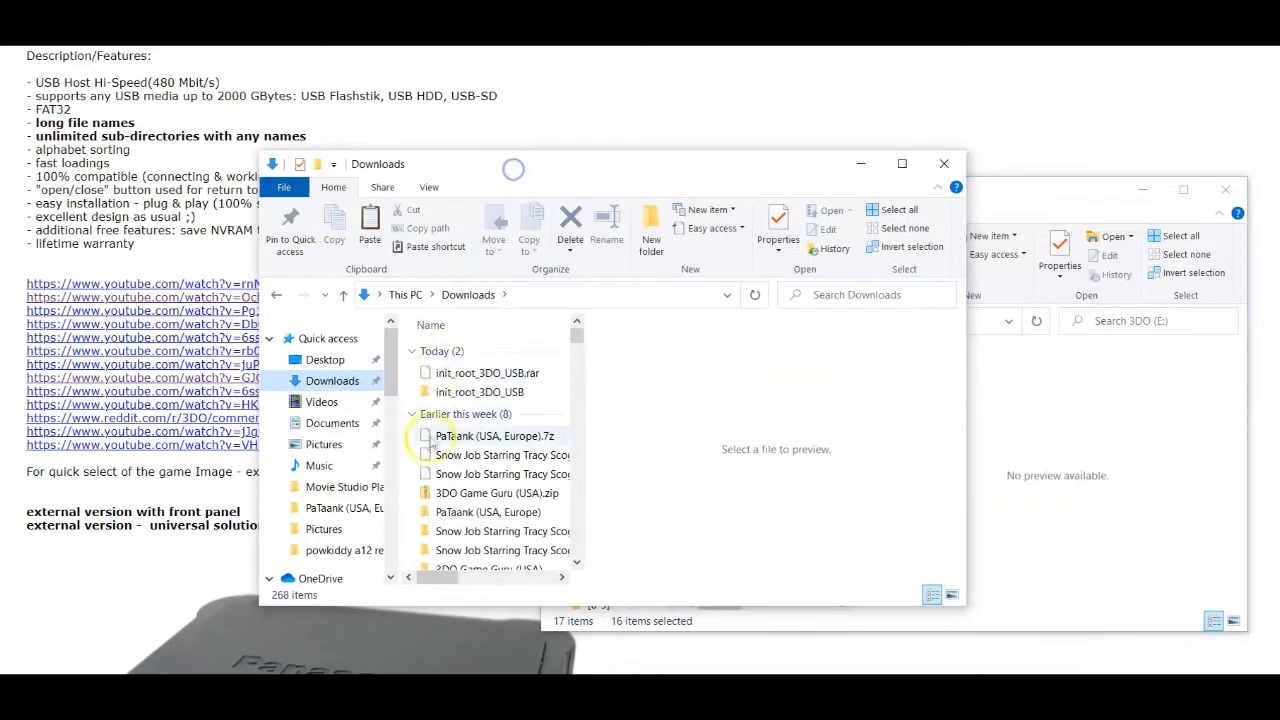
Open the PaTaank (USA, Europe) folder and the [O-P] drive folder, selecting PaTaank (USA, Europe).iso
double_click(488, 511)
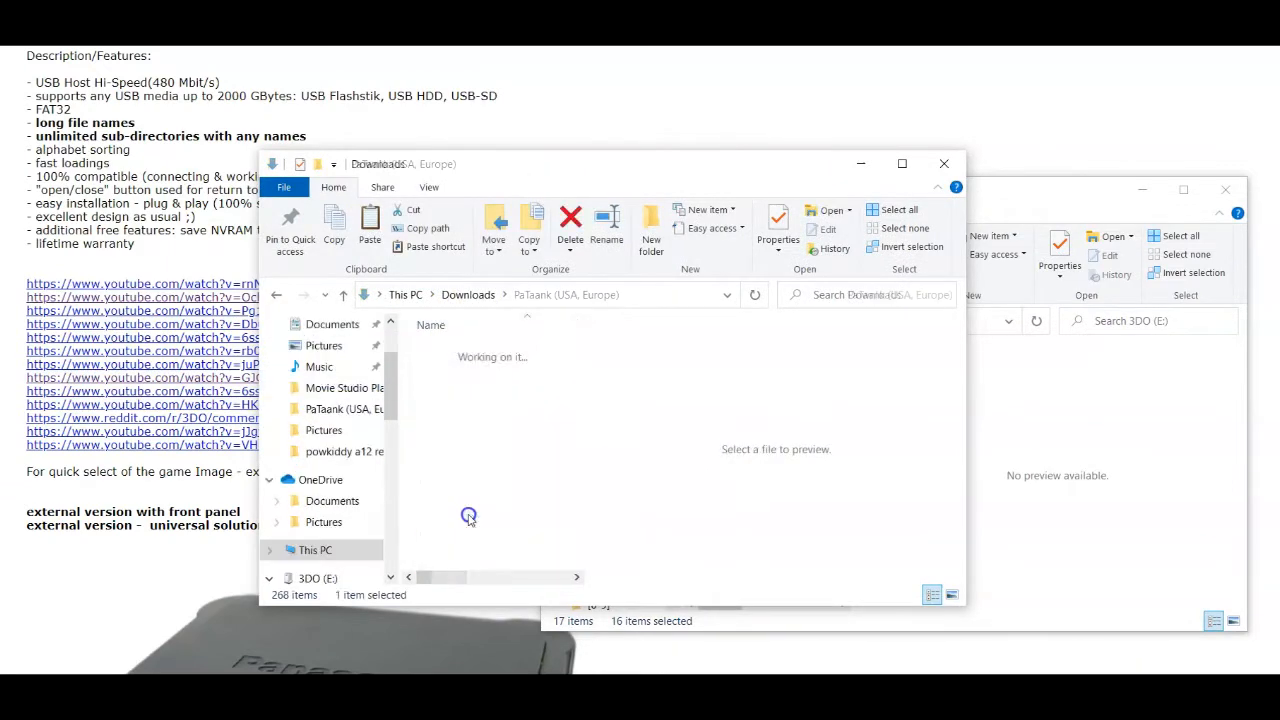
double_click(344, 408)
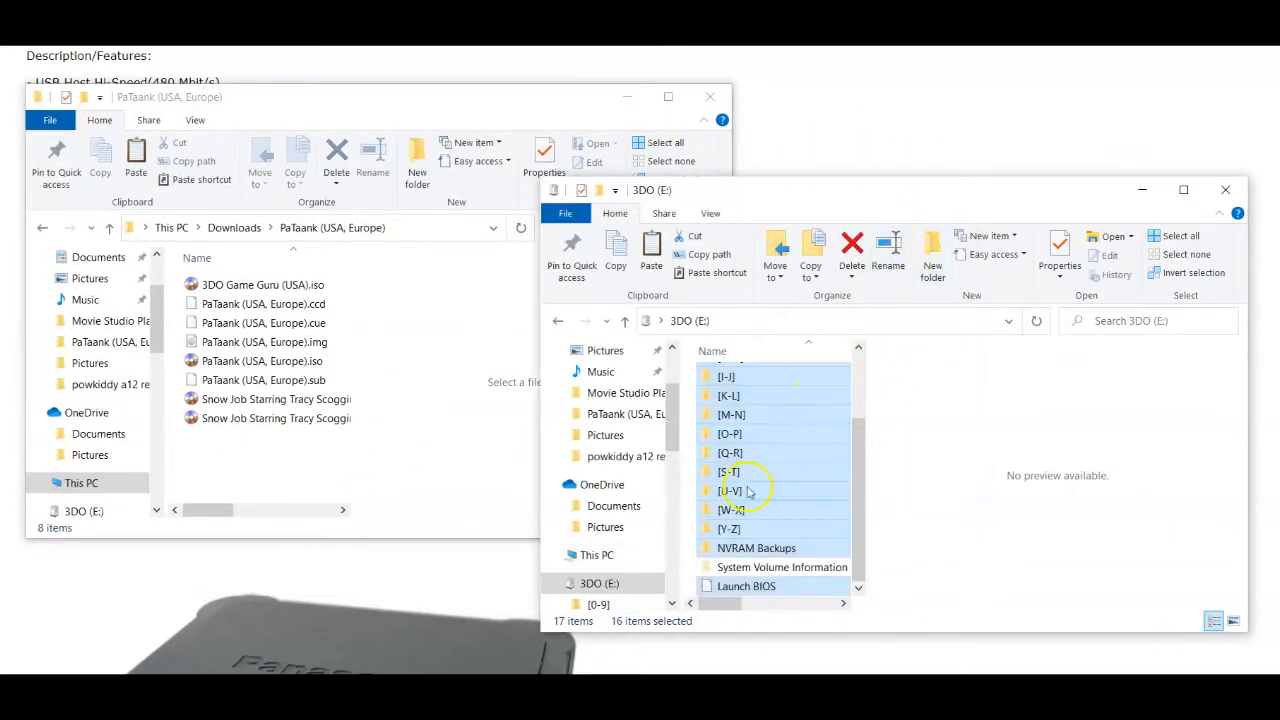
double_click(730, 433)
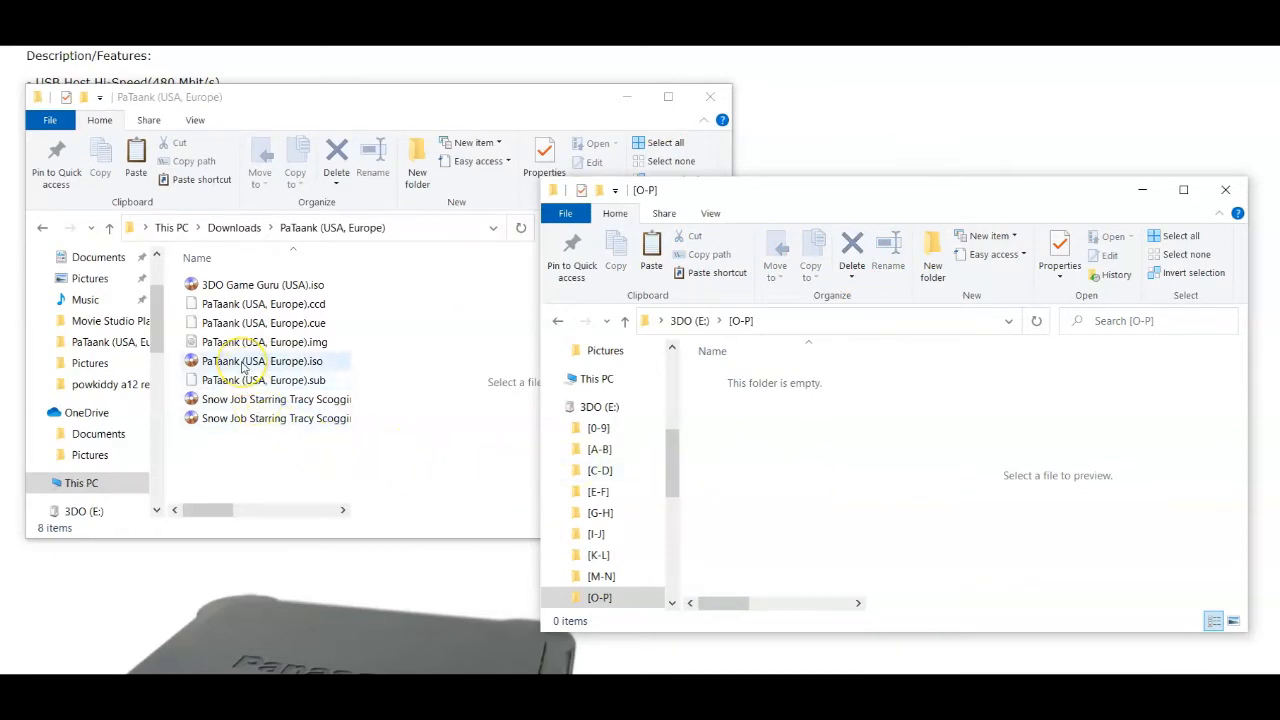
left_click(262, 361)
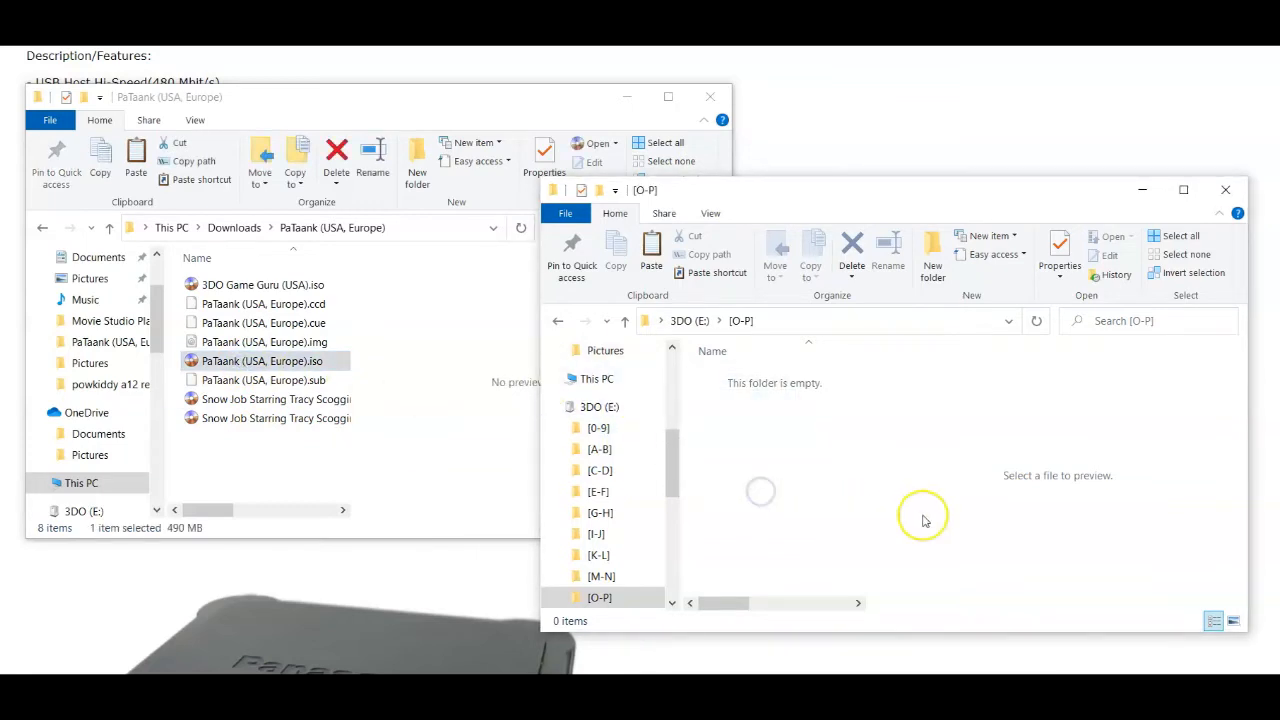
left_click(651, 255)
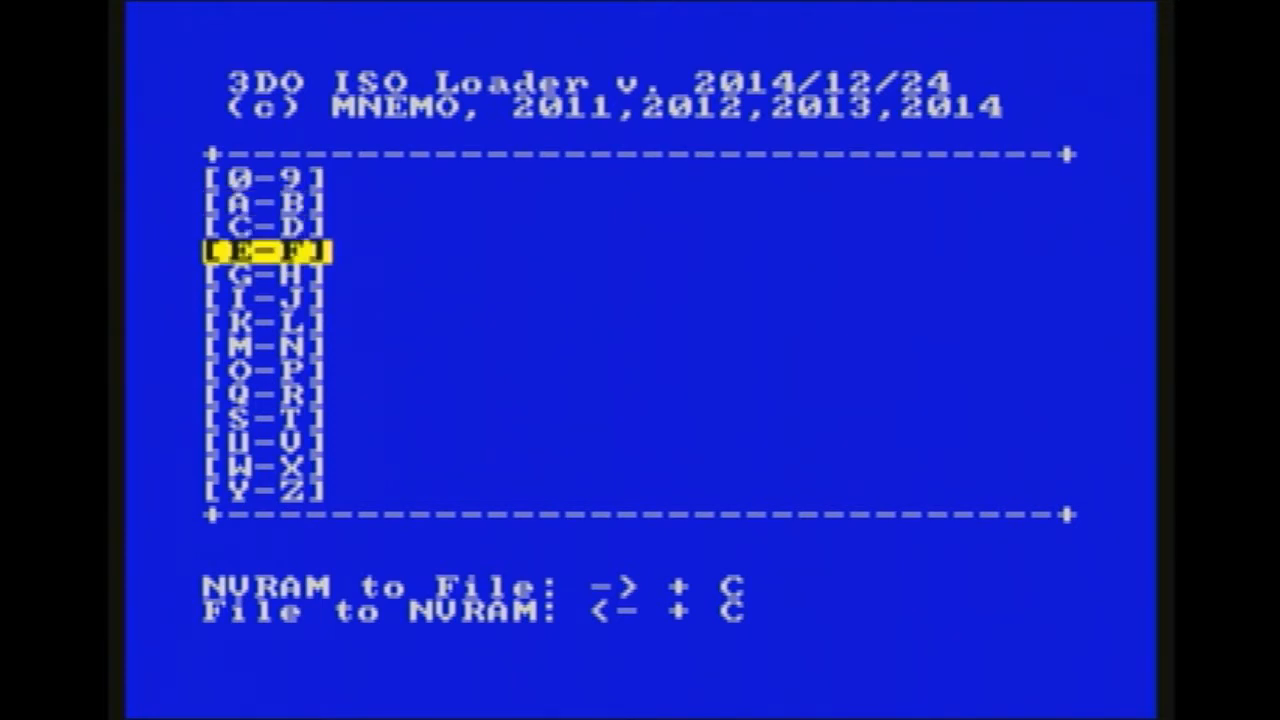
Move through the ISO Loader folder list to [Y-Z], then back to [A-B]
key("down")
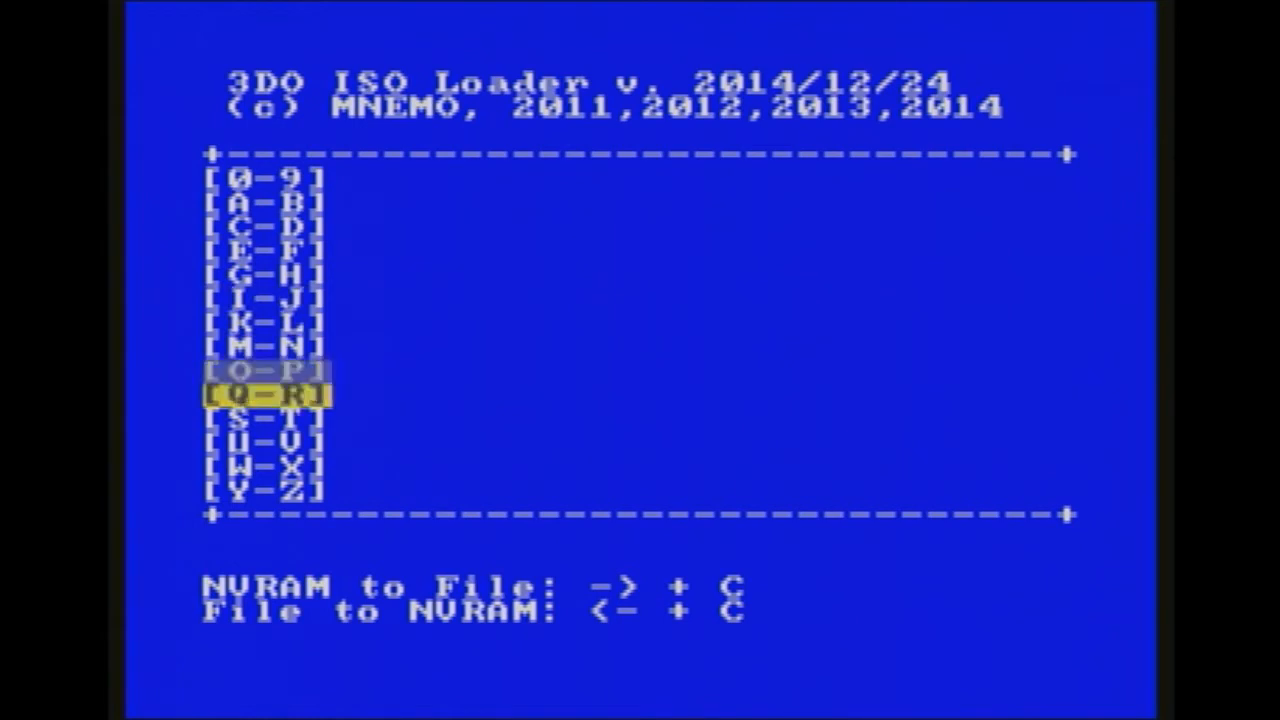
key("Down")
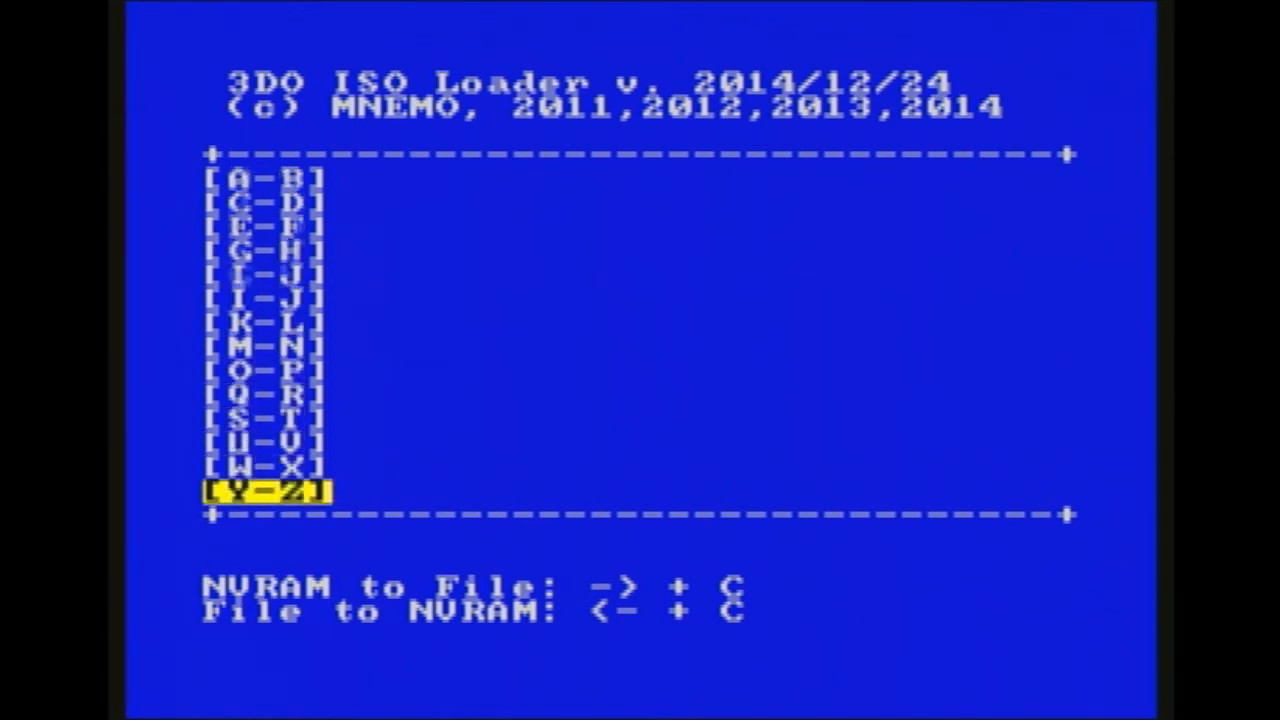
scroll("down", 3)
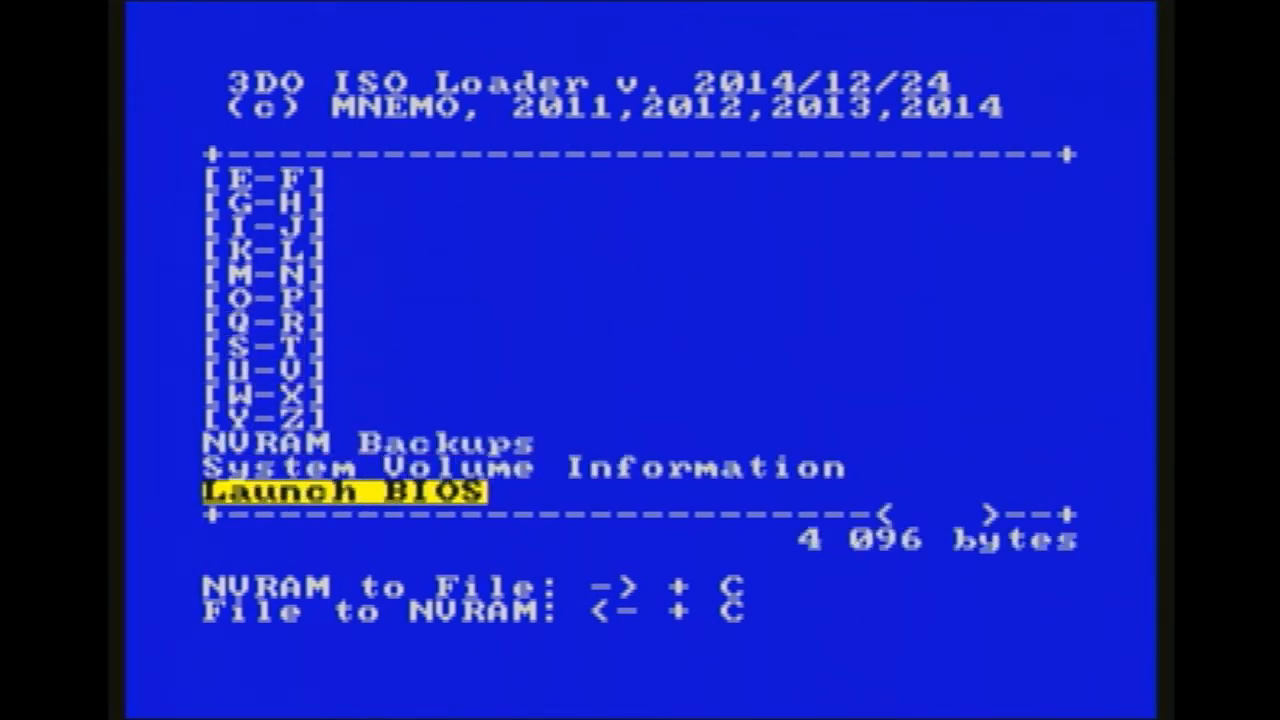
key("up")
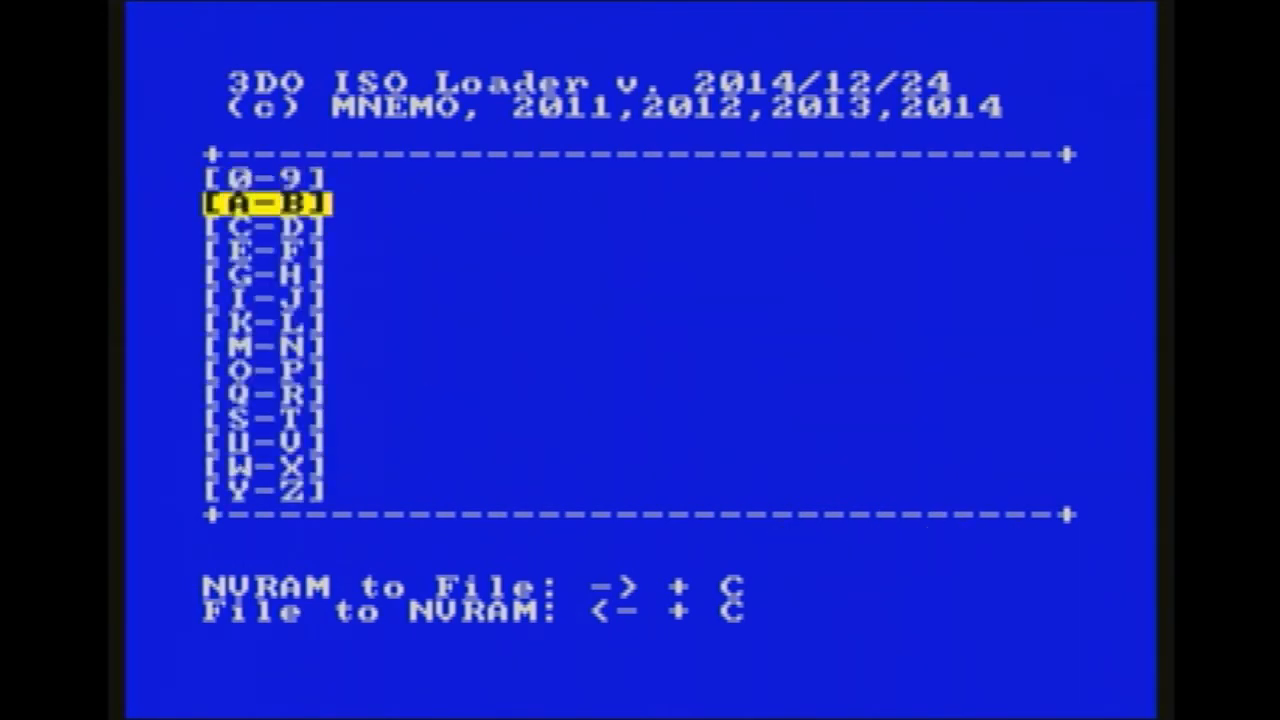
key("down")
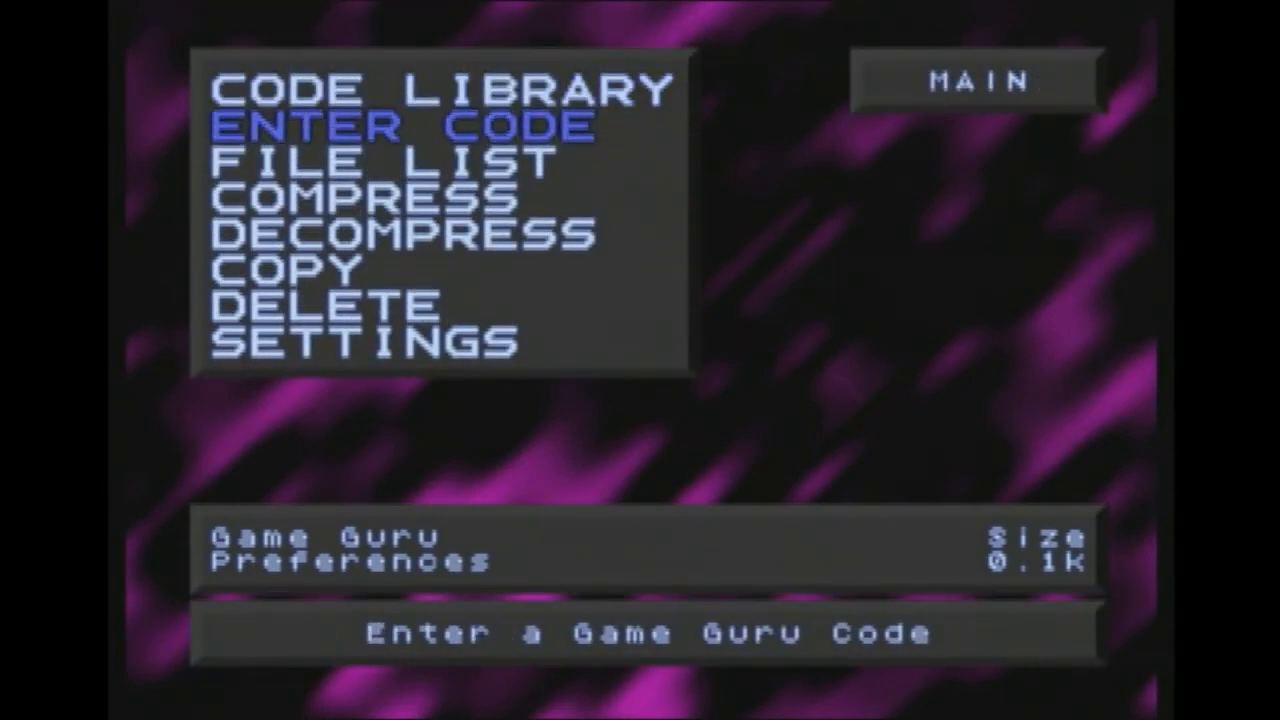
key("down")
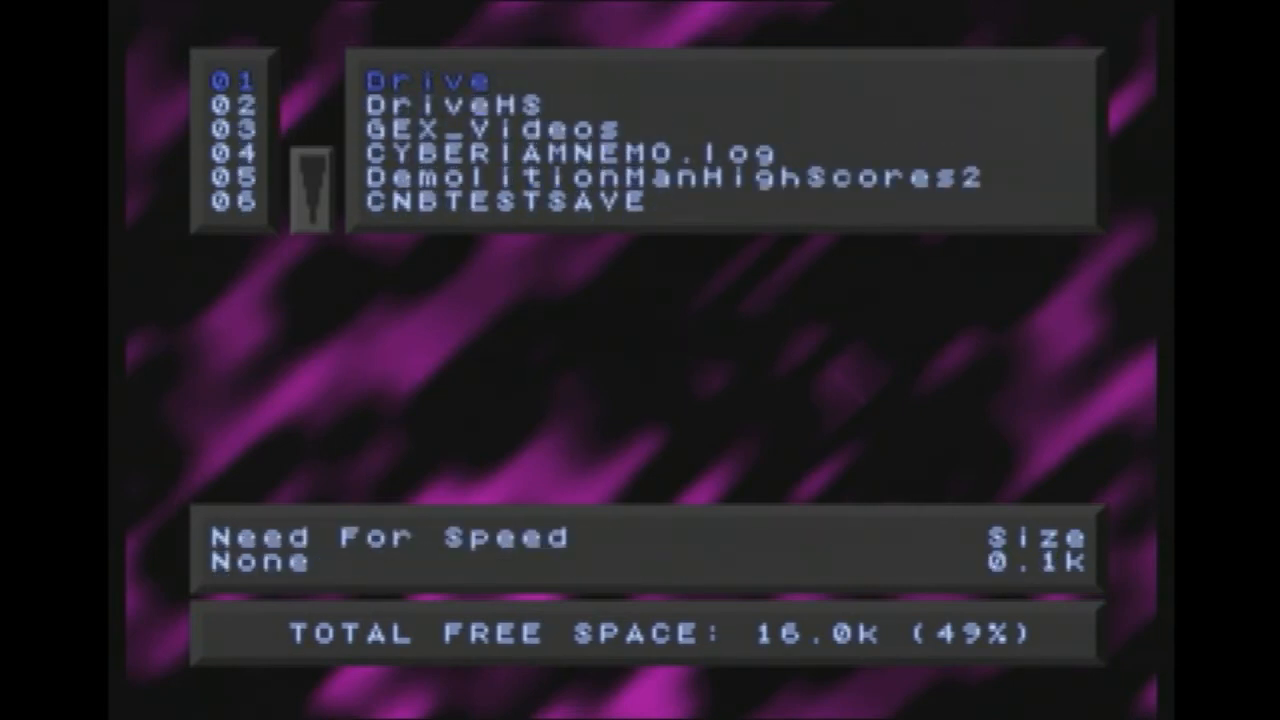
key("down")
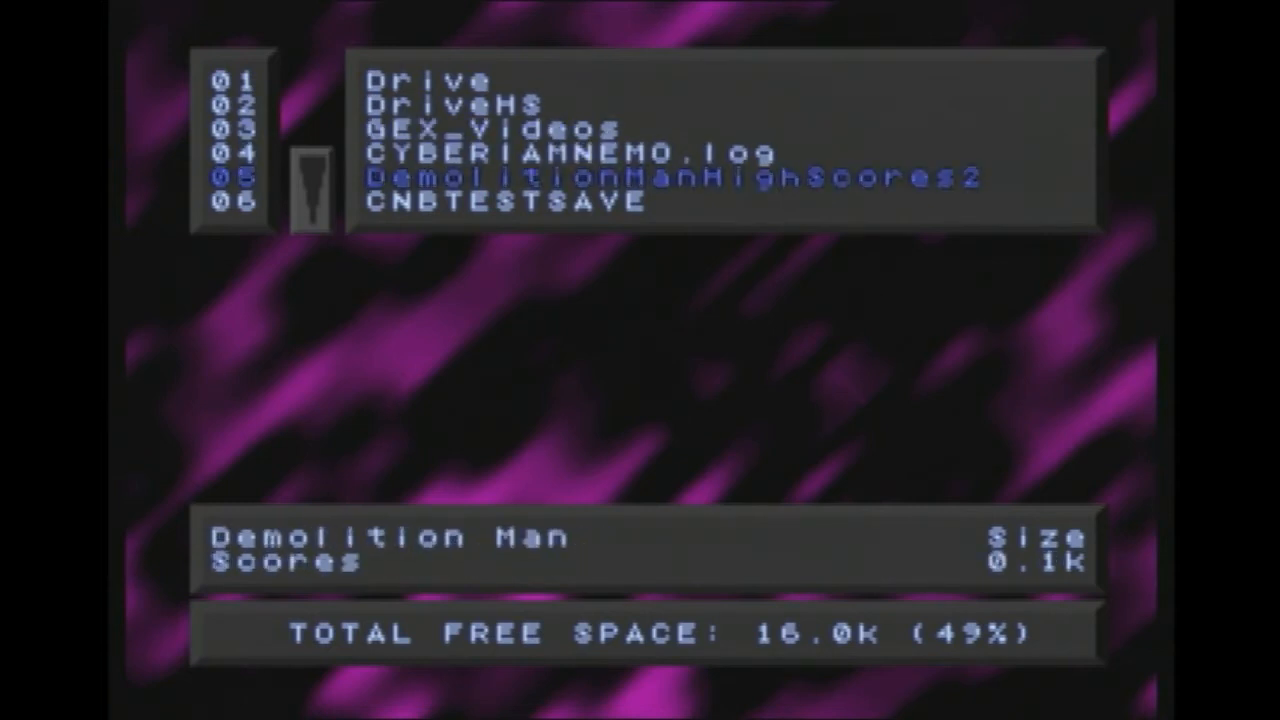
scroll("down", 3)
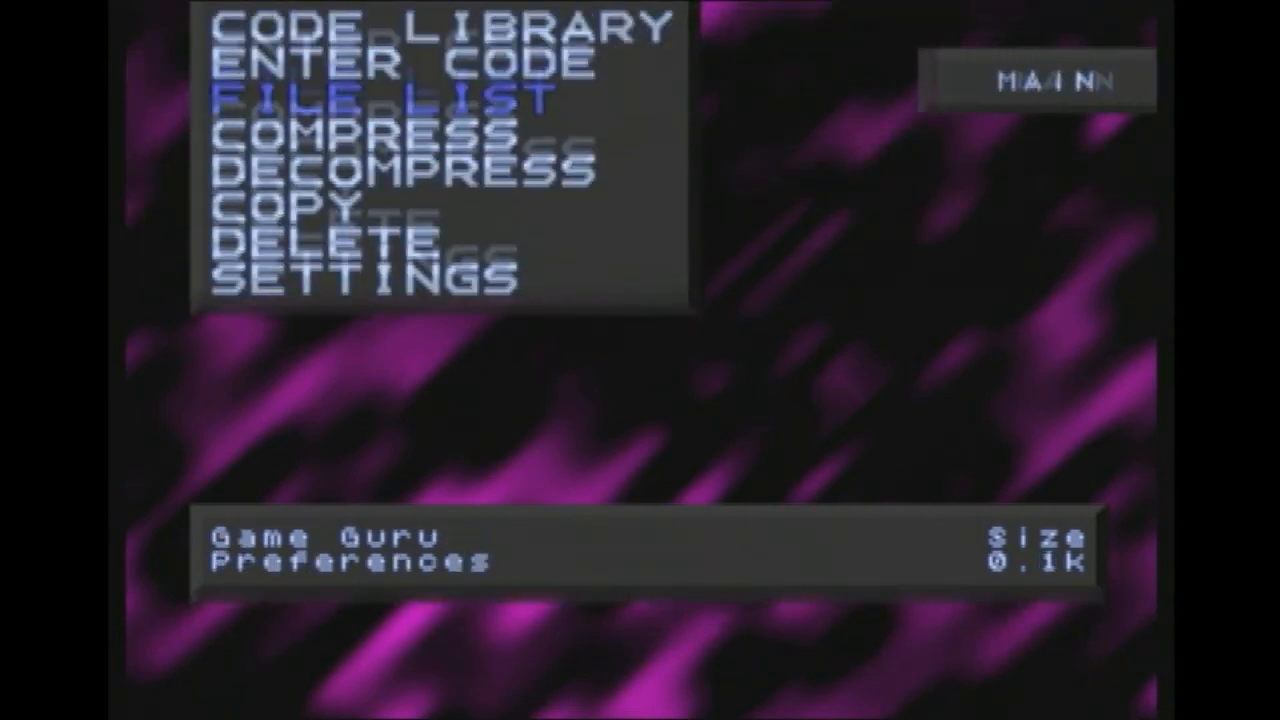
key("Down")
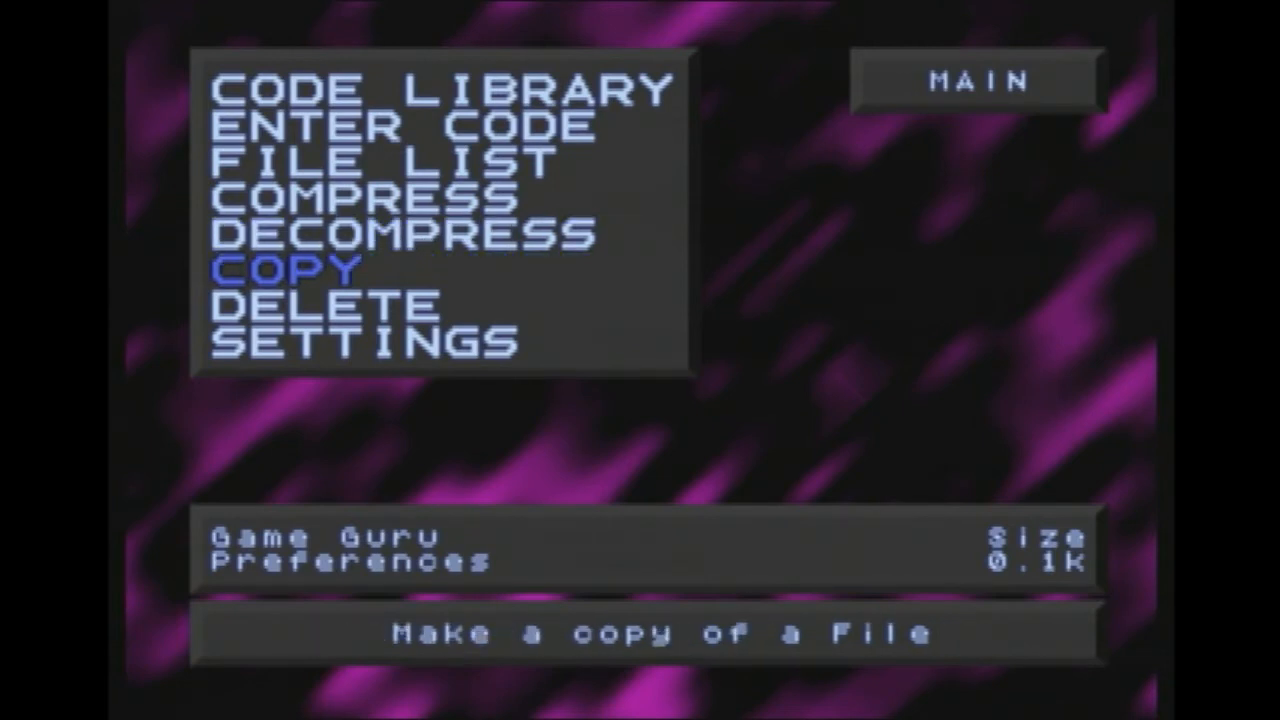
key("down")
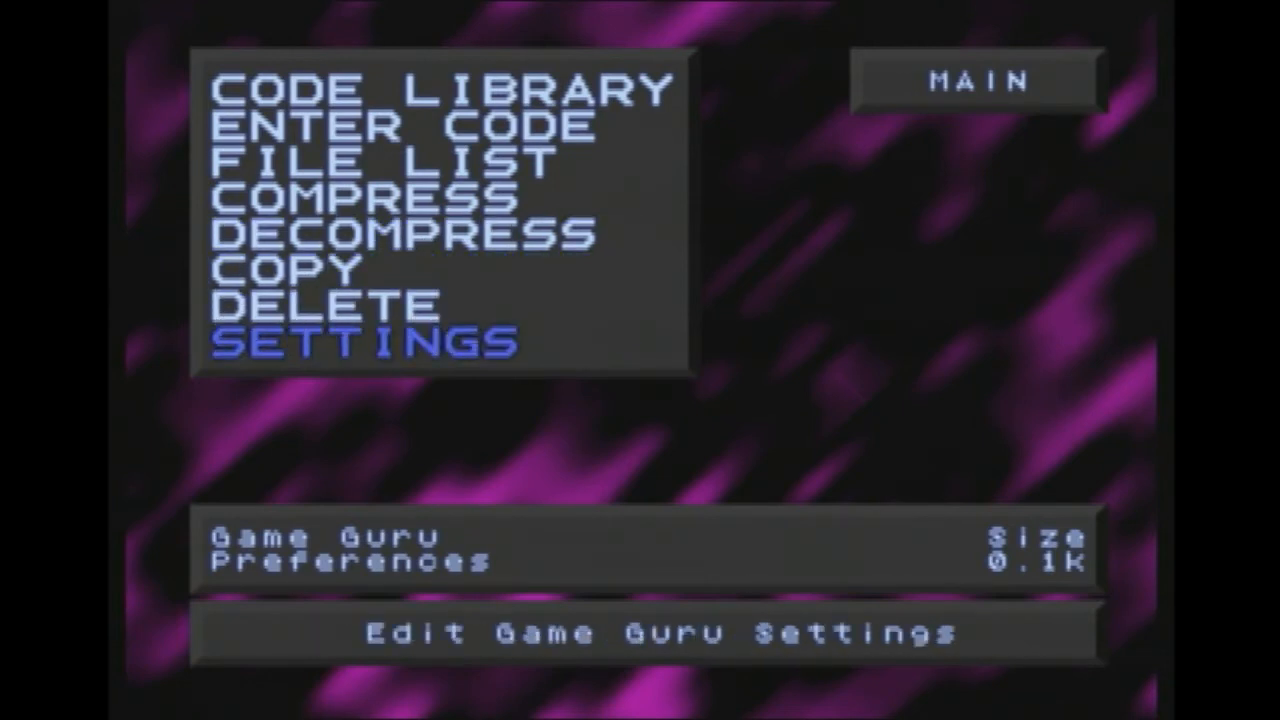
left_click(364, 341)
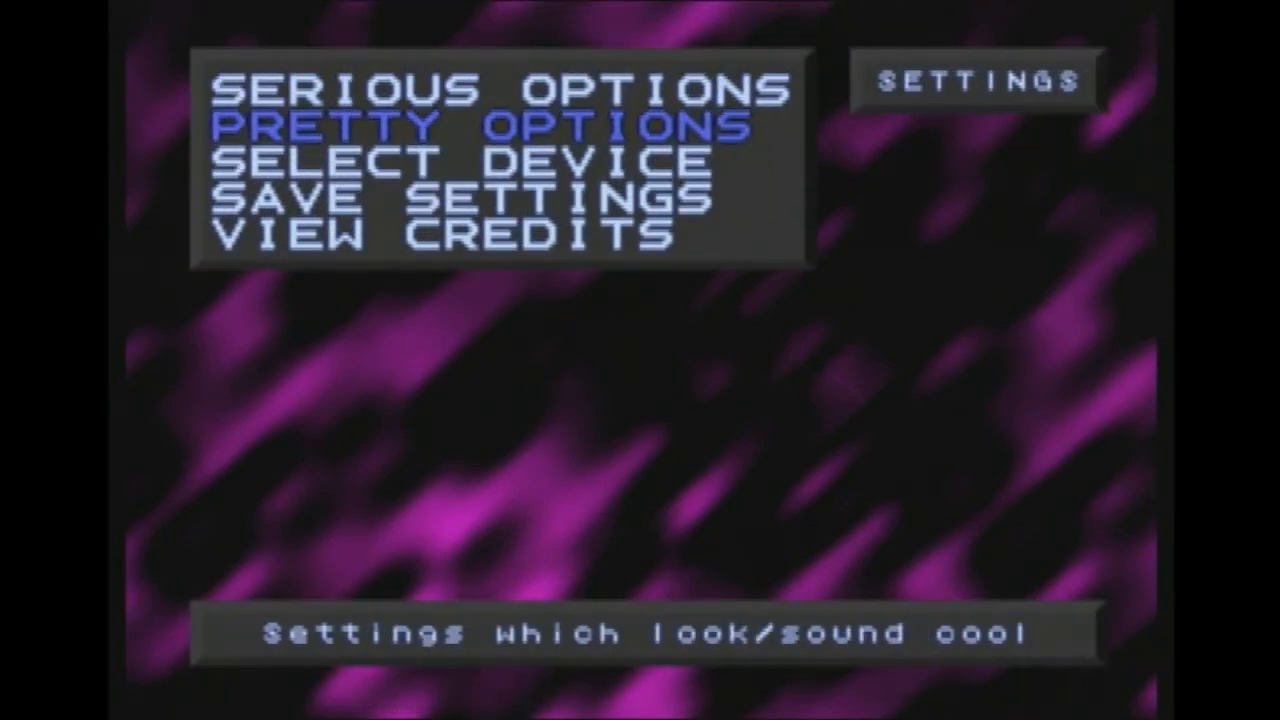
key("Down")
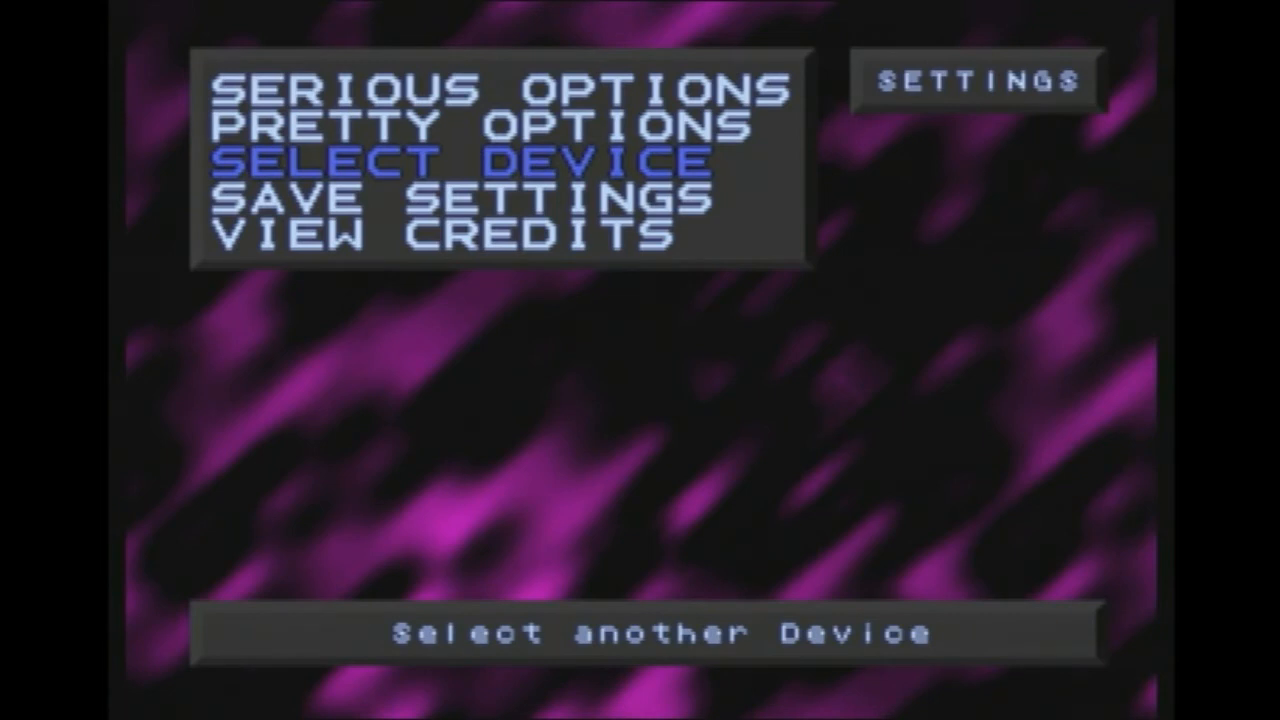
key("down")
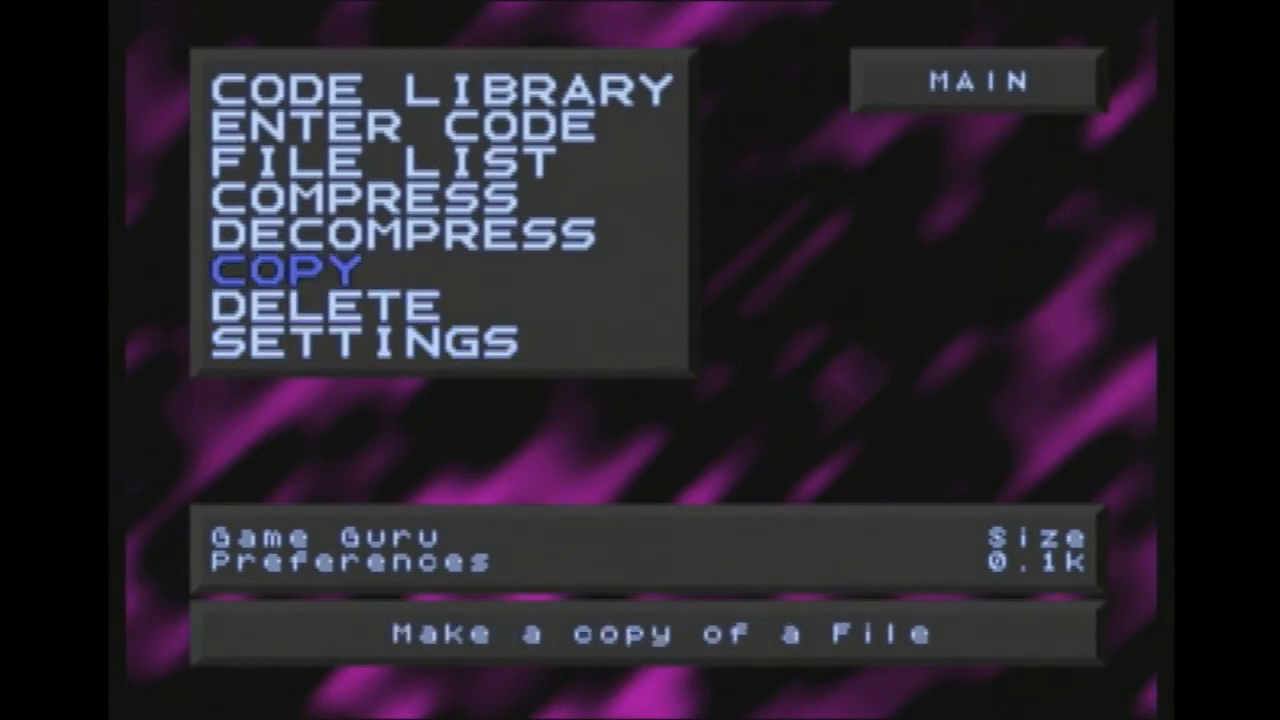
key("up")
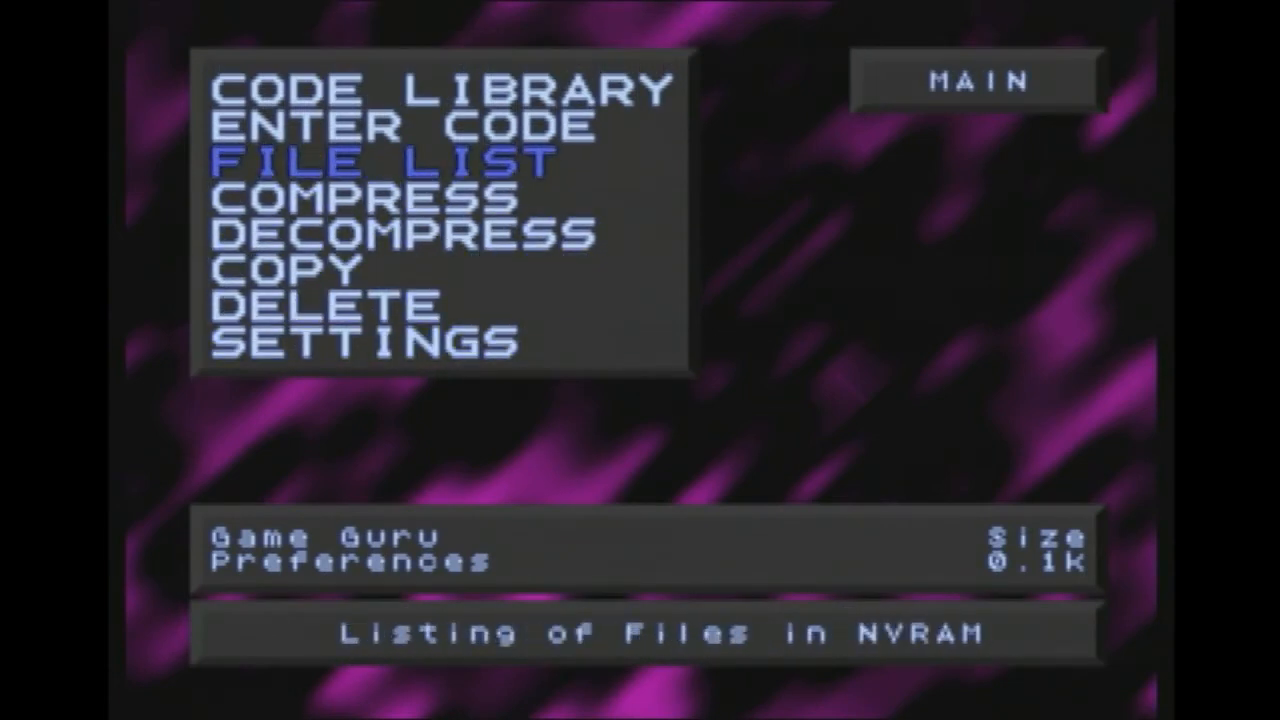
key("Up")
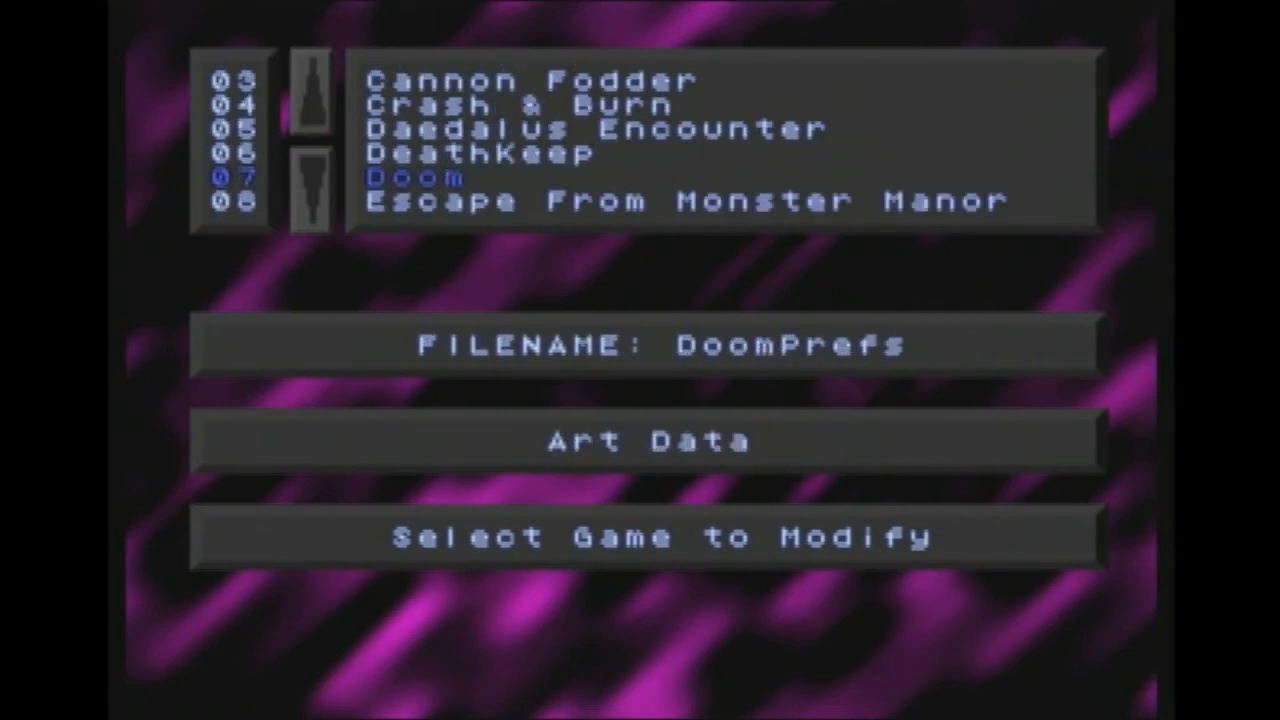
Open Doom's area modifications, back out, and scroll further through the code library
left_click(418, 177)
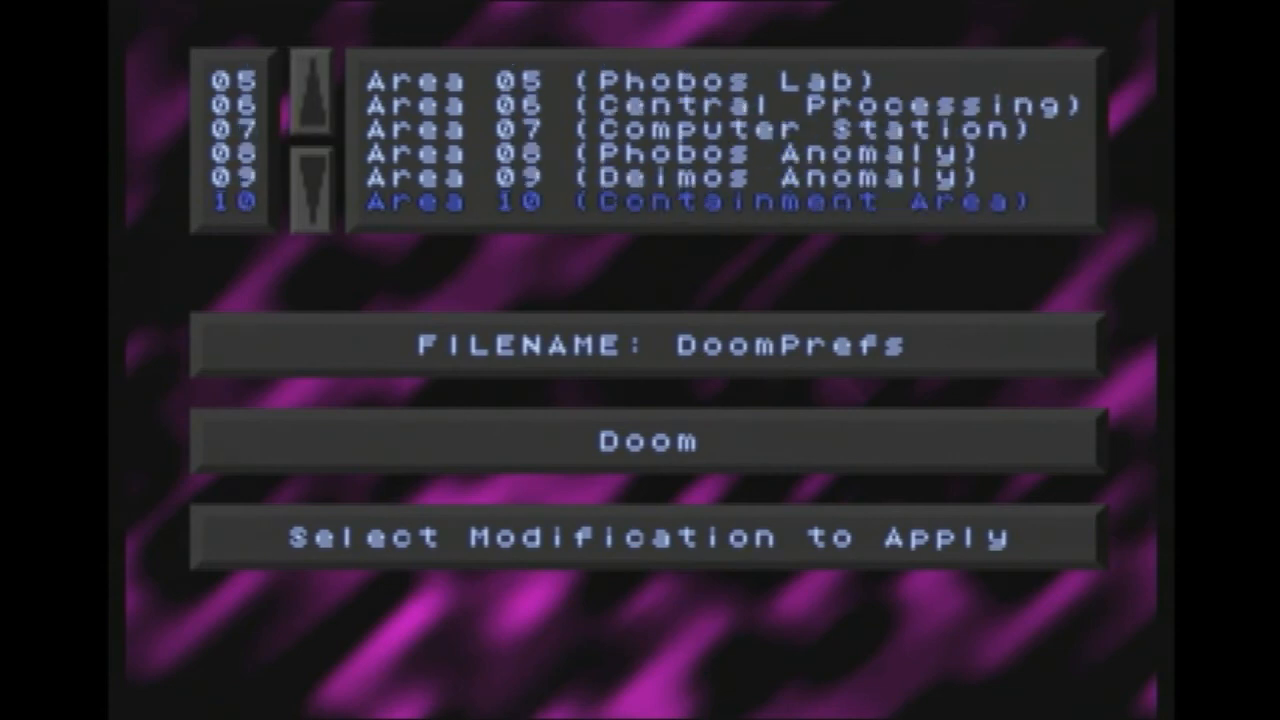
left_click(311, 196)
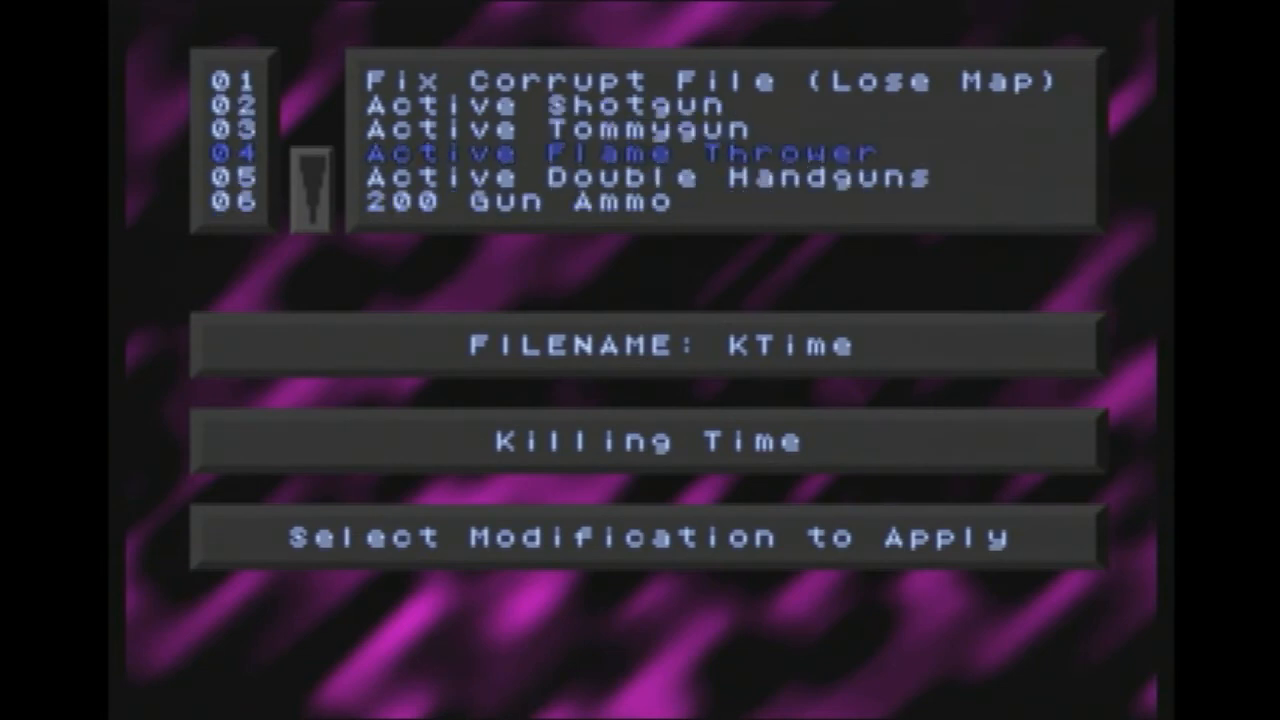
scroll("down", 3)
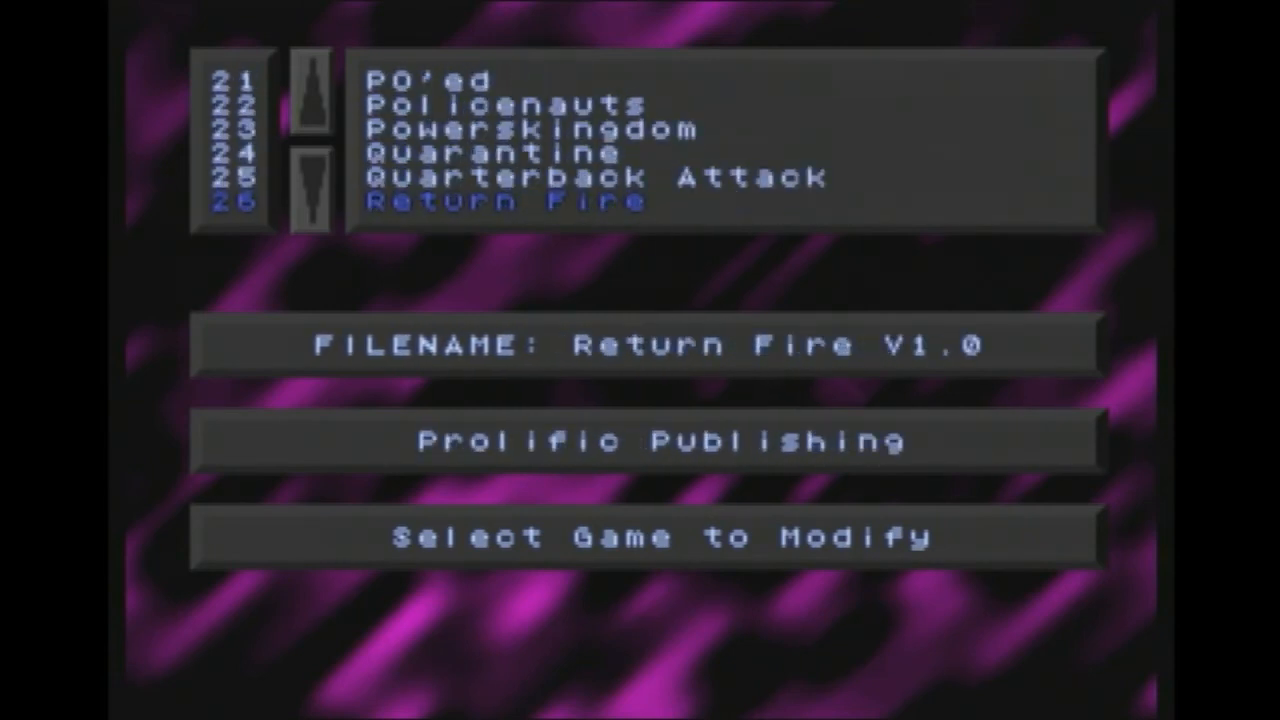
Page past Shockwave and Syndicate to Gex and choose its Level 03 modification
left_click(311, 186)
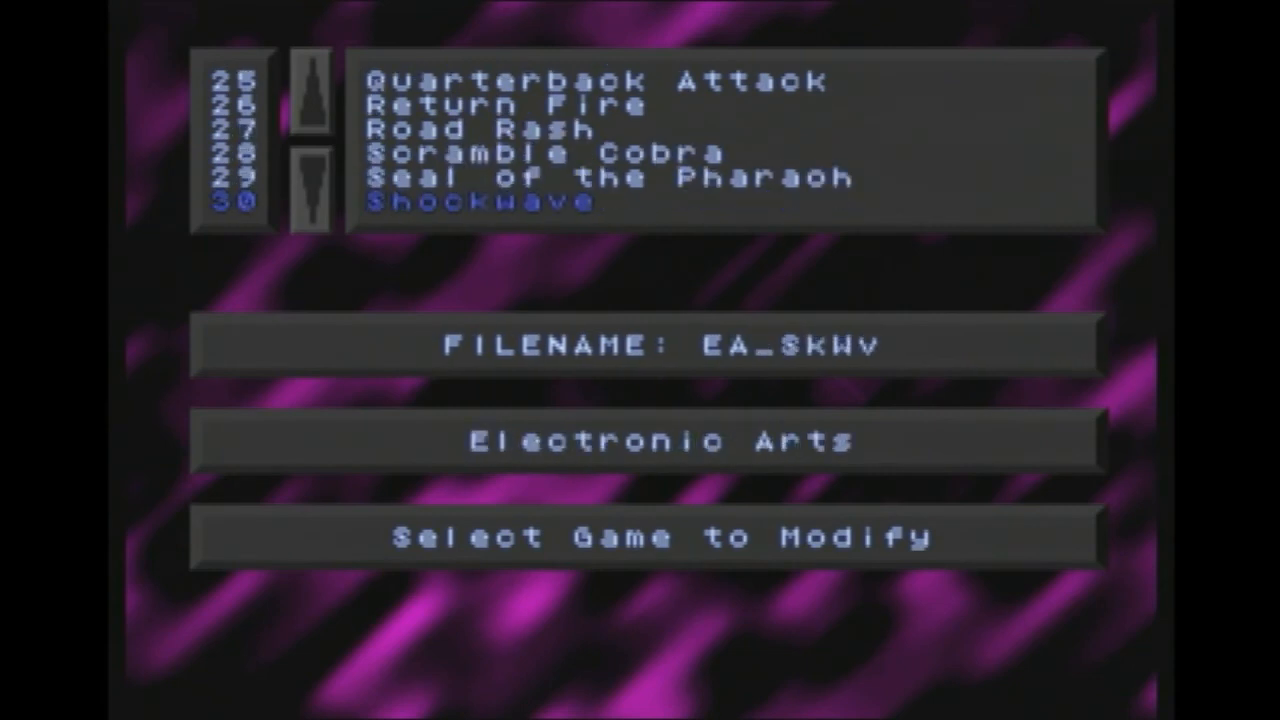
left_click(313, 185)
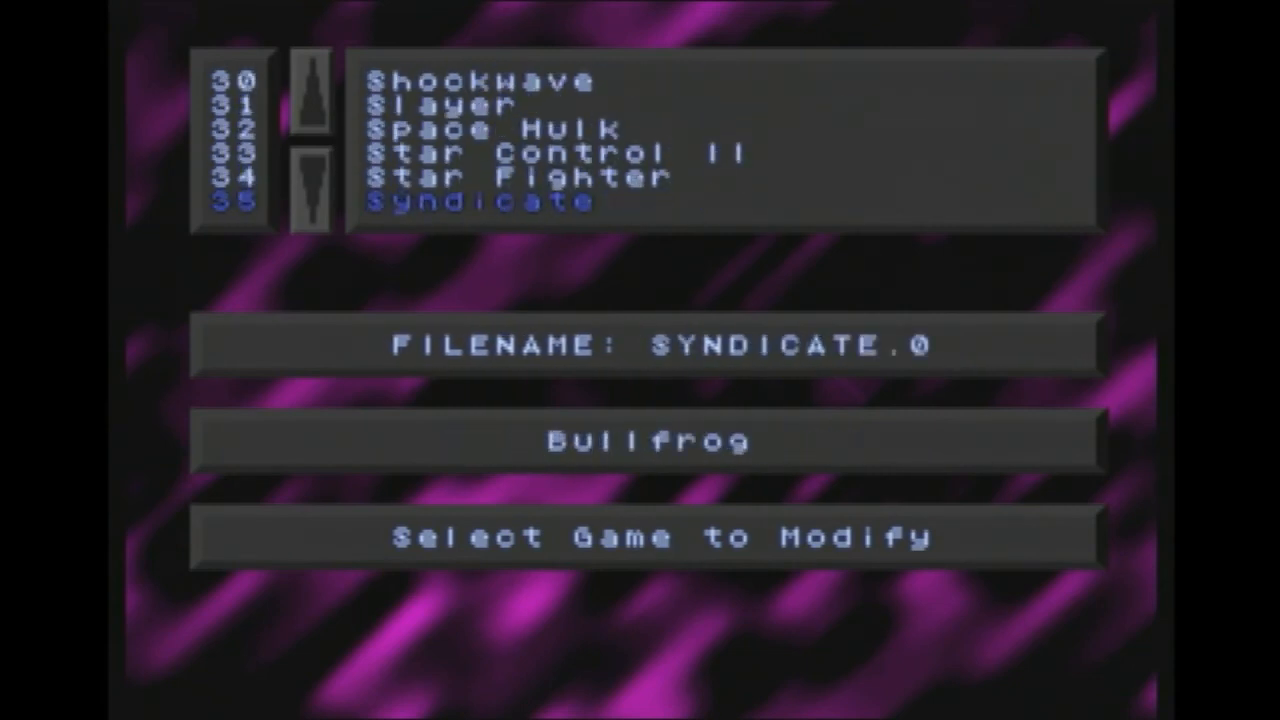
left_click(312, 188)
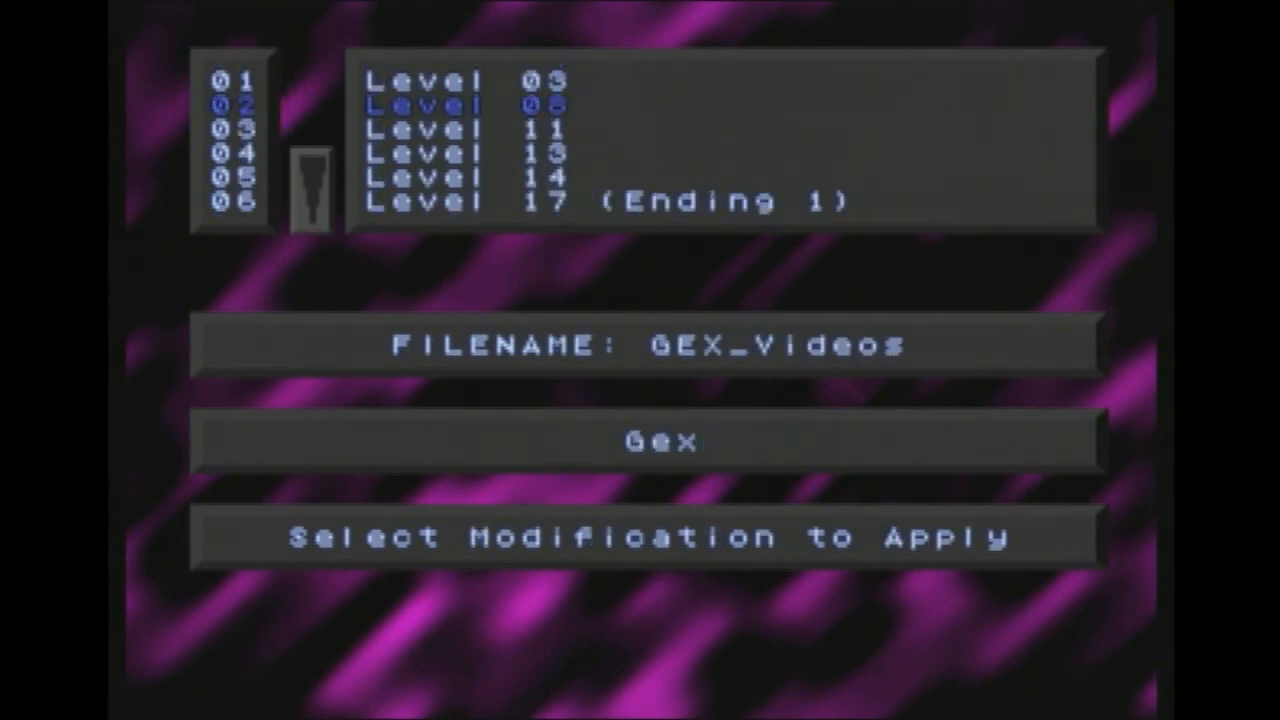
key("up")
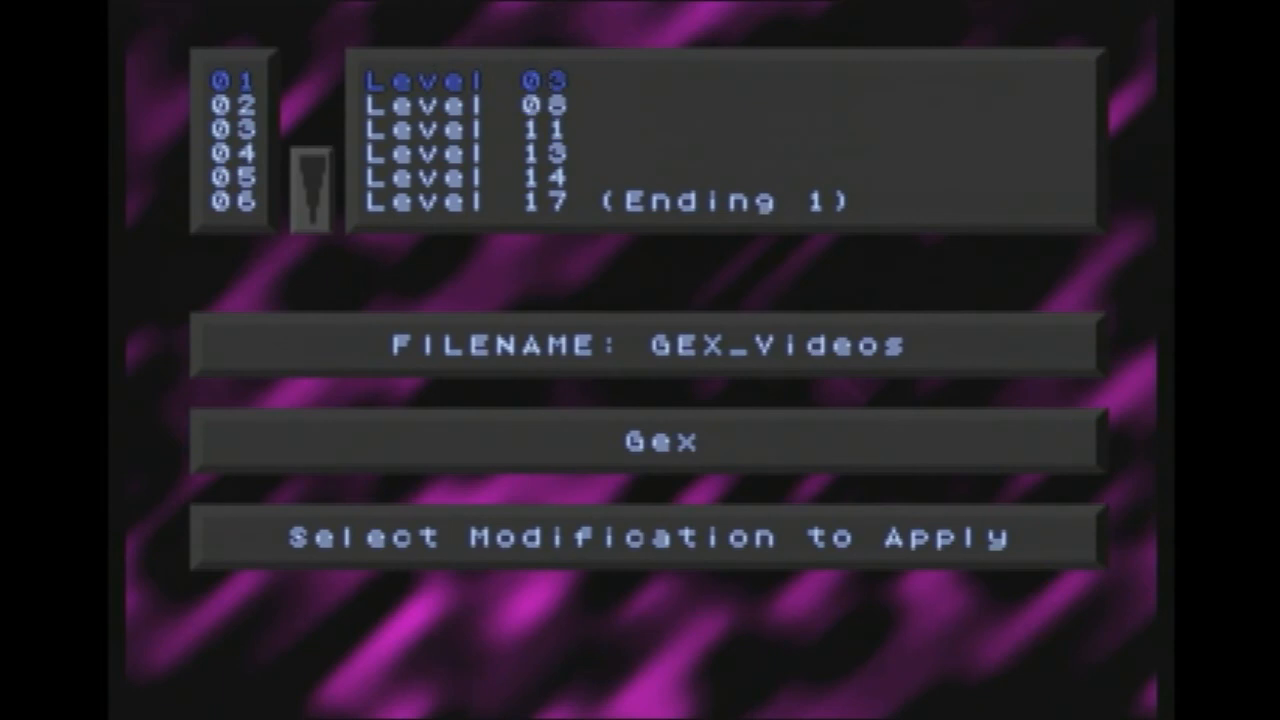
key("down")
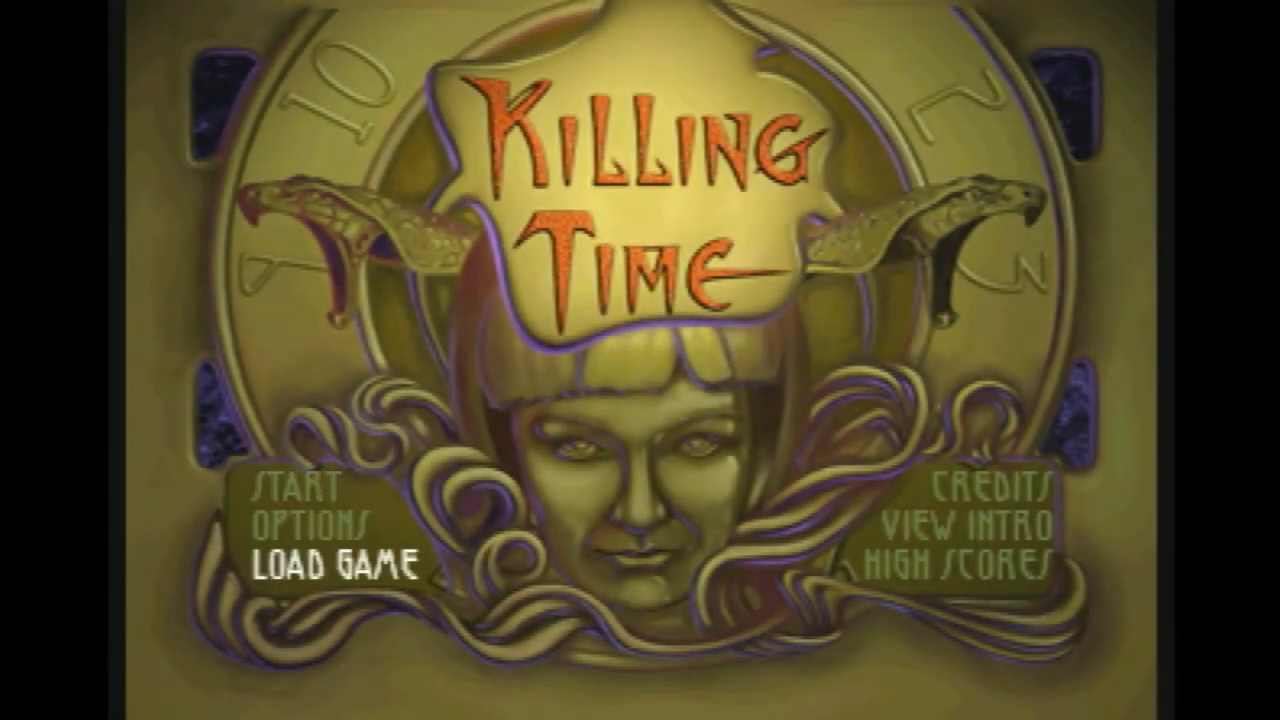
Load the DEZM Killing Time save from the saved games list
left_click(337, 569)
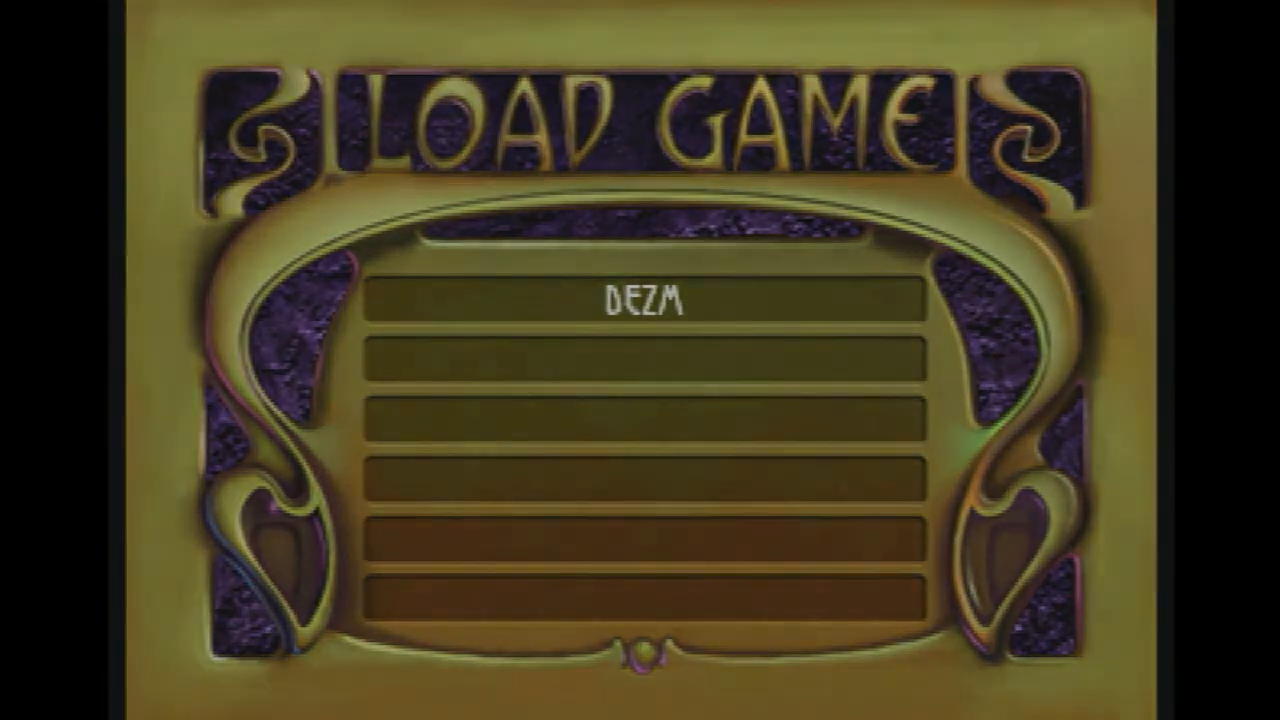
left_click(645, 303)
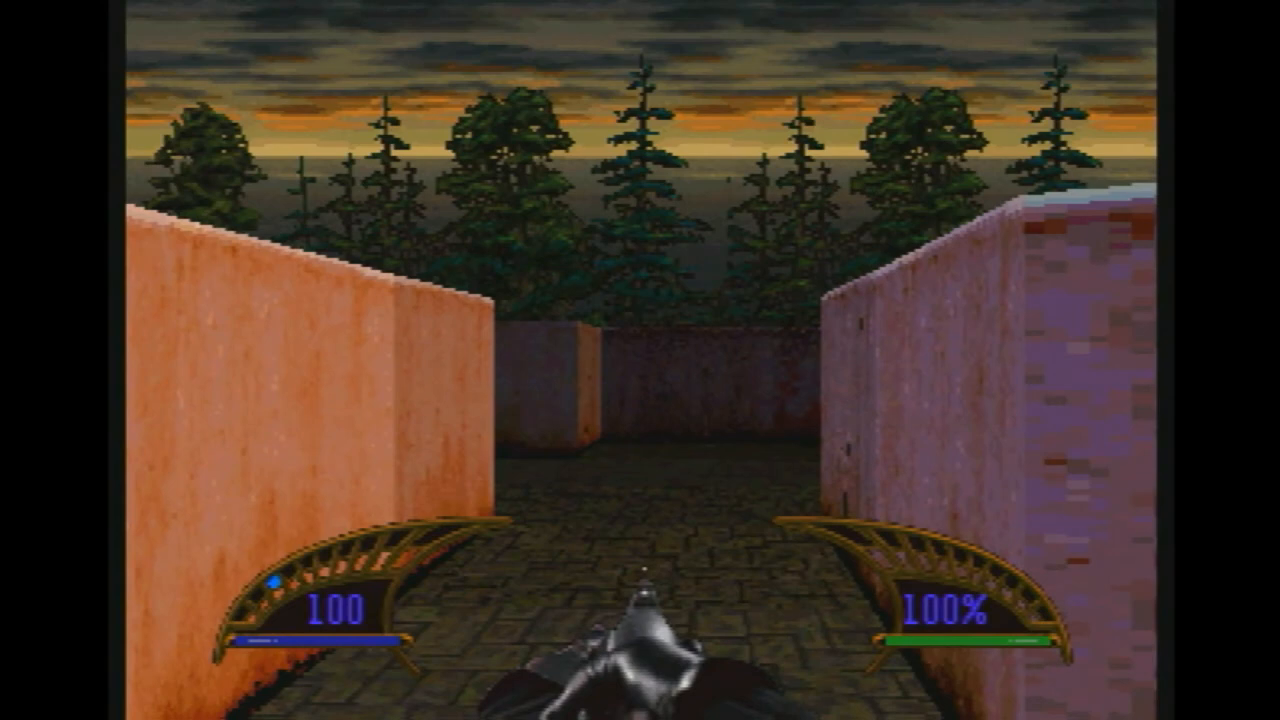
Advance down the walled corridor and fire the flamethrower at the approaching zombies
key("W")
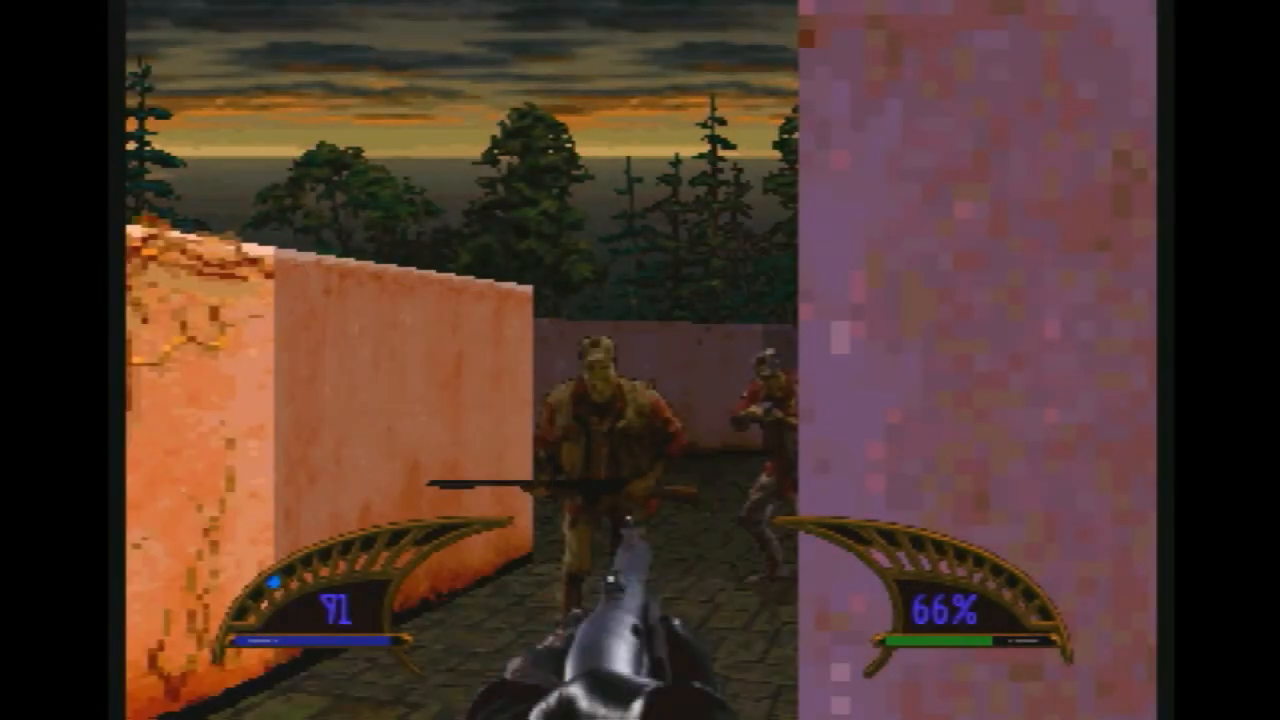
left_click(640, 360)
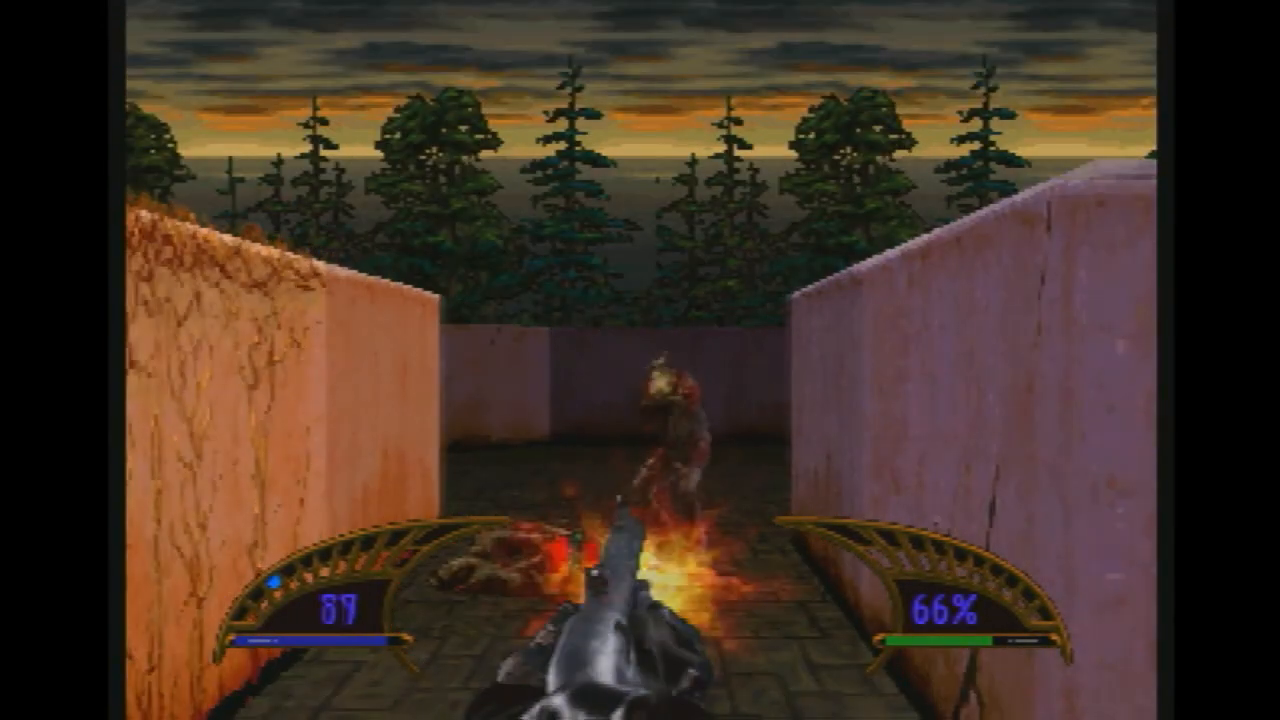